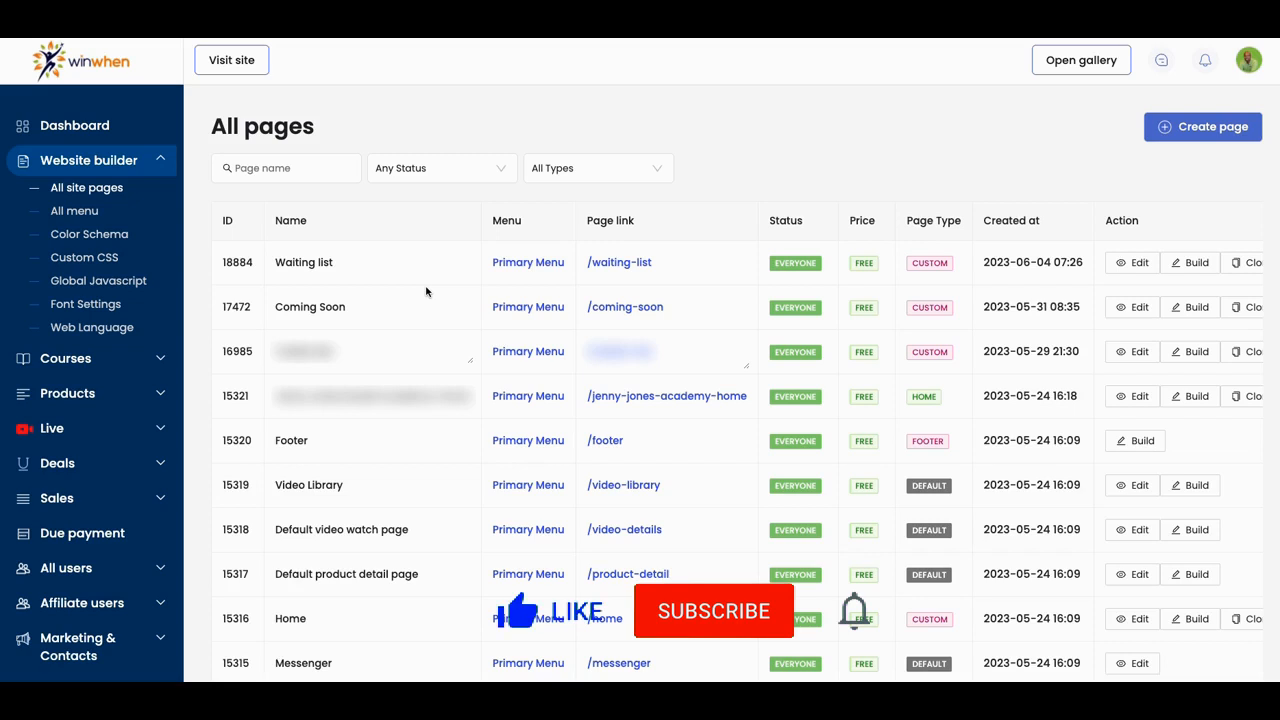
- Create a free Primary Menu page named 'My New Landing Home'
left_click(713, 611)
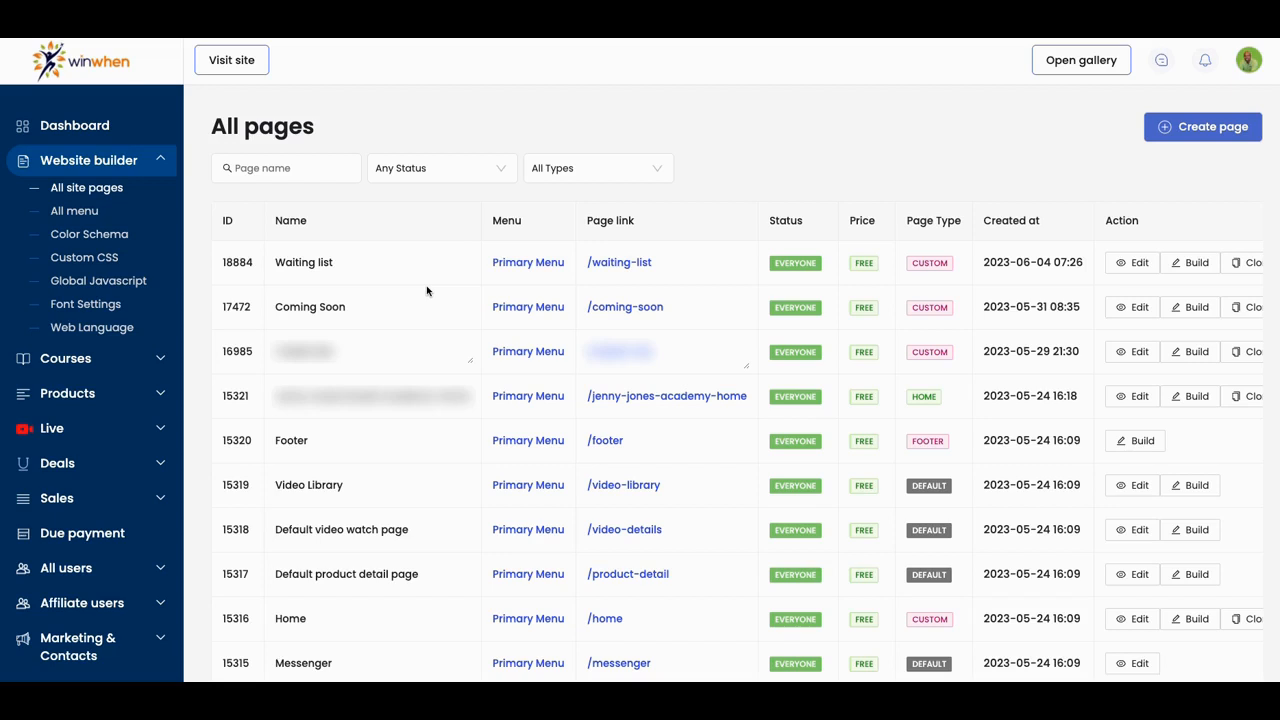
scroll("down", 3)
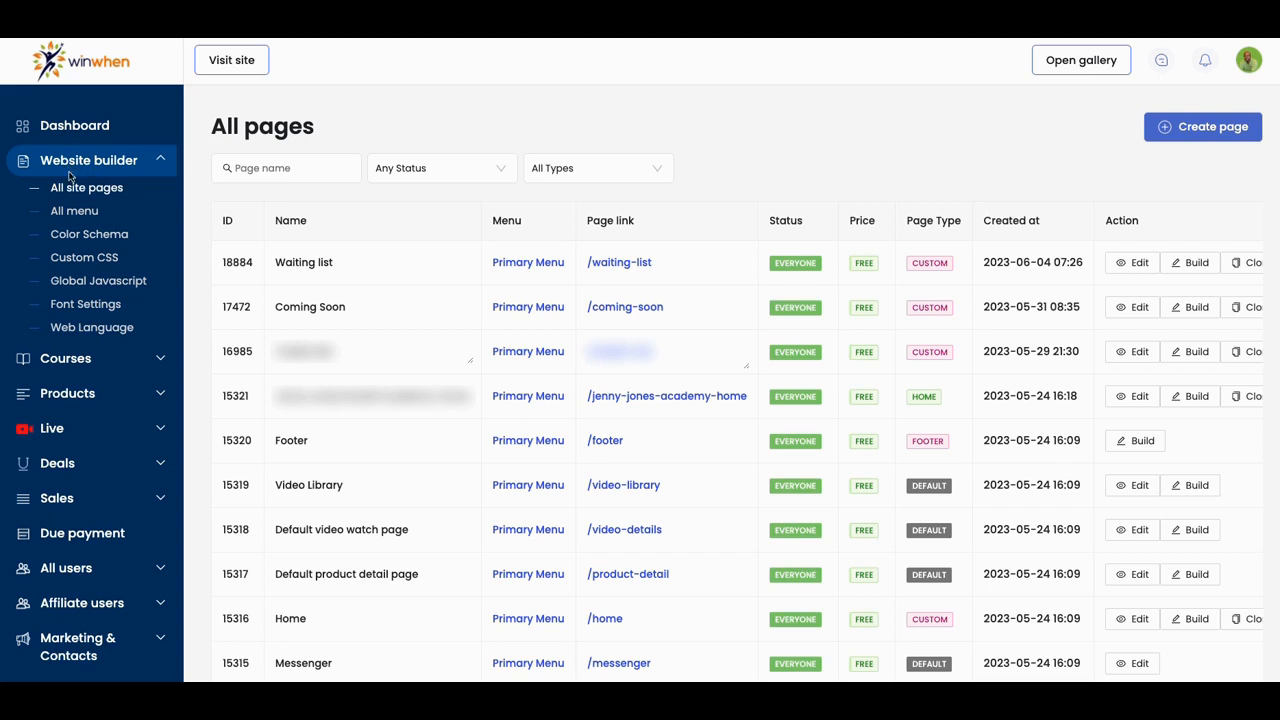
mouse_move(78, 166)
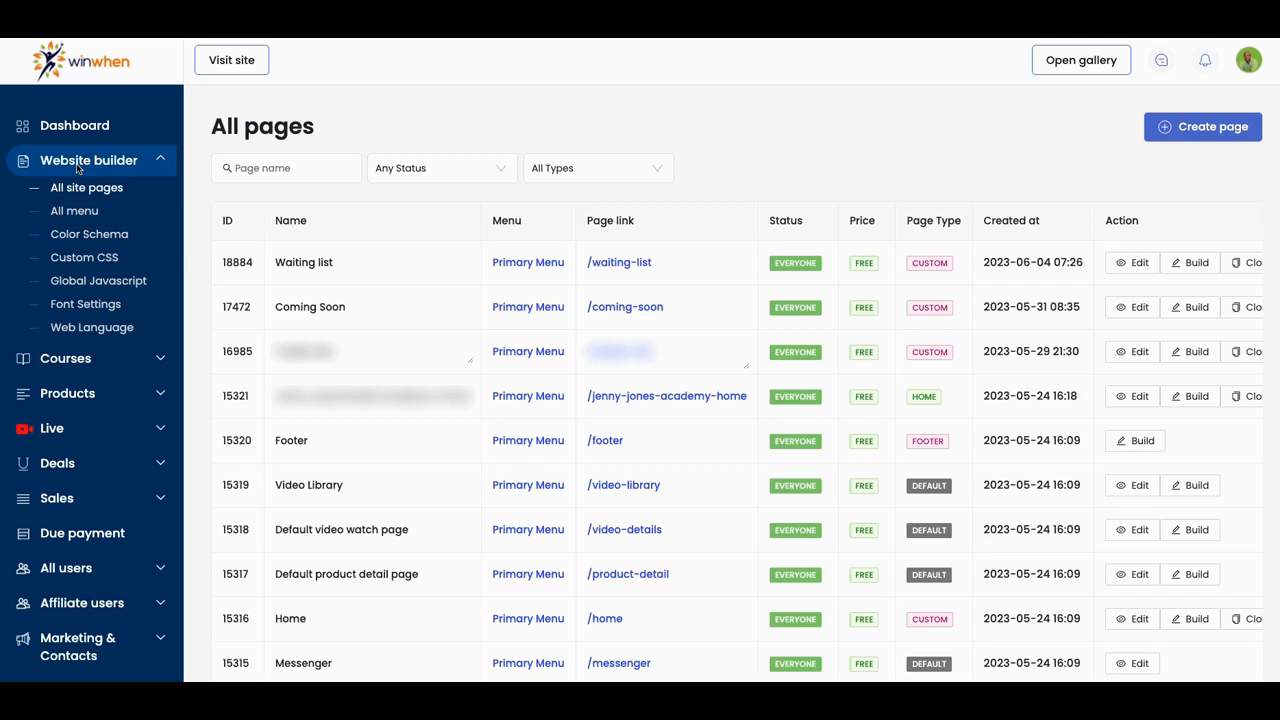
mouse_move(79, 486)
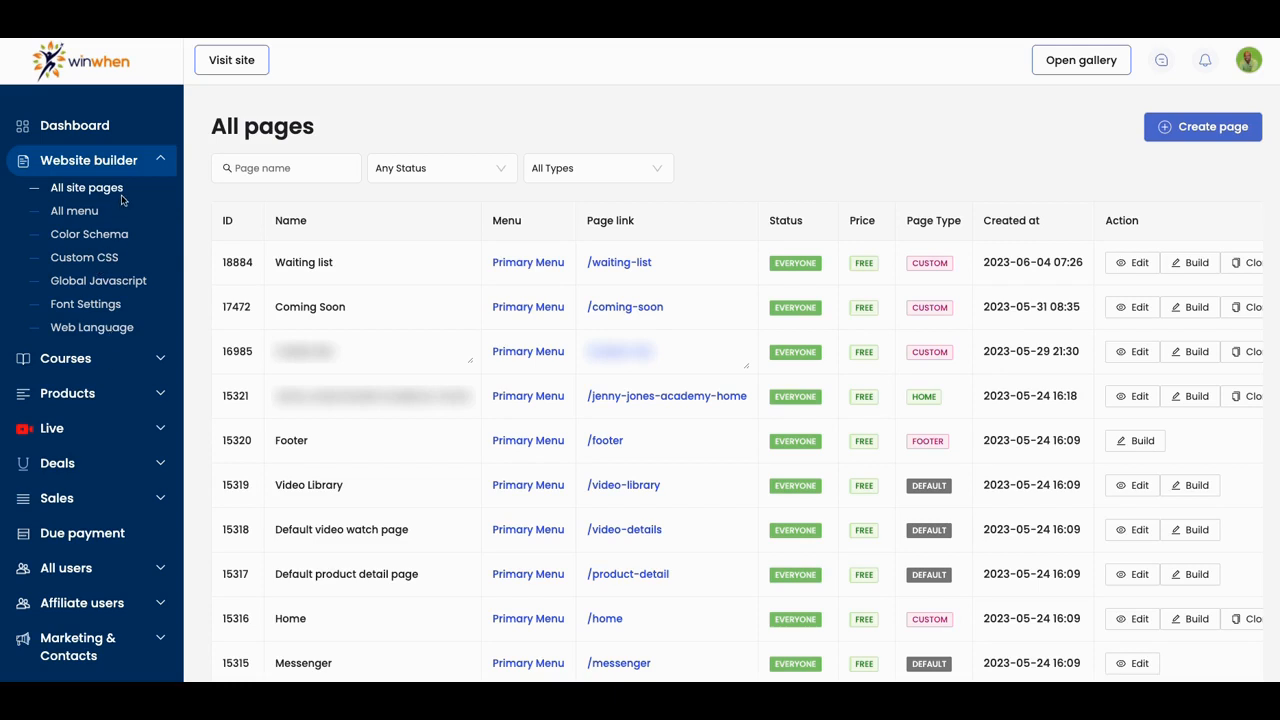
mouse_move(119, 199)
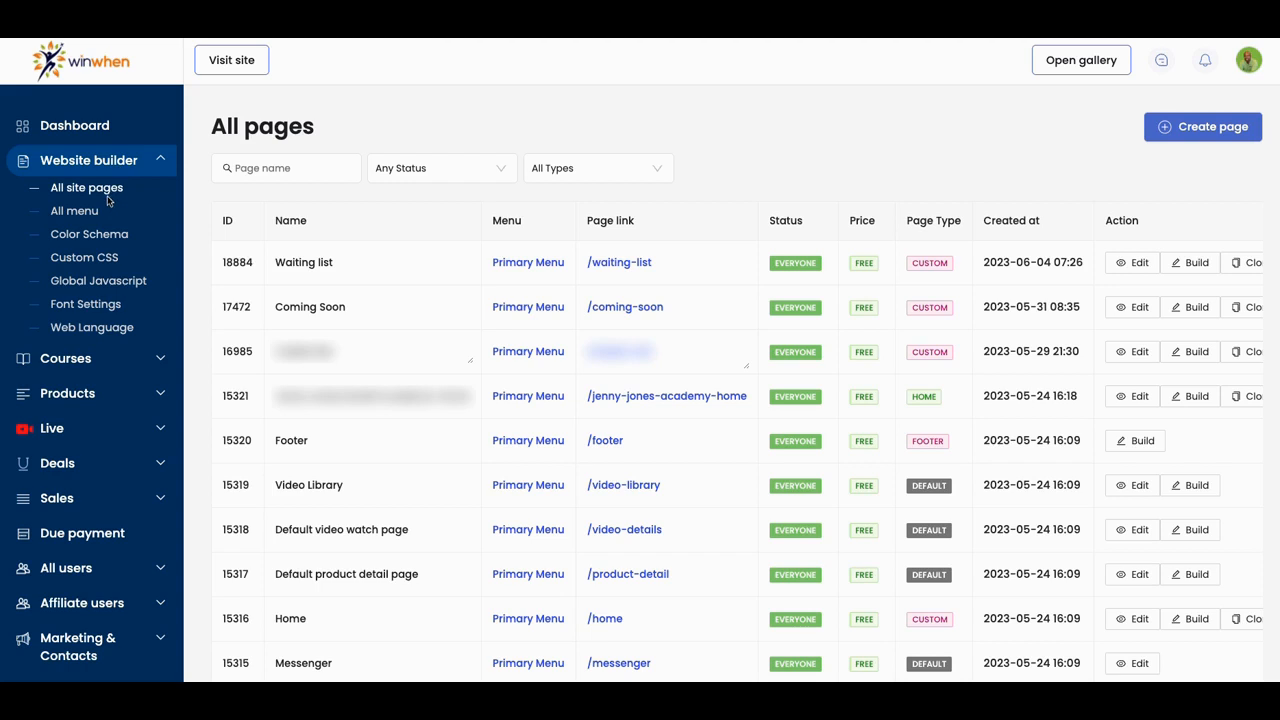
mouse_move(552, 266)
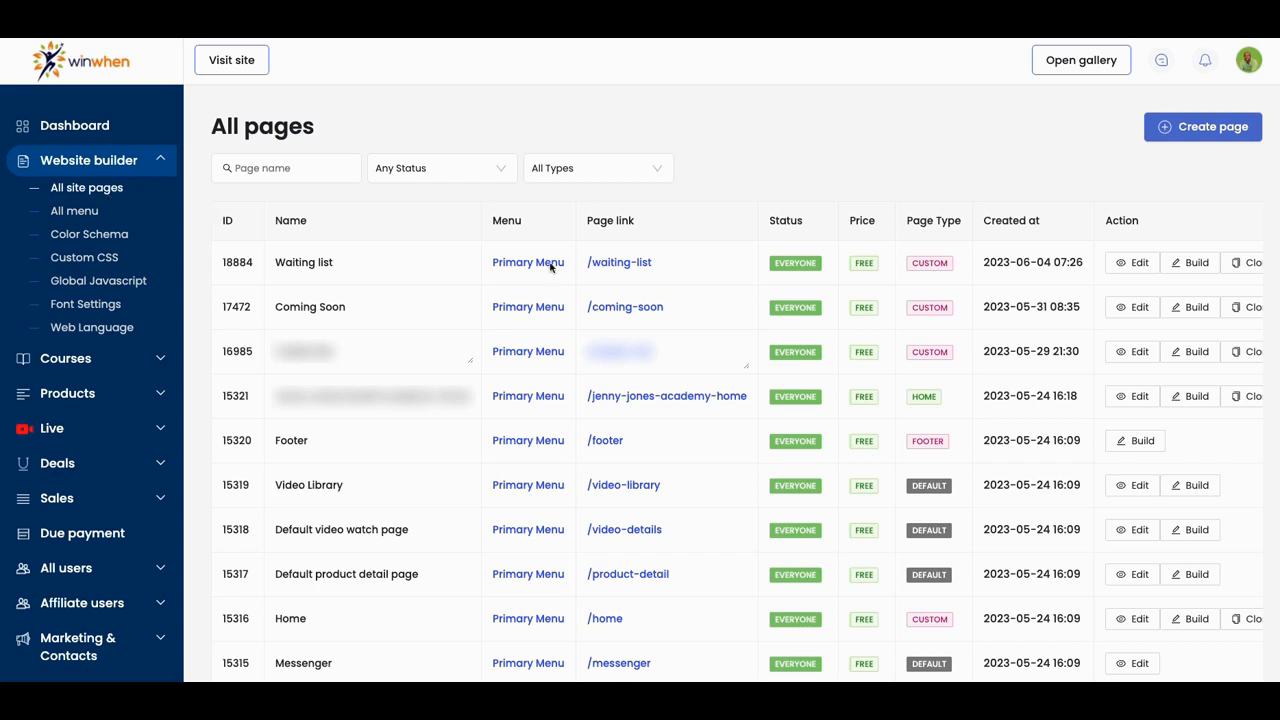
scroll("down", 3)
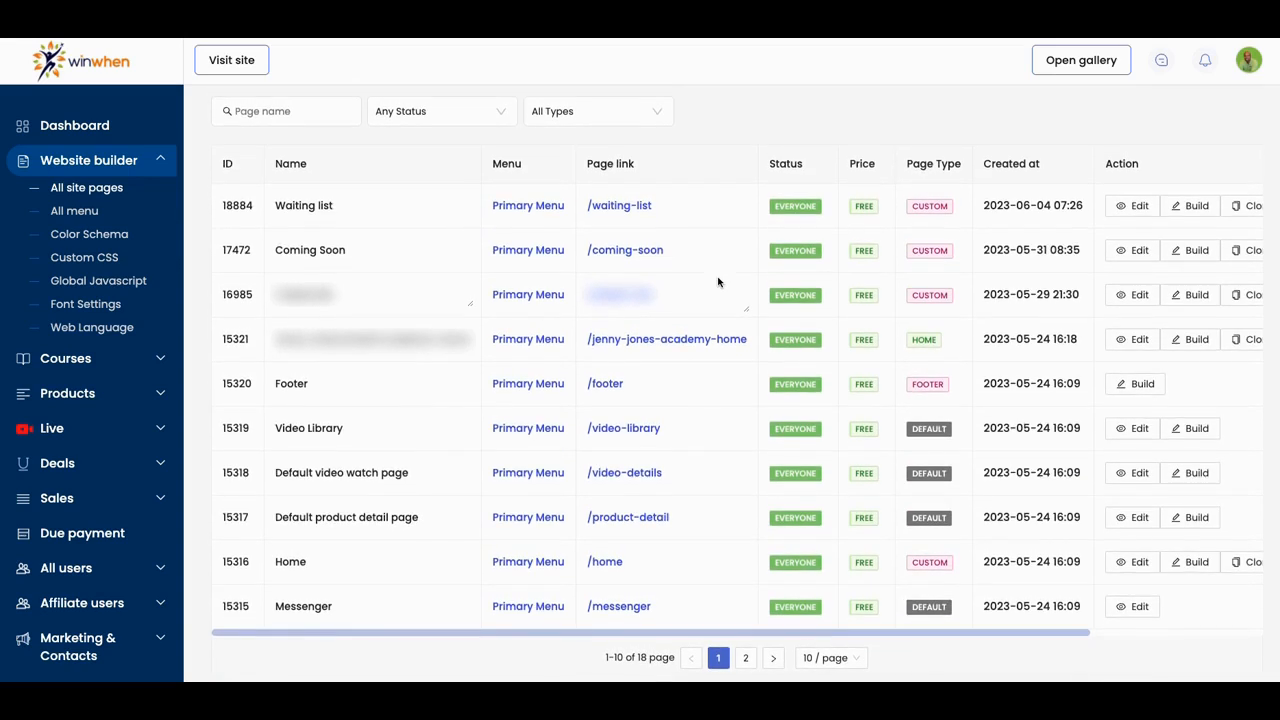
mouse_move(616, 444)
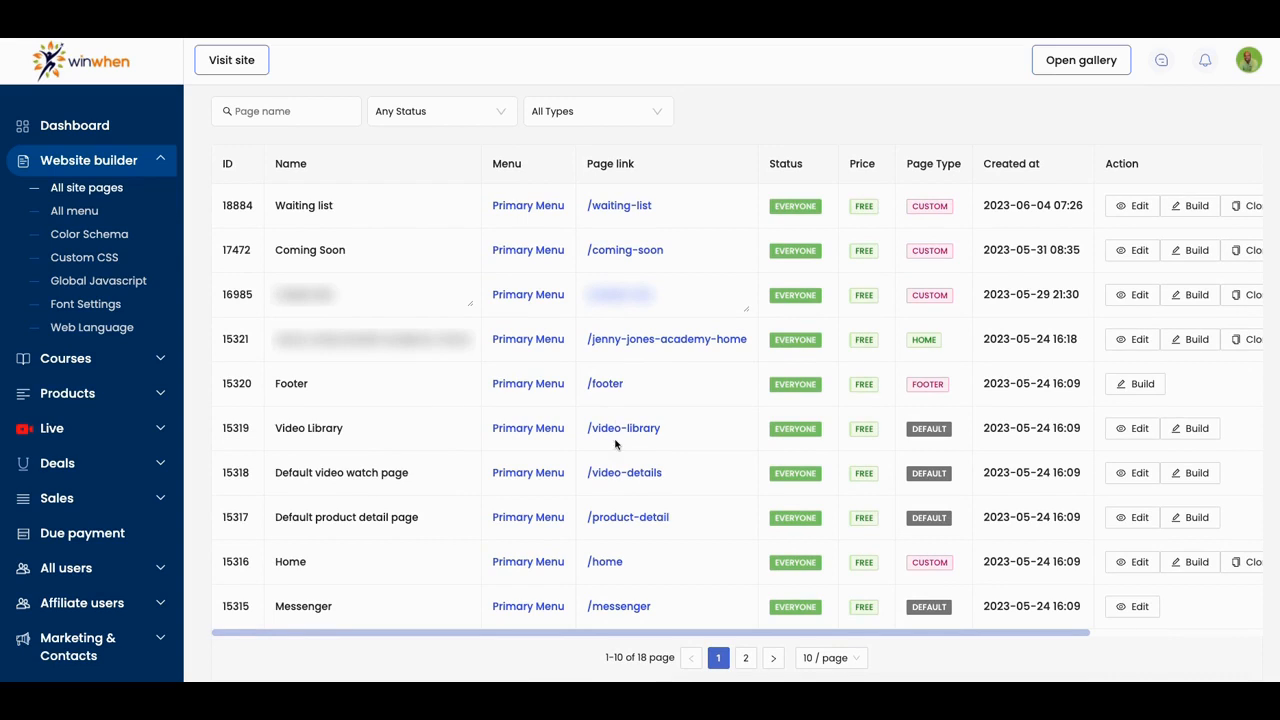
mouse_move(612, 562)
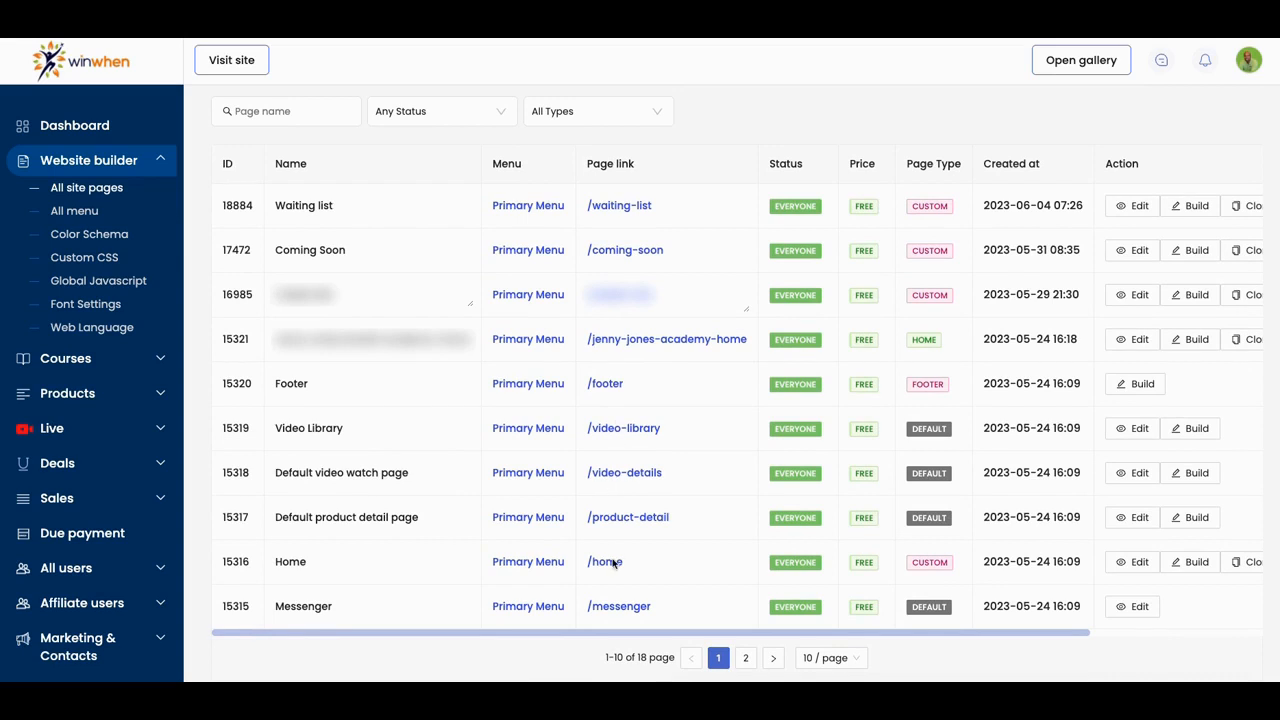
mouse_move(616, 570)
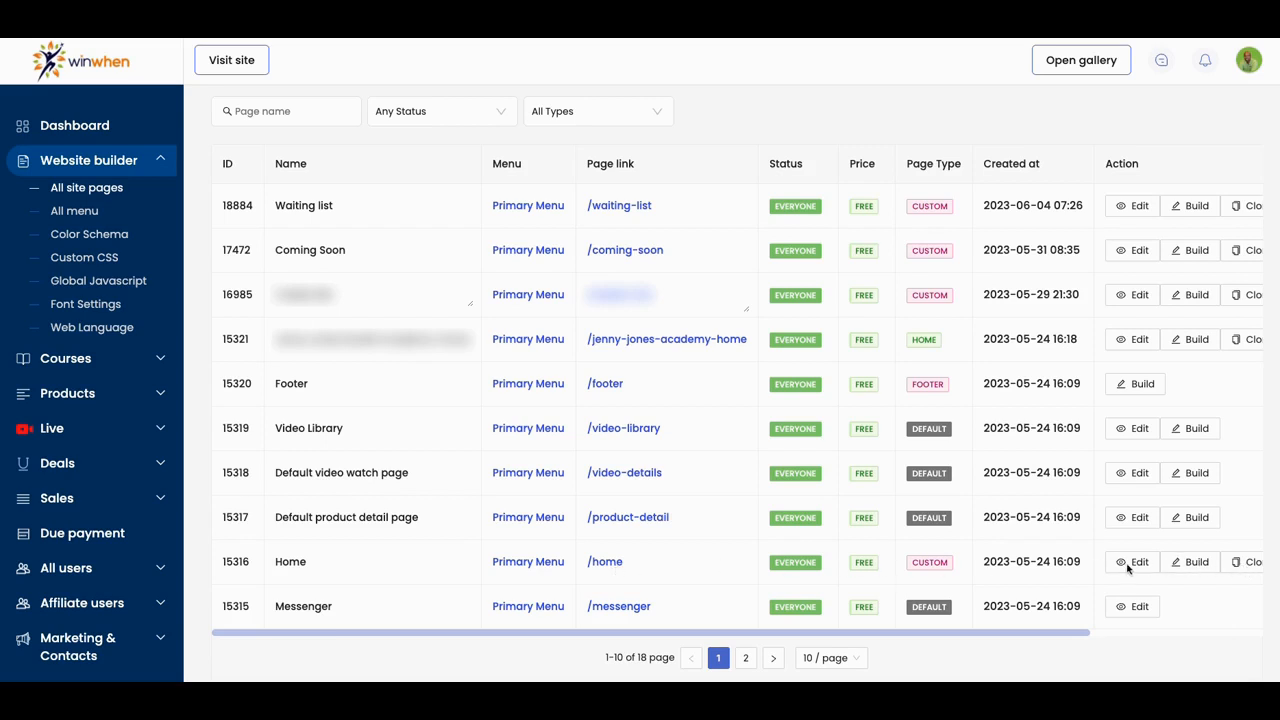
mouse_move(1135, 643)
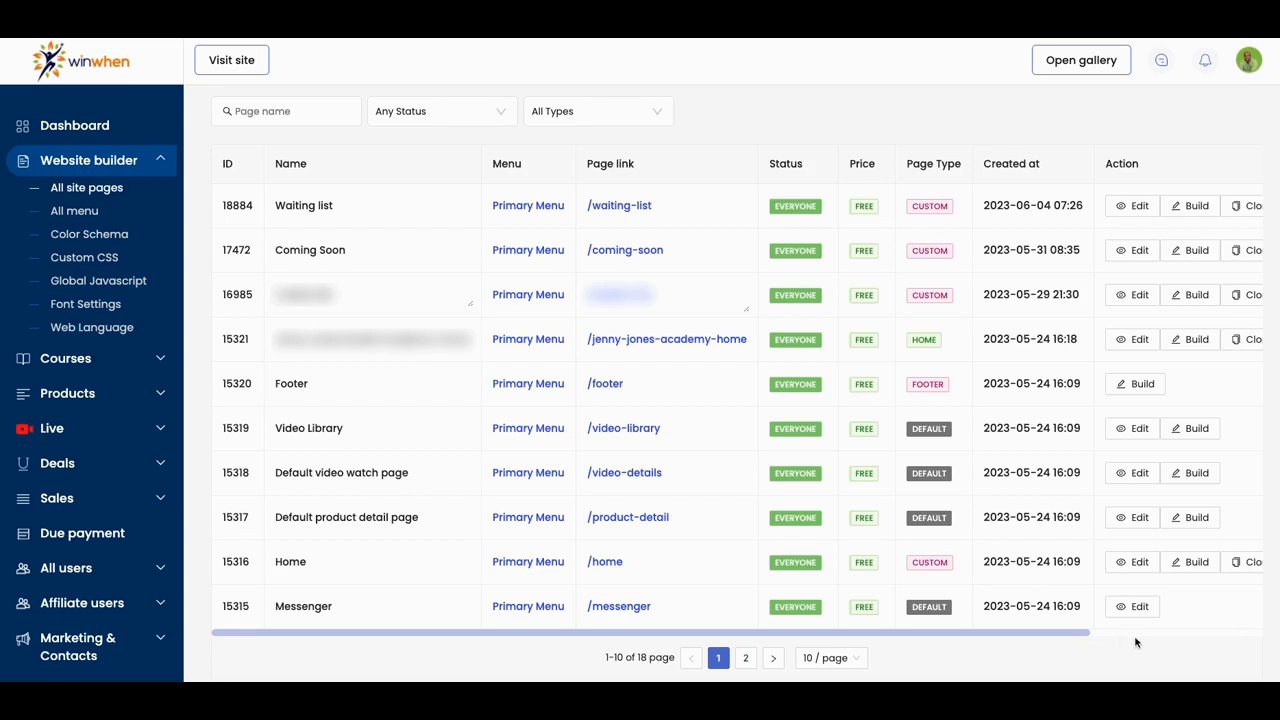
scroll("right", 3)
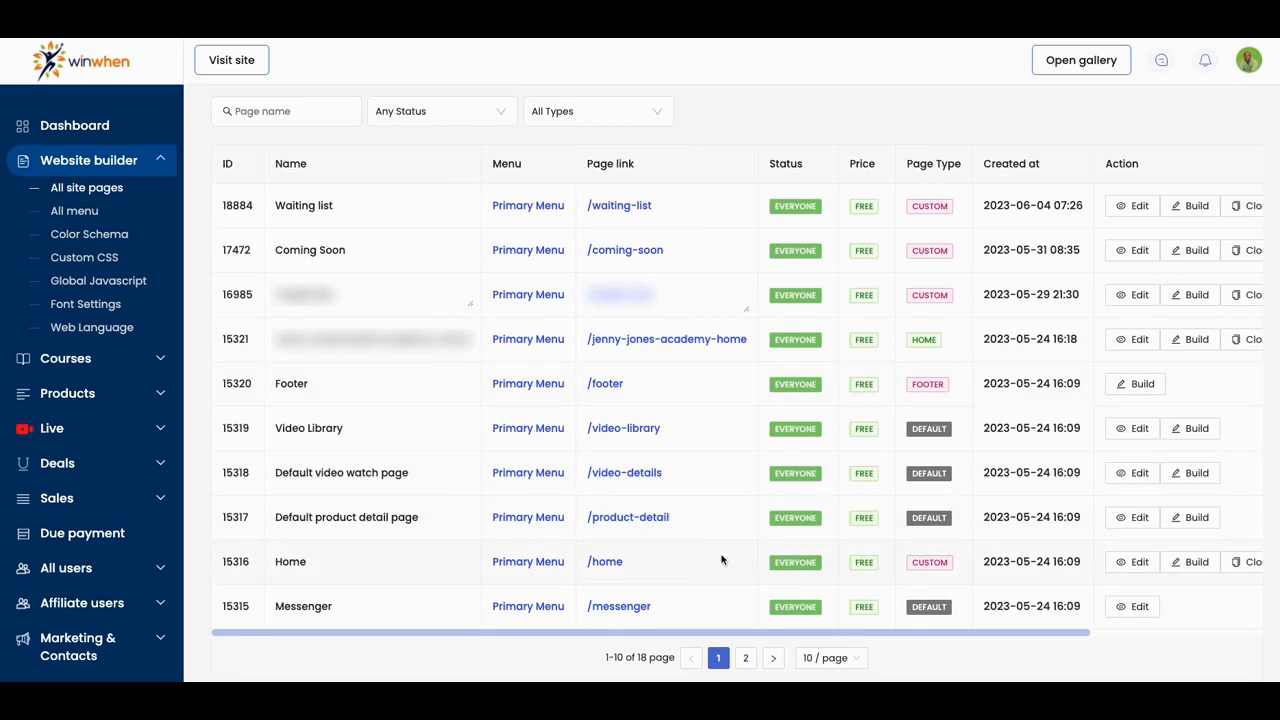
mouse_move(851, 586)
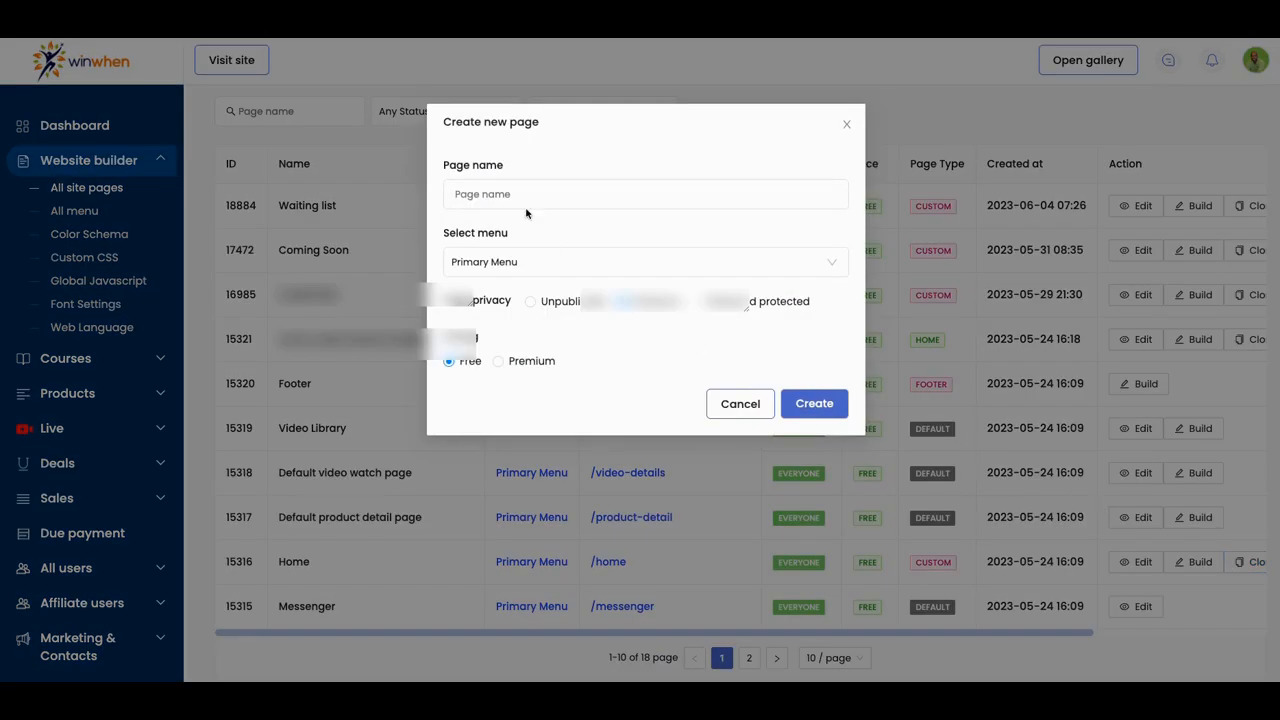
left_click(645, 194)
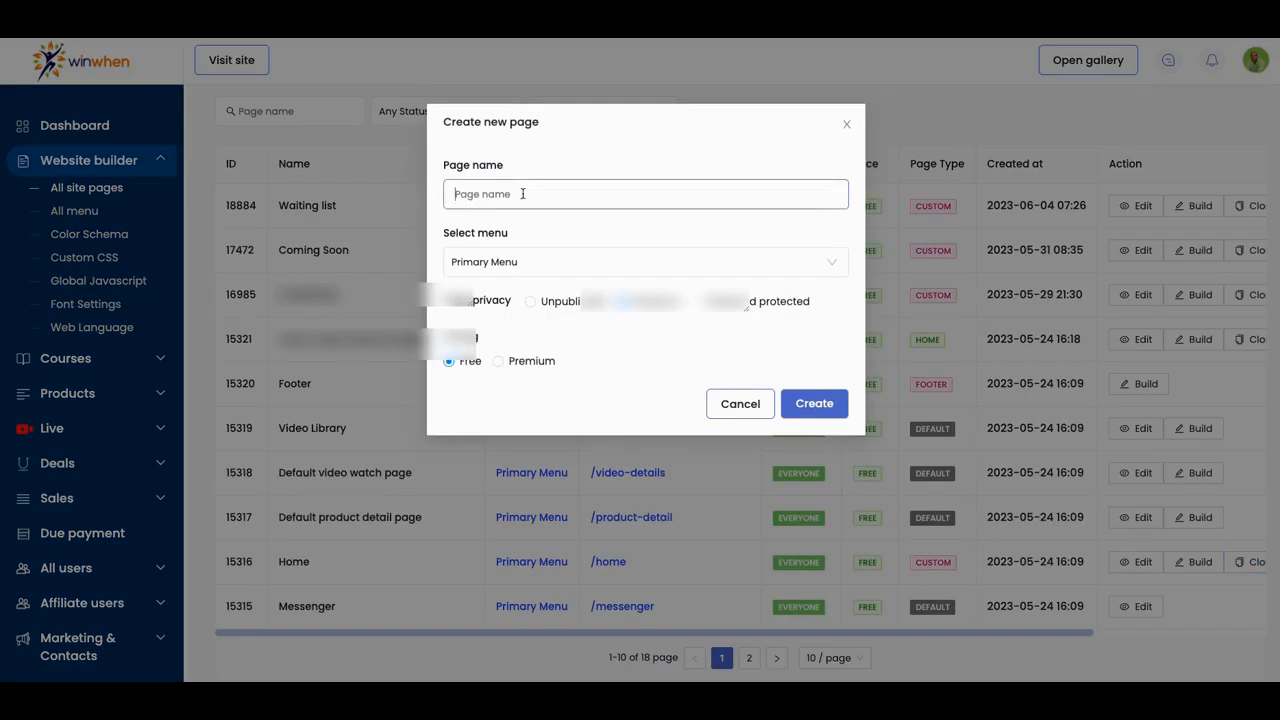
type("My")
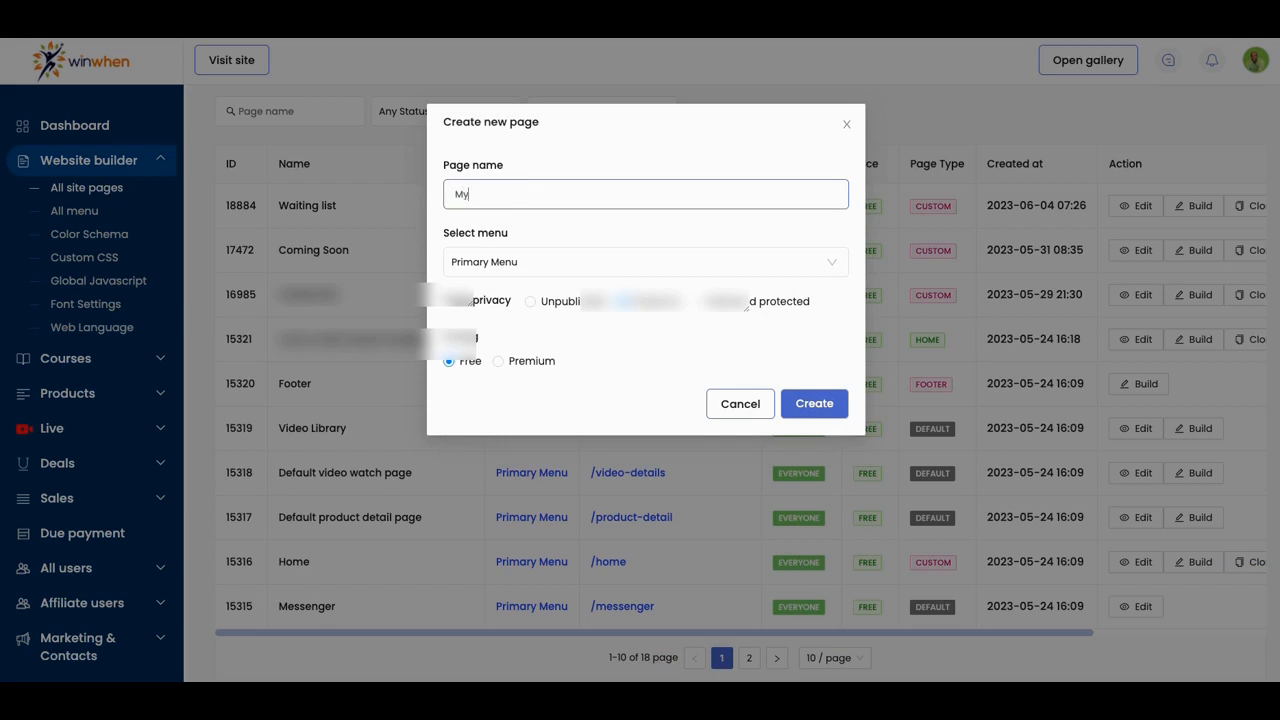
type("New")
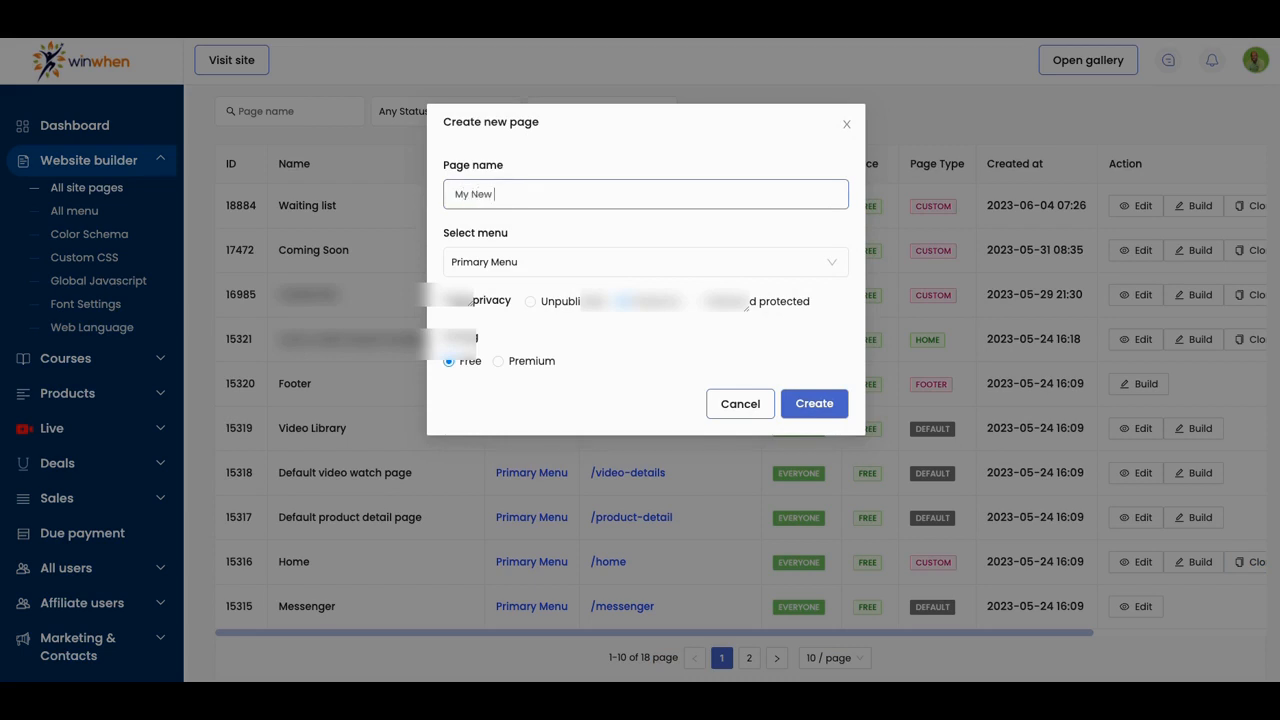
type("Landing Home")
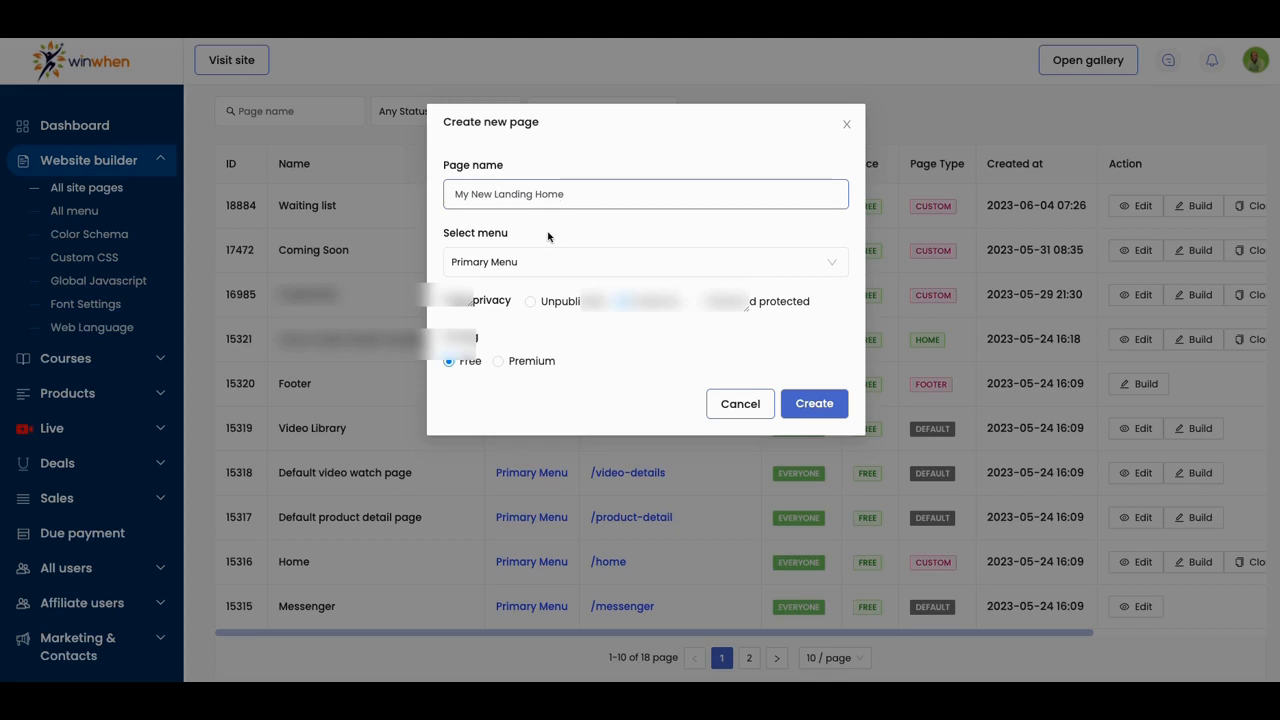
mouse_move(478, 311)
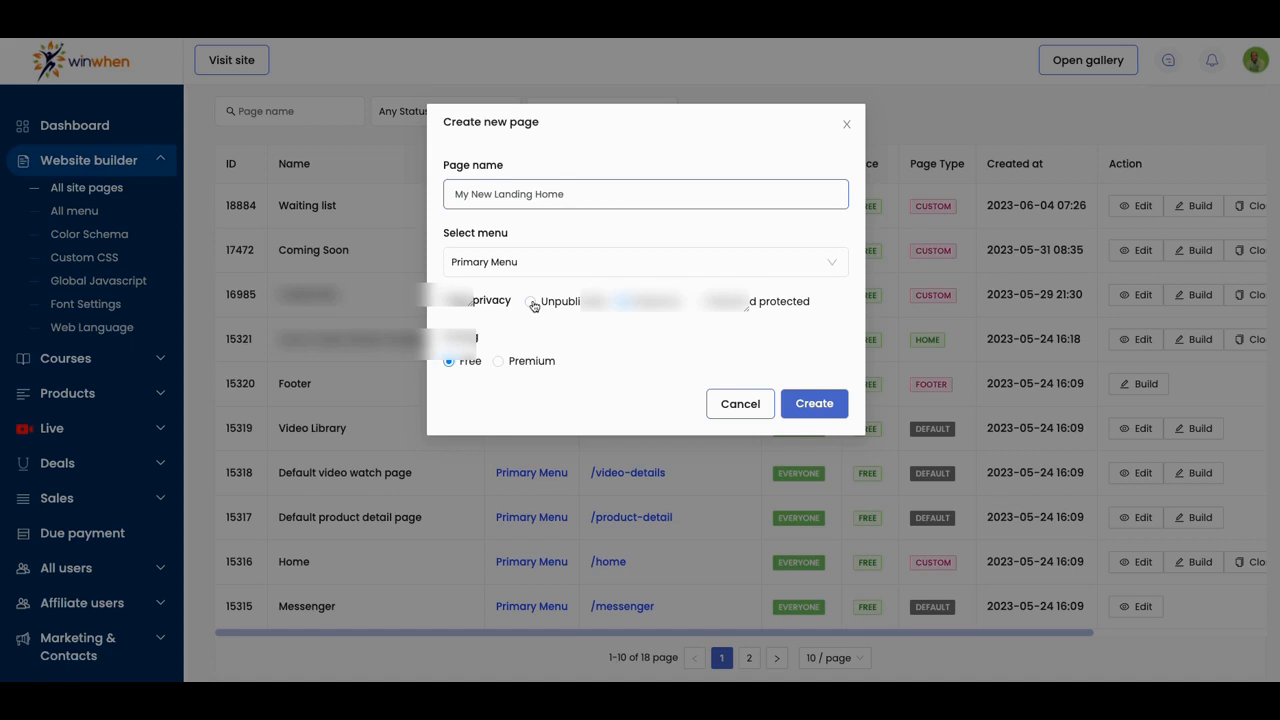
left_click(814, 403)
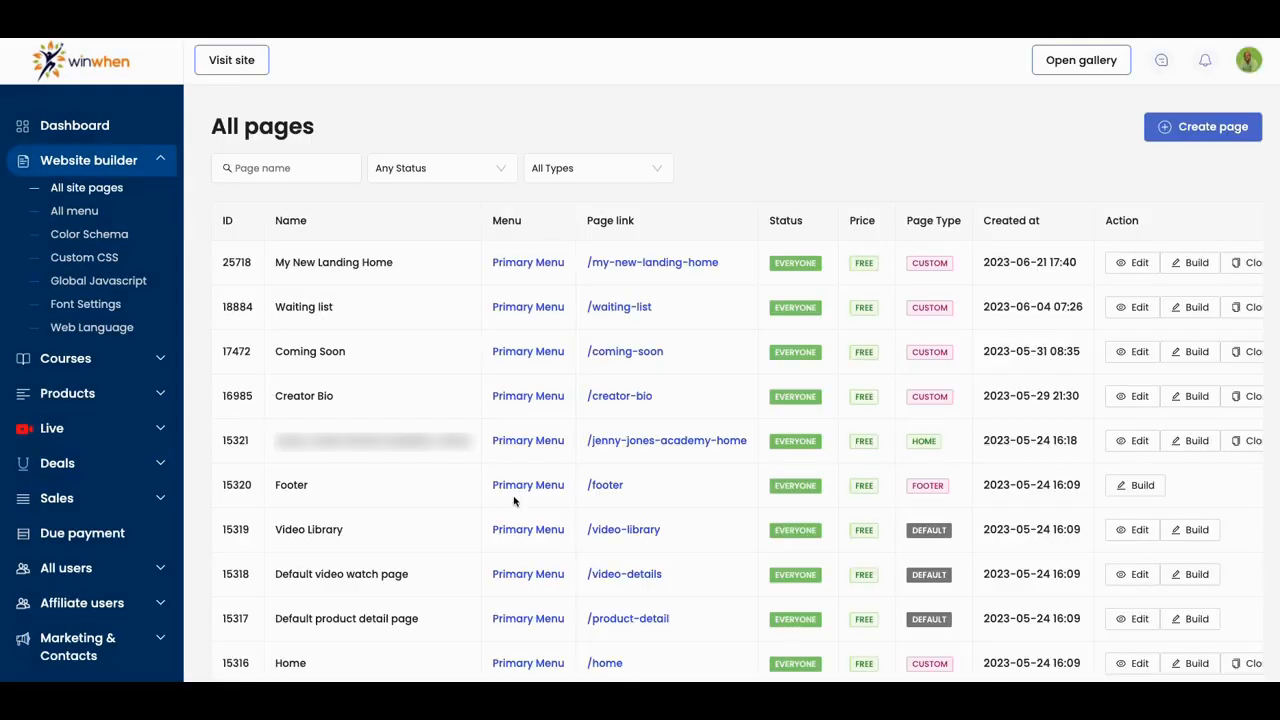
mouse_move(325, 268)
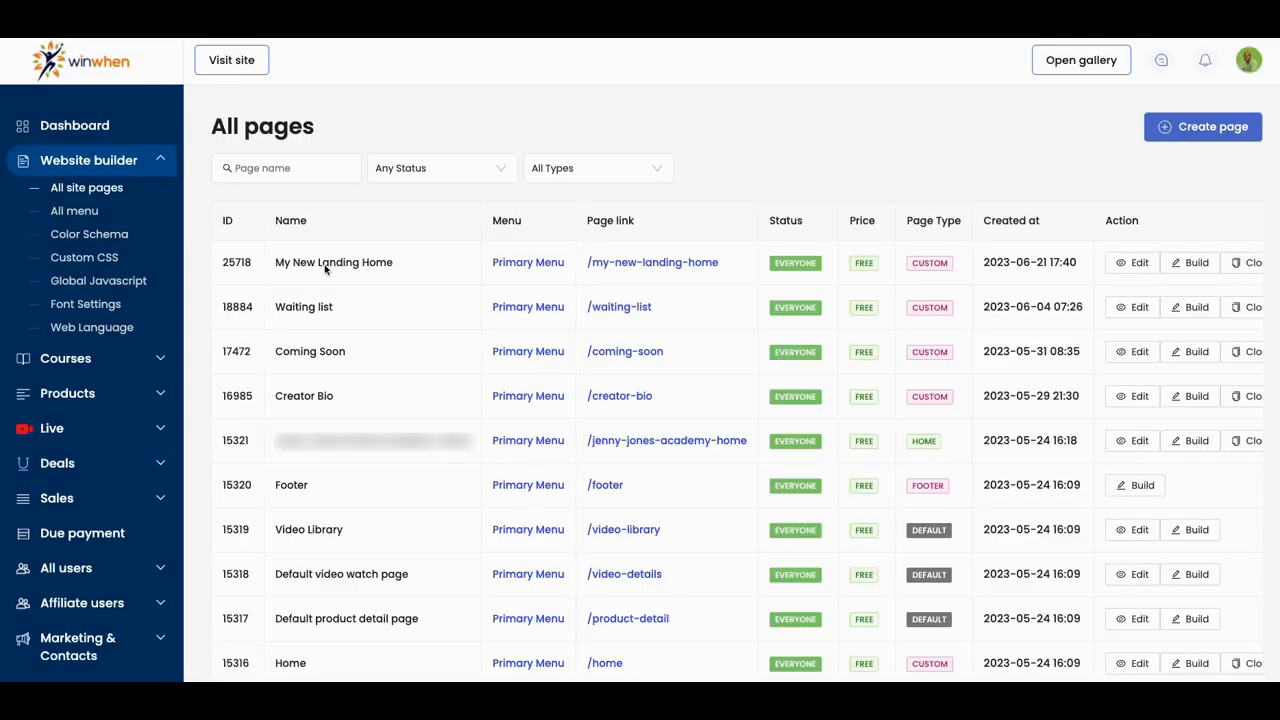
mouse_move(620, 280)
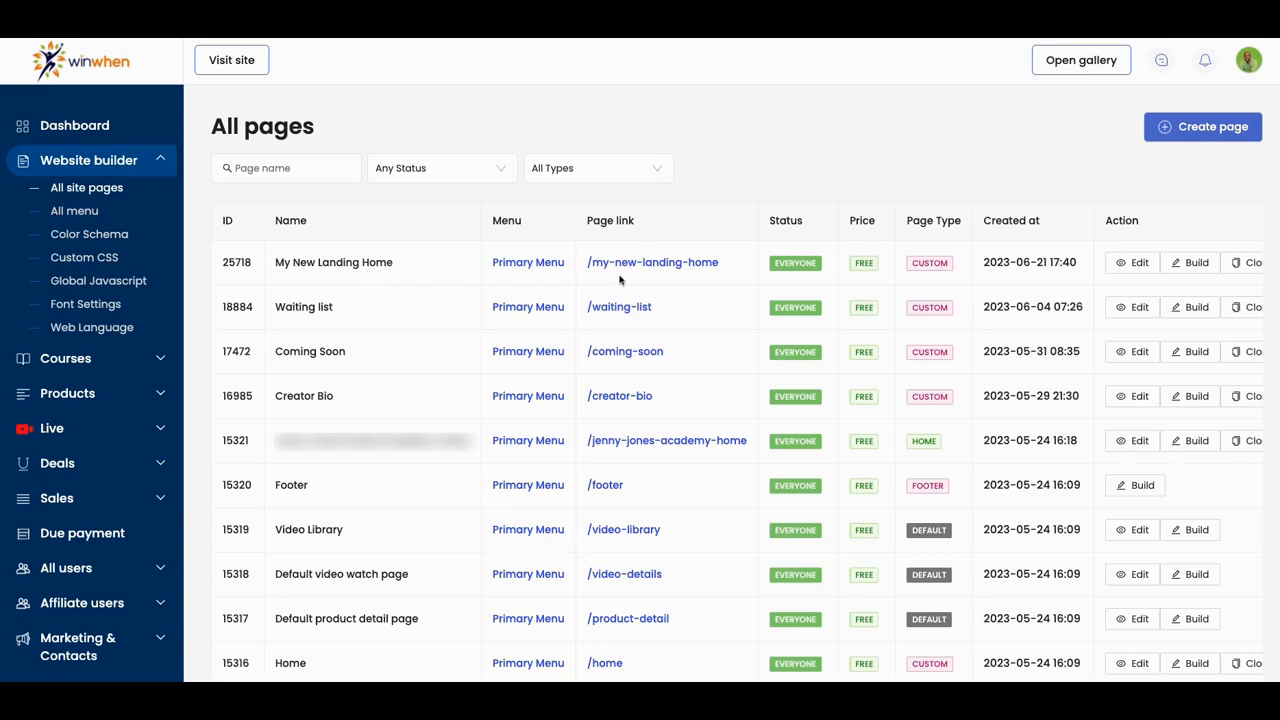
mouse_move(893, 271)
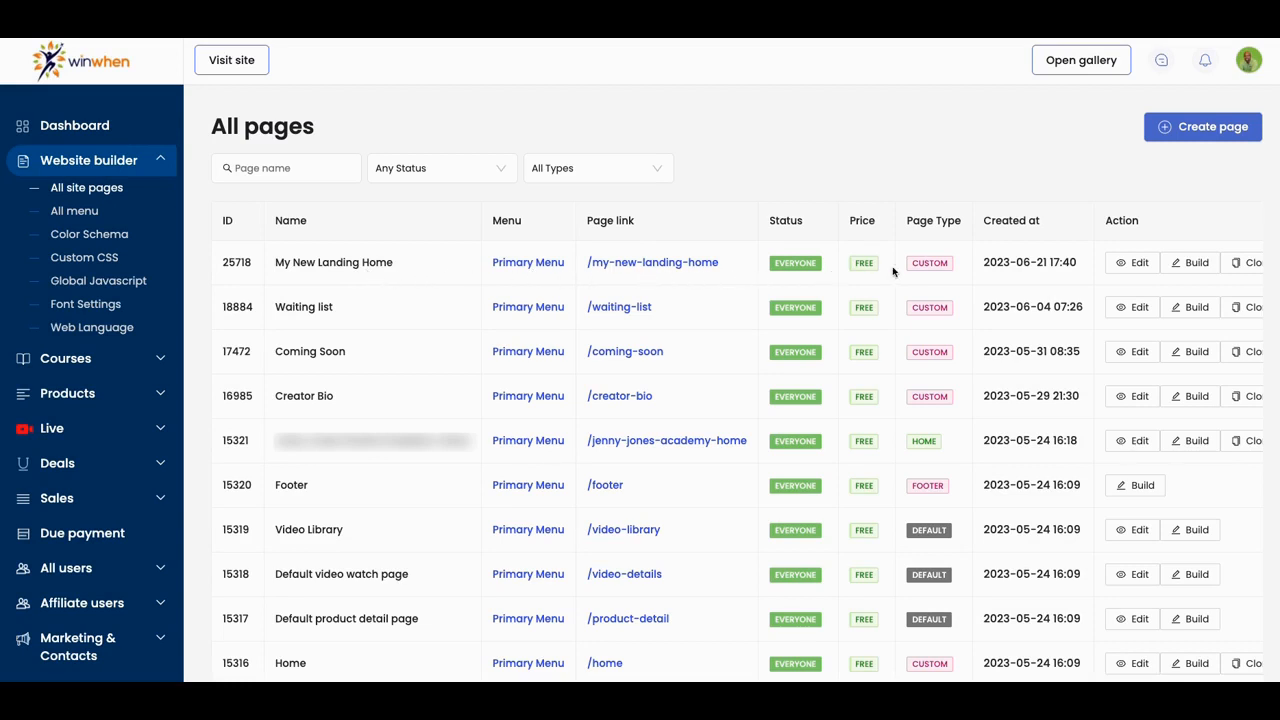
mouse_move(1172, 272)
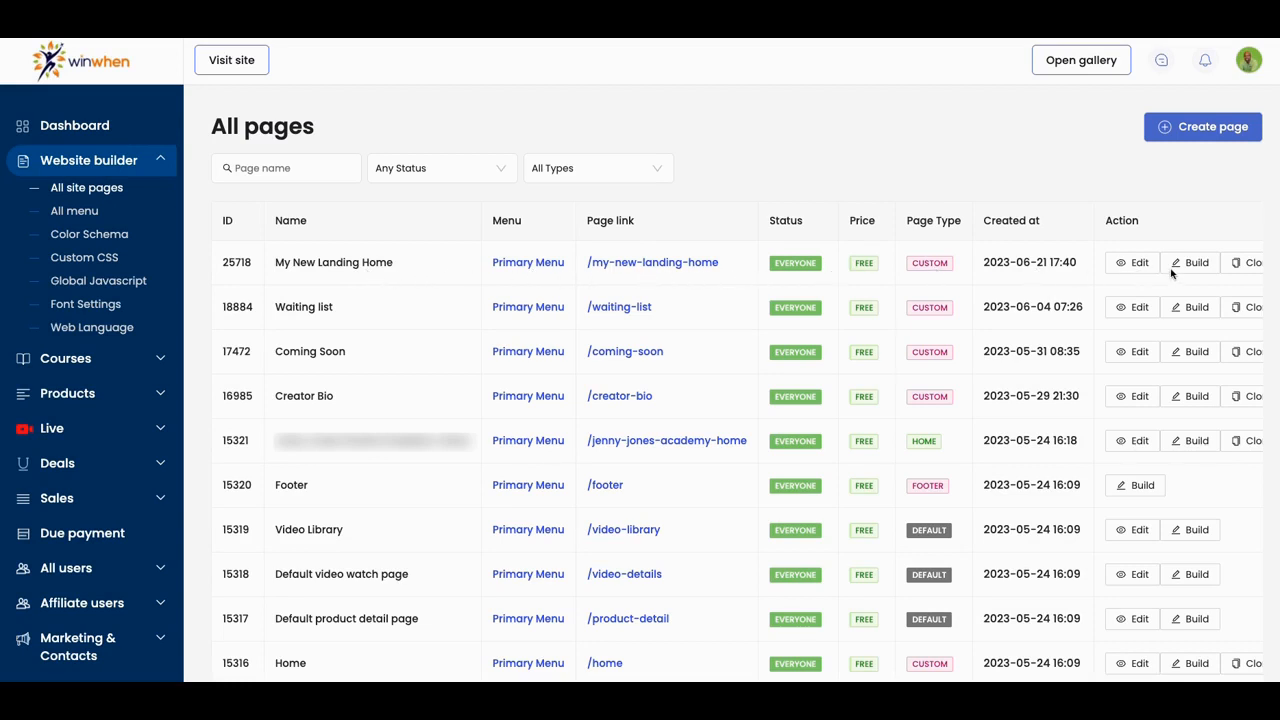
mouse_move(1125, 271)
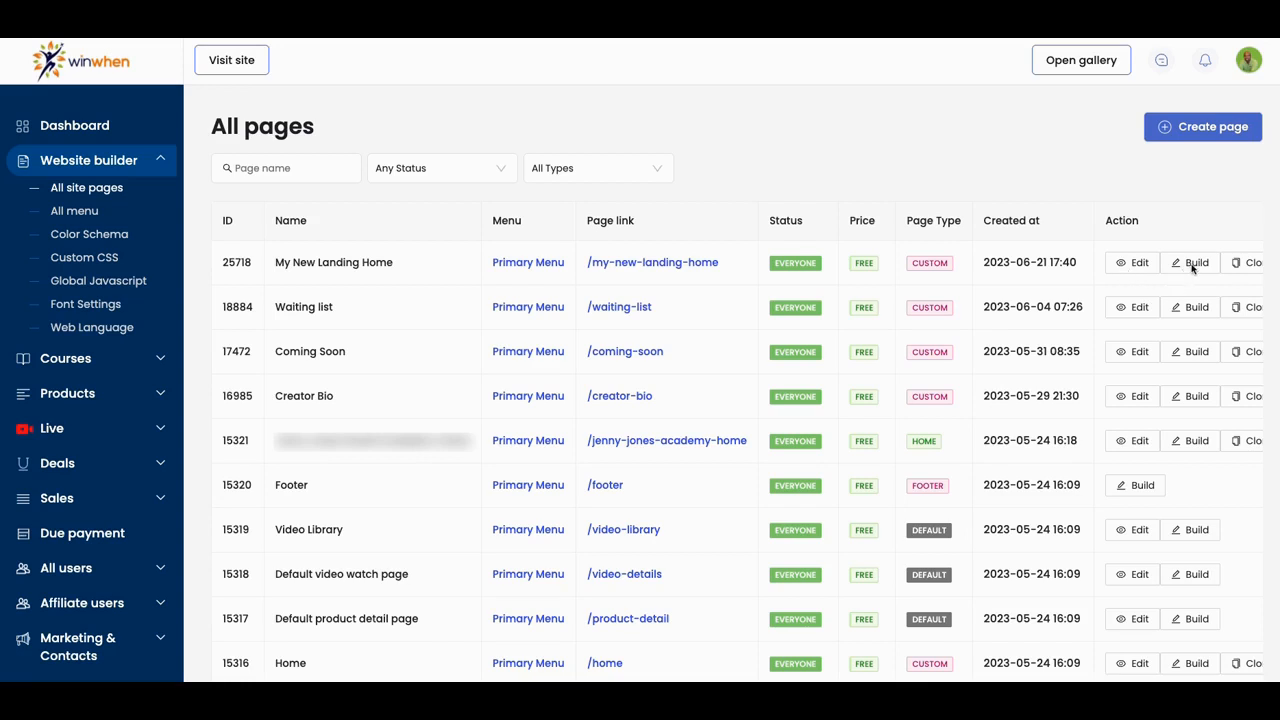
- Open the My New Landing Home page in the Site Builder
left_click(1196, 262)
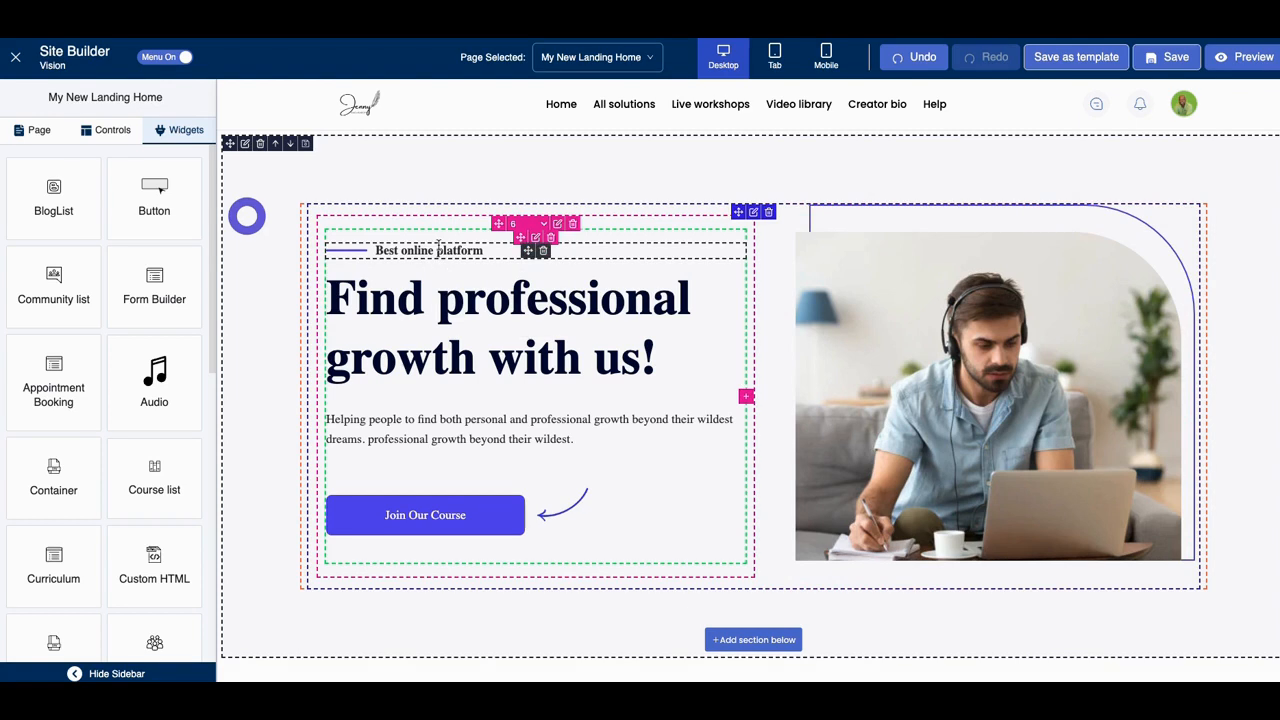
left_click(990, 415)
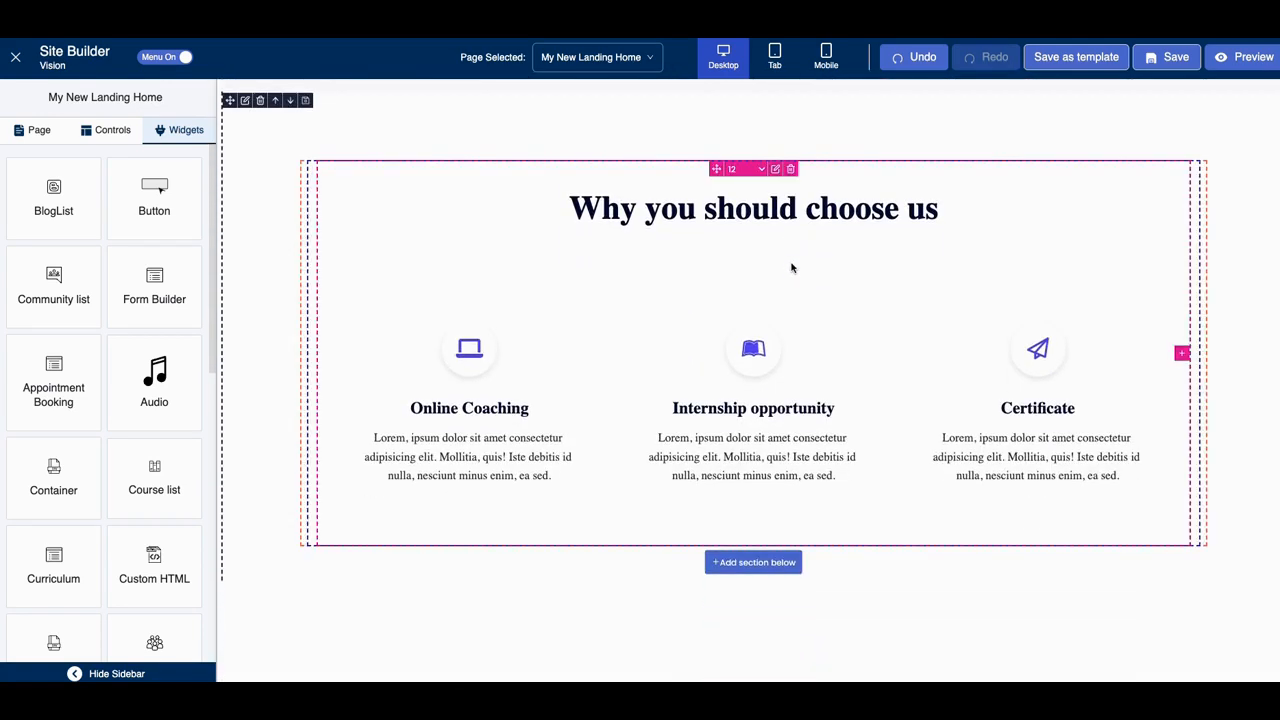
scroll("down", 3)
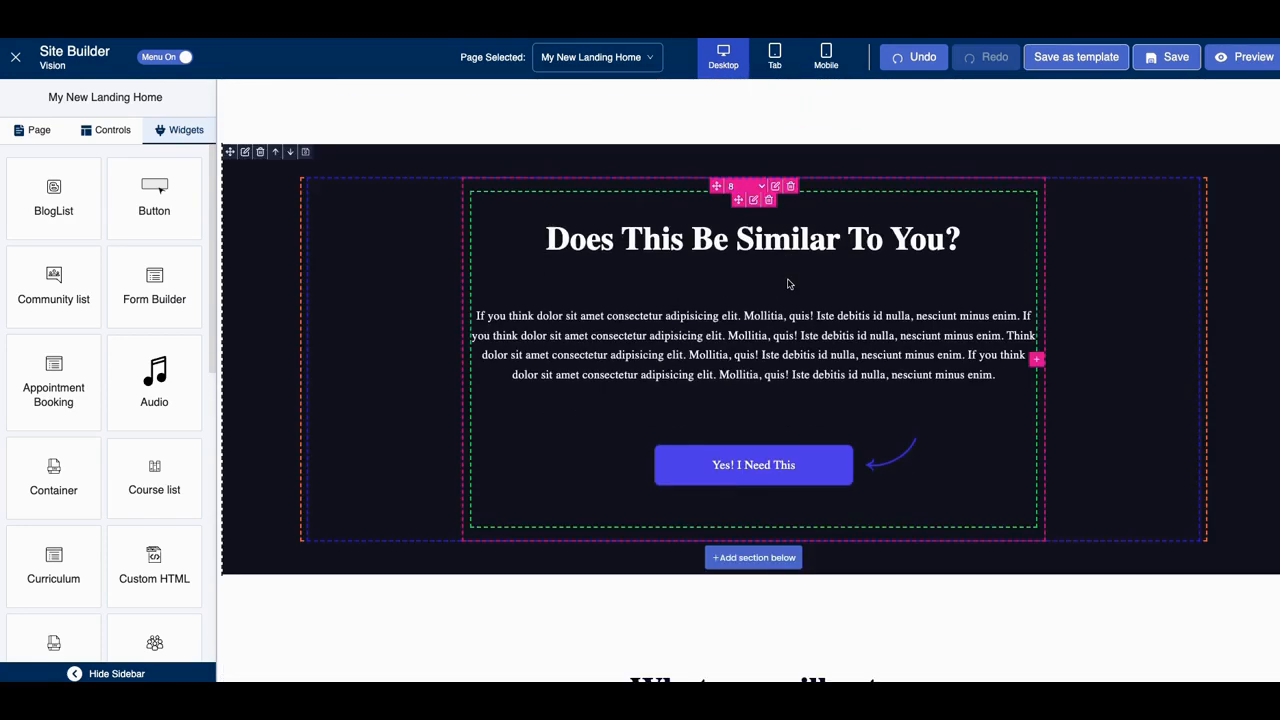
scroll("down", 3)
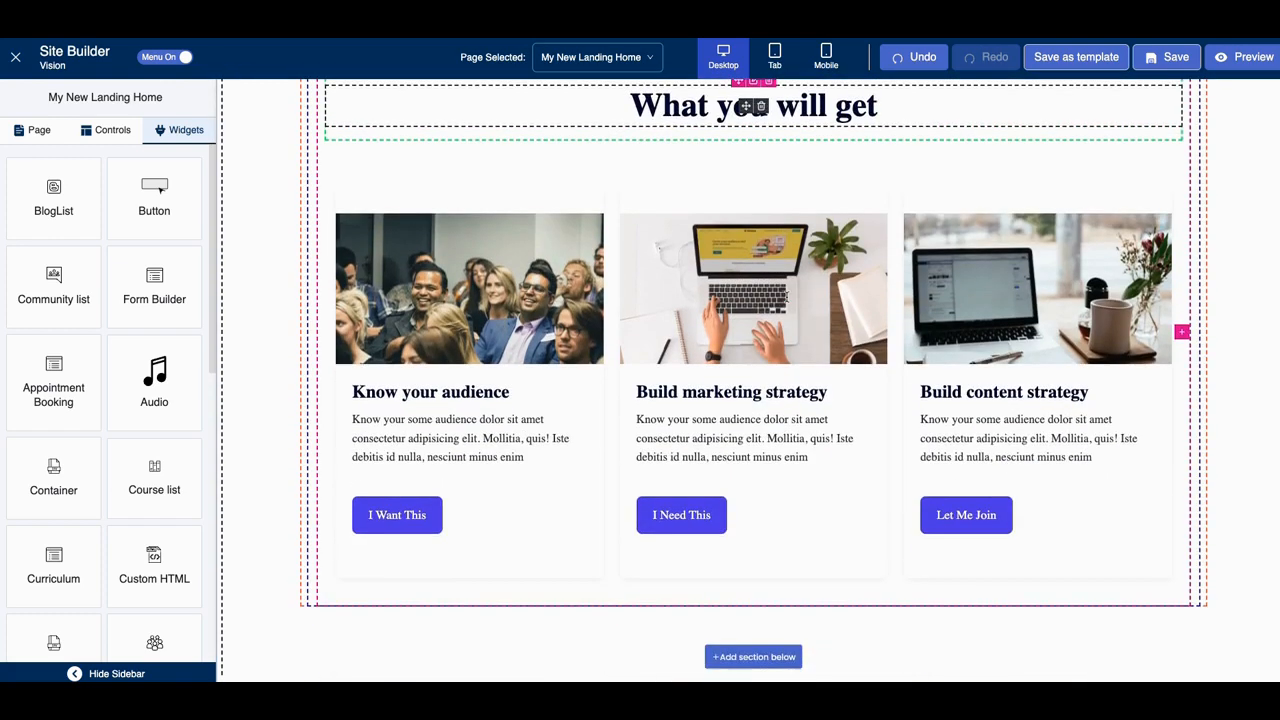
scroll("down", 3)
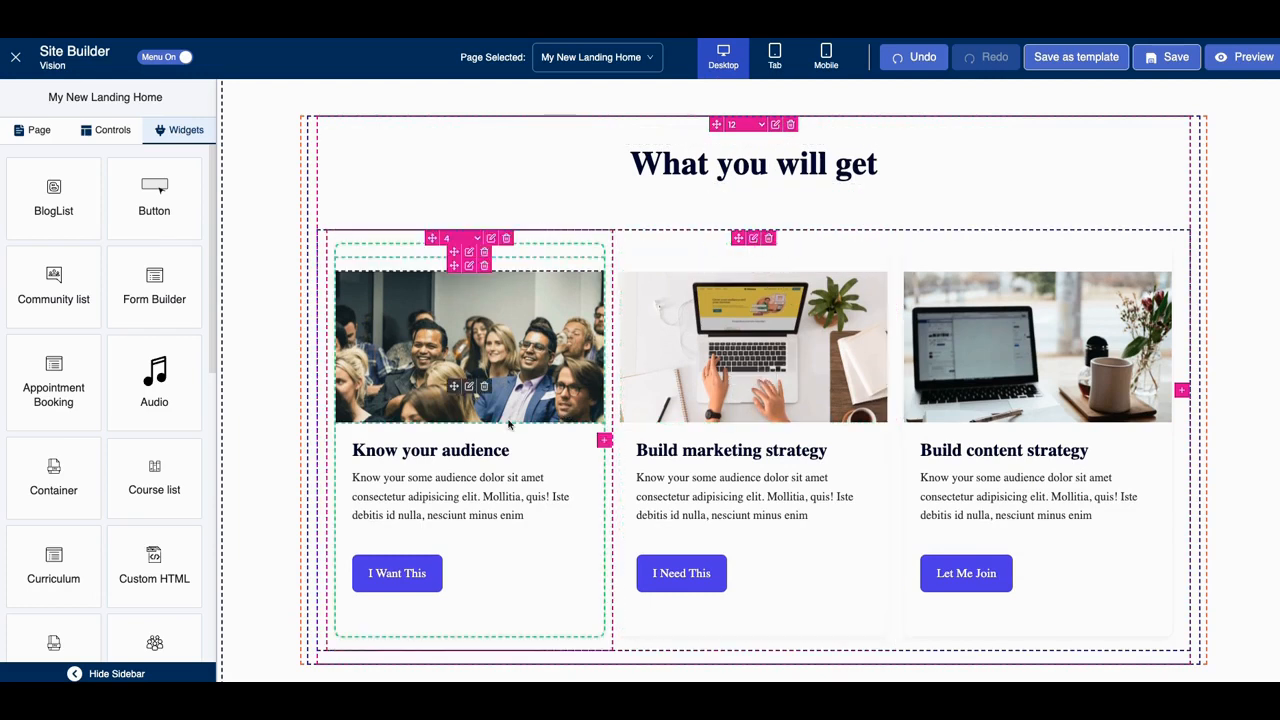
left_click(740, 495)
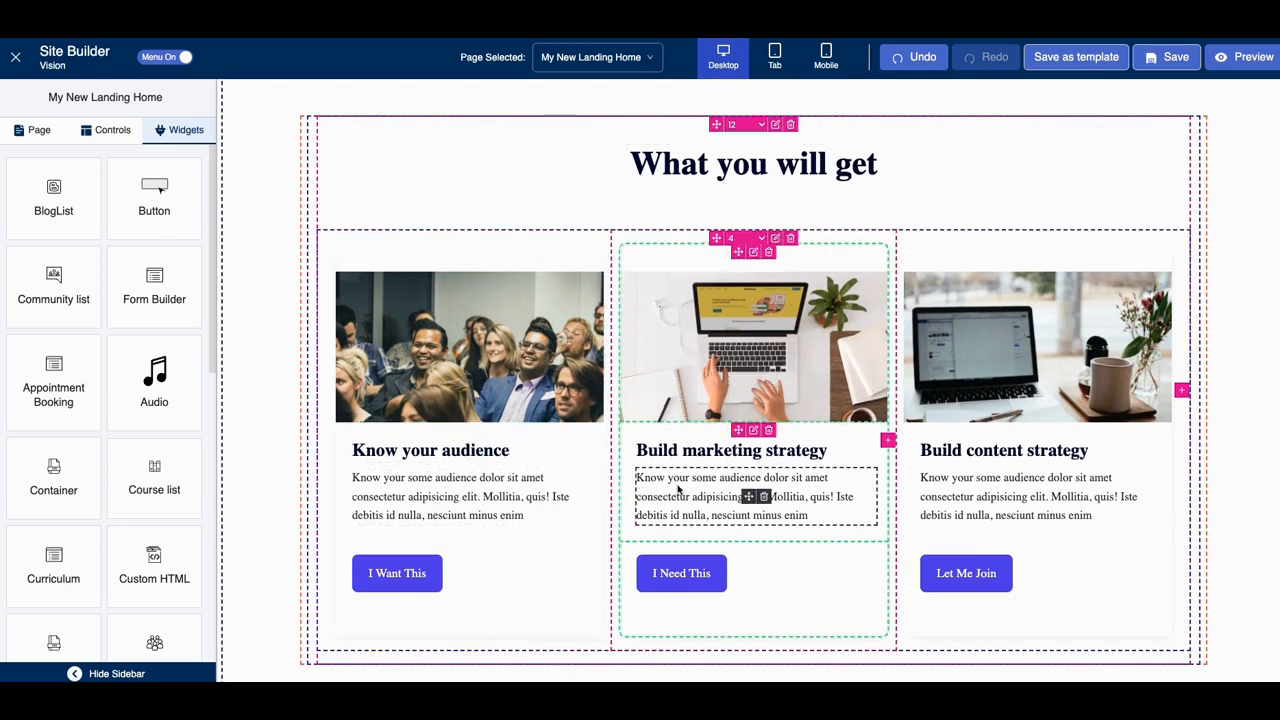
left_click(470, 350)
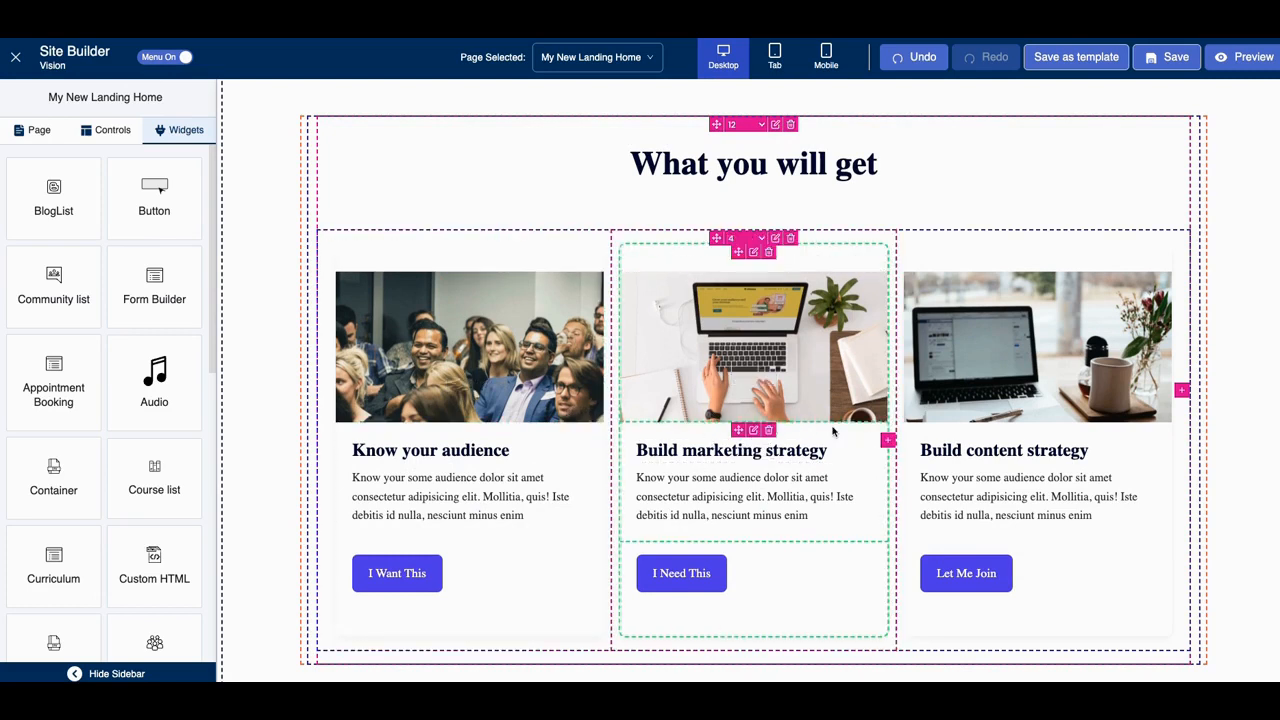
scroll("down", 3)
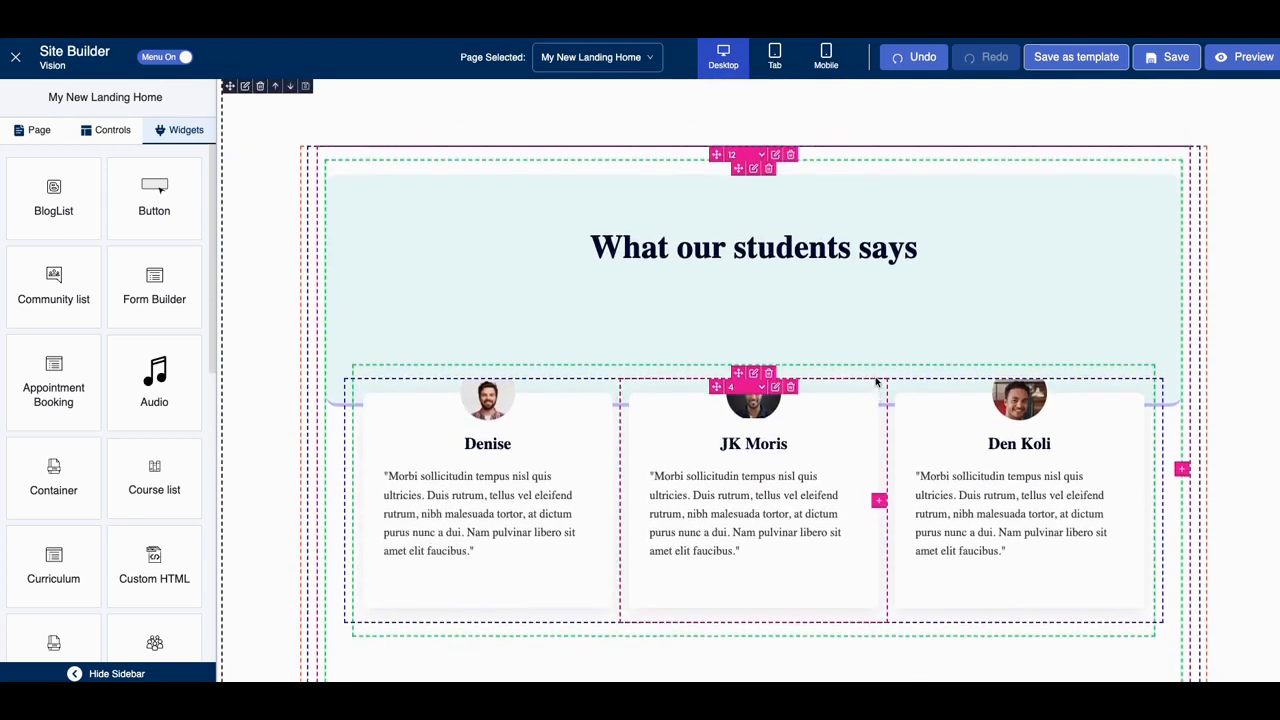
scroll("down", 3)
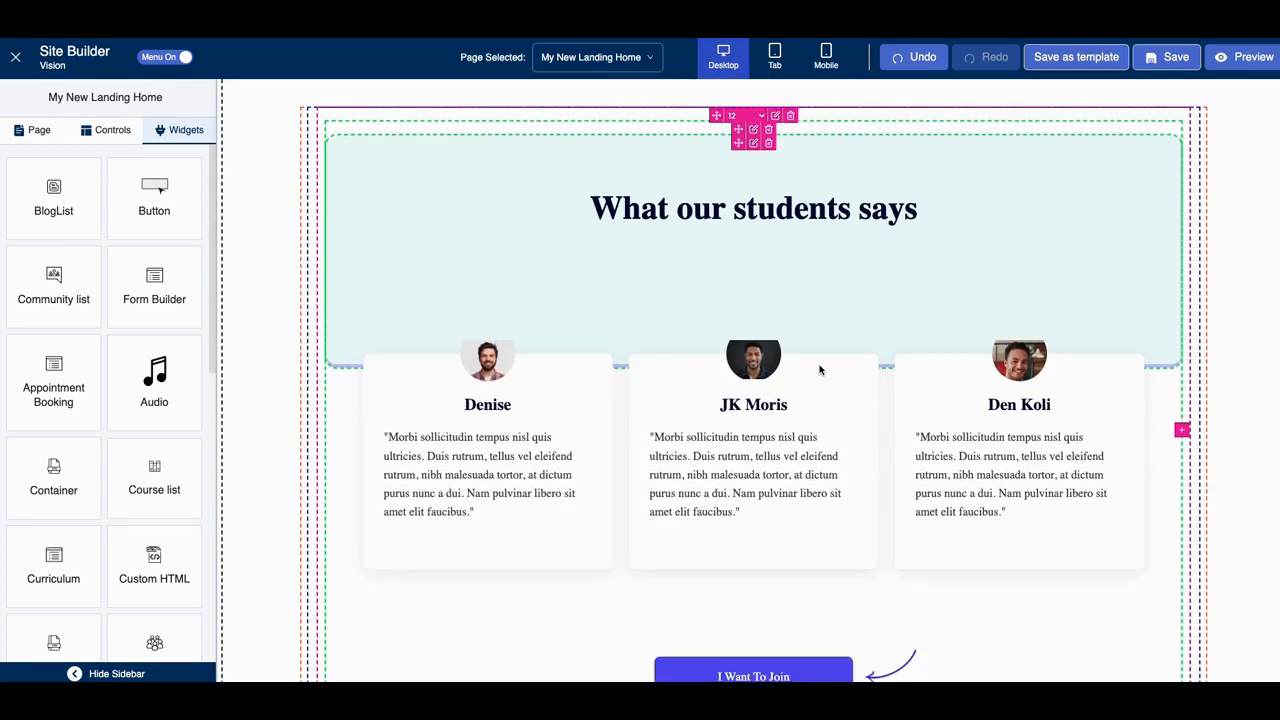
scroll("down", 3)
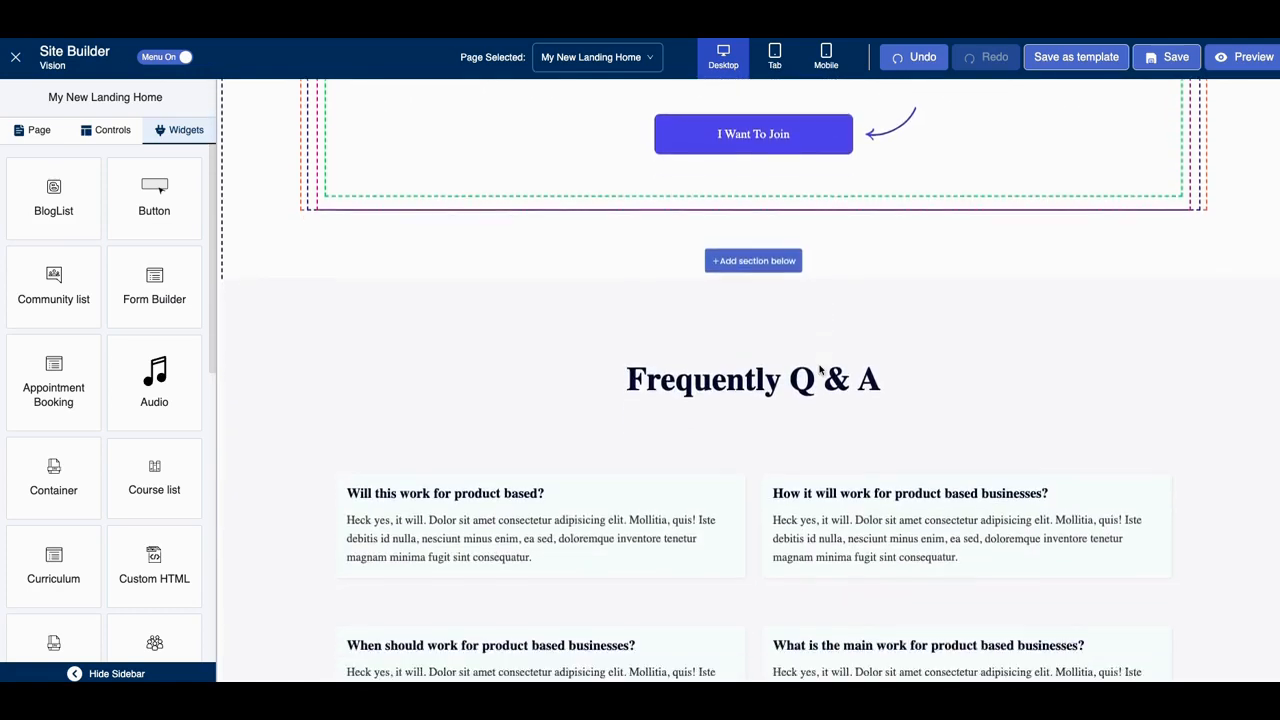
scroll("down", 3)
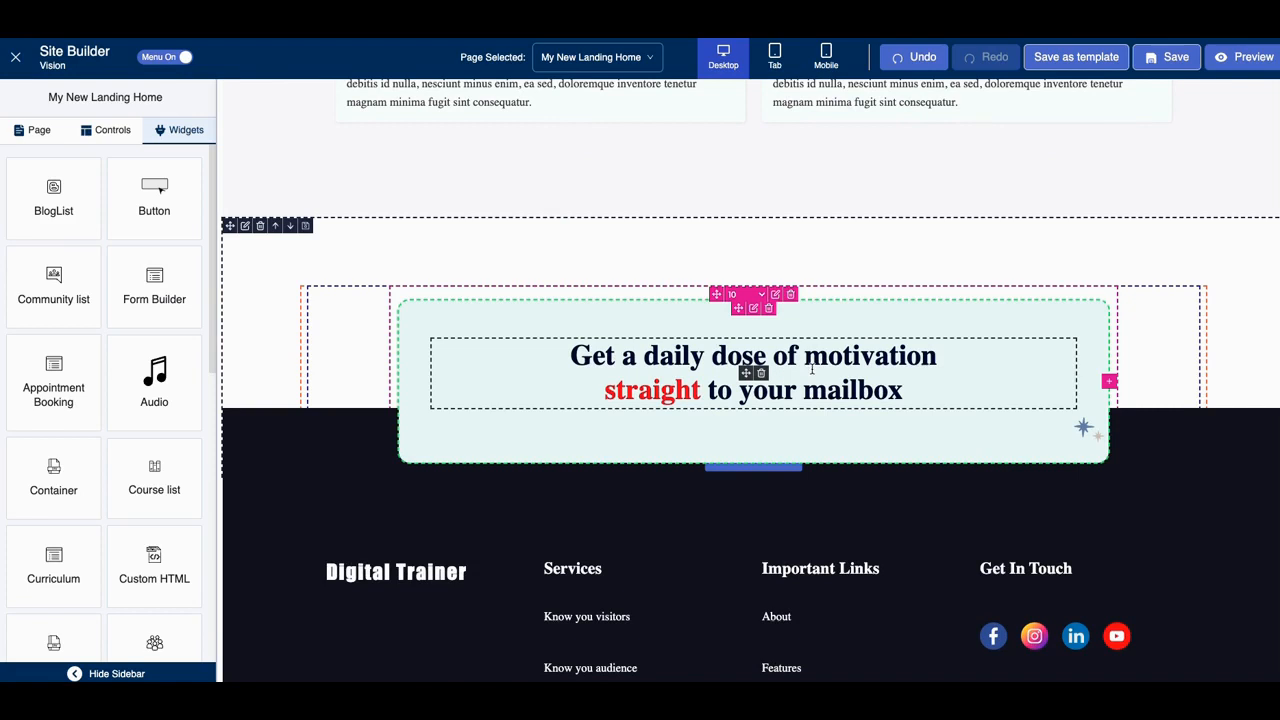
mouse_move(810, 368)
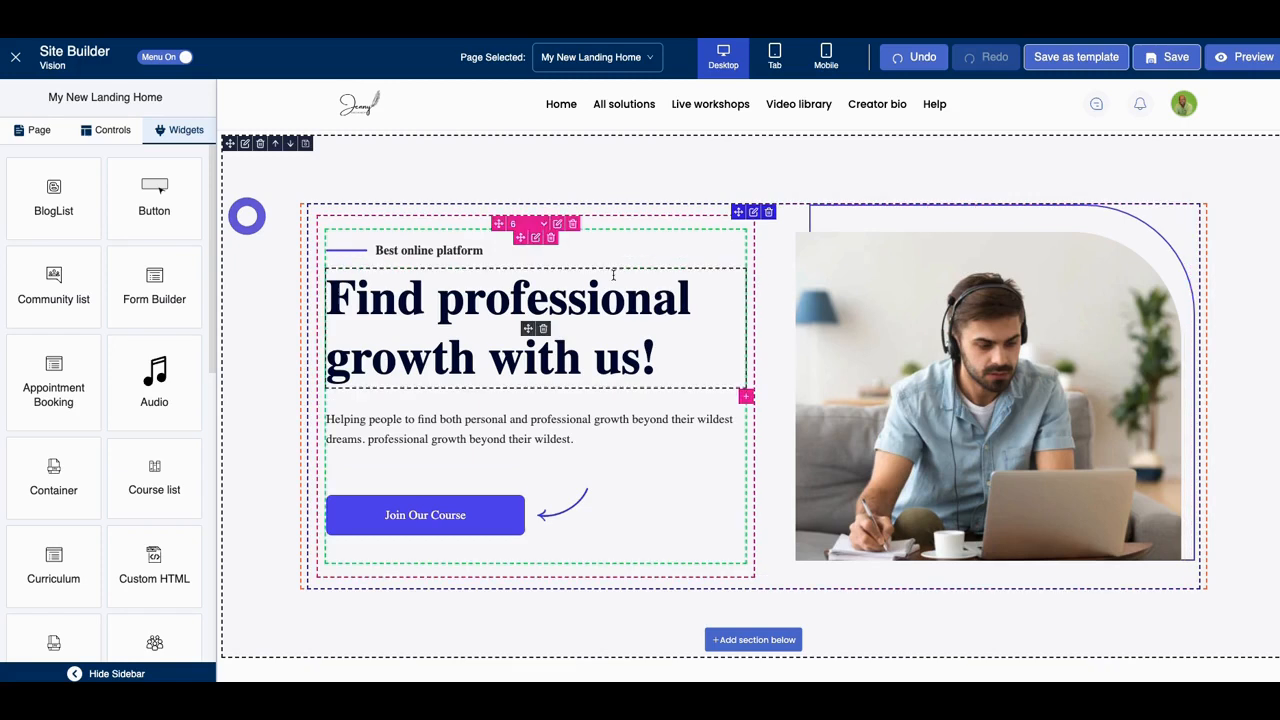
- Retype the hero heading as 'Find The Best Teachers!' and the button as 'See Our Courses'
left_click(508, 297)
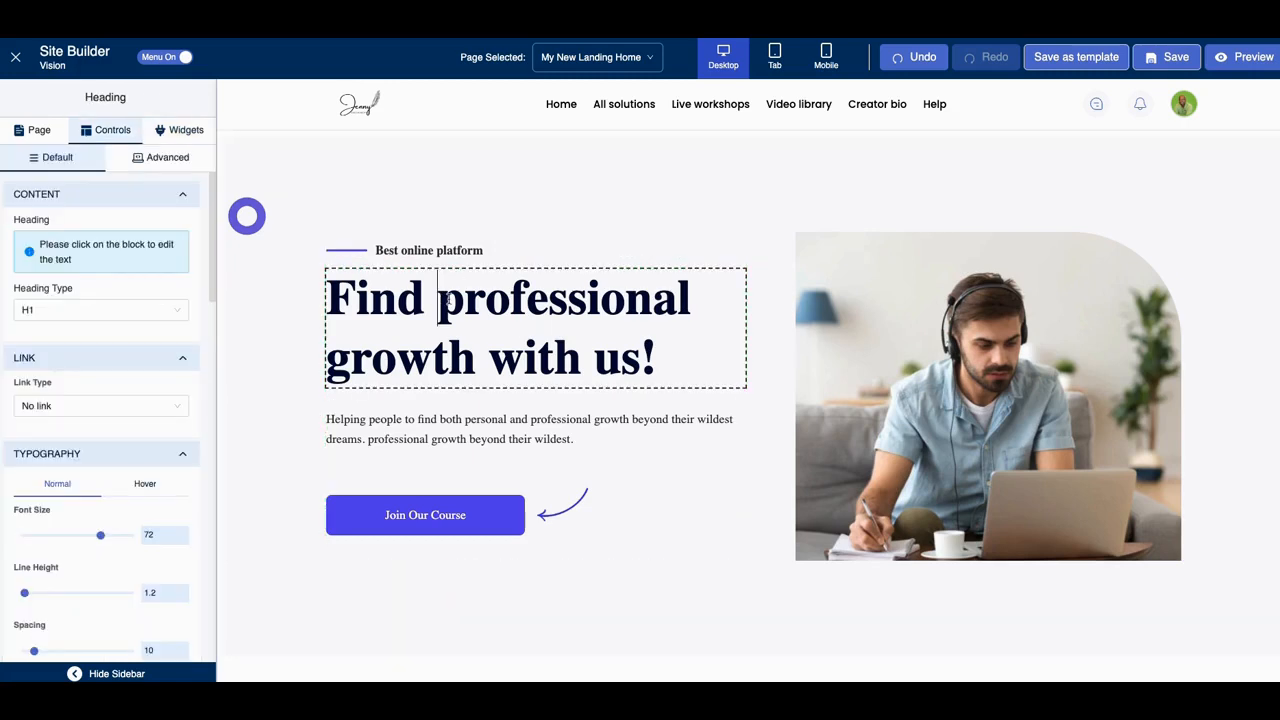
type("T")
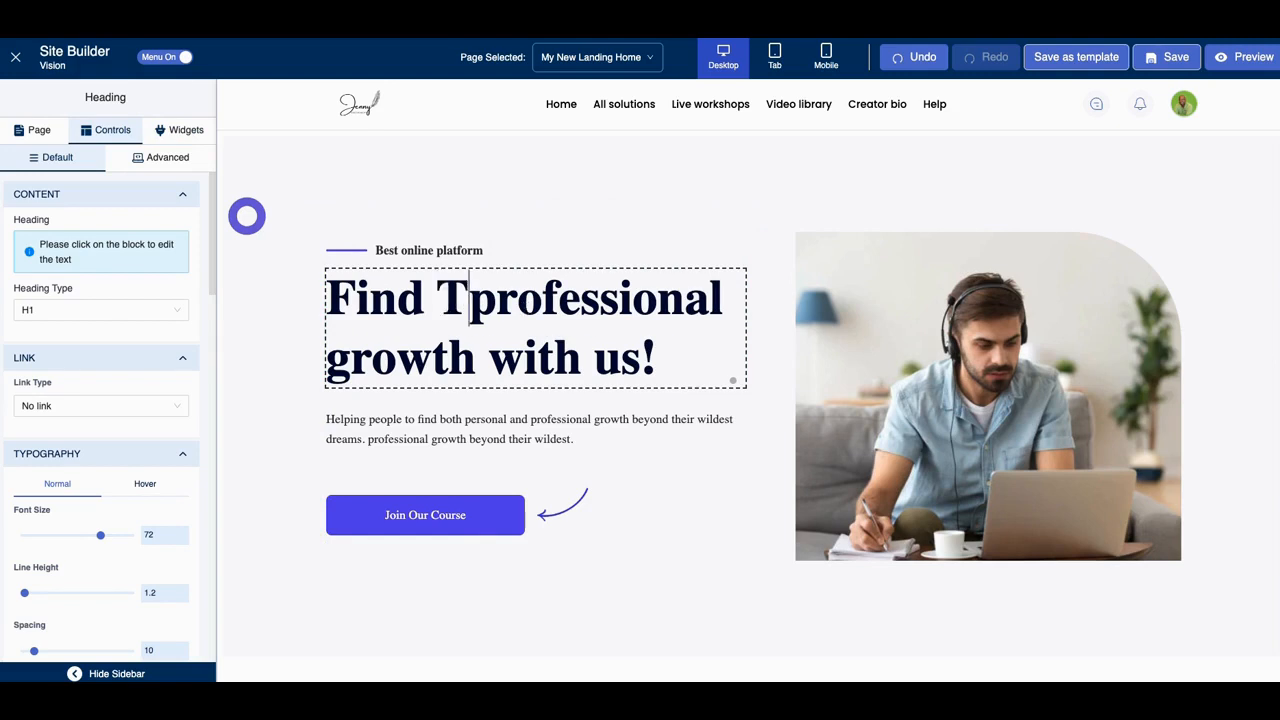
type("he B")
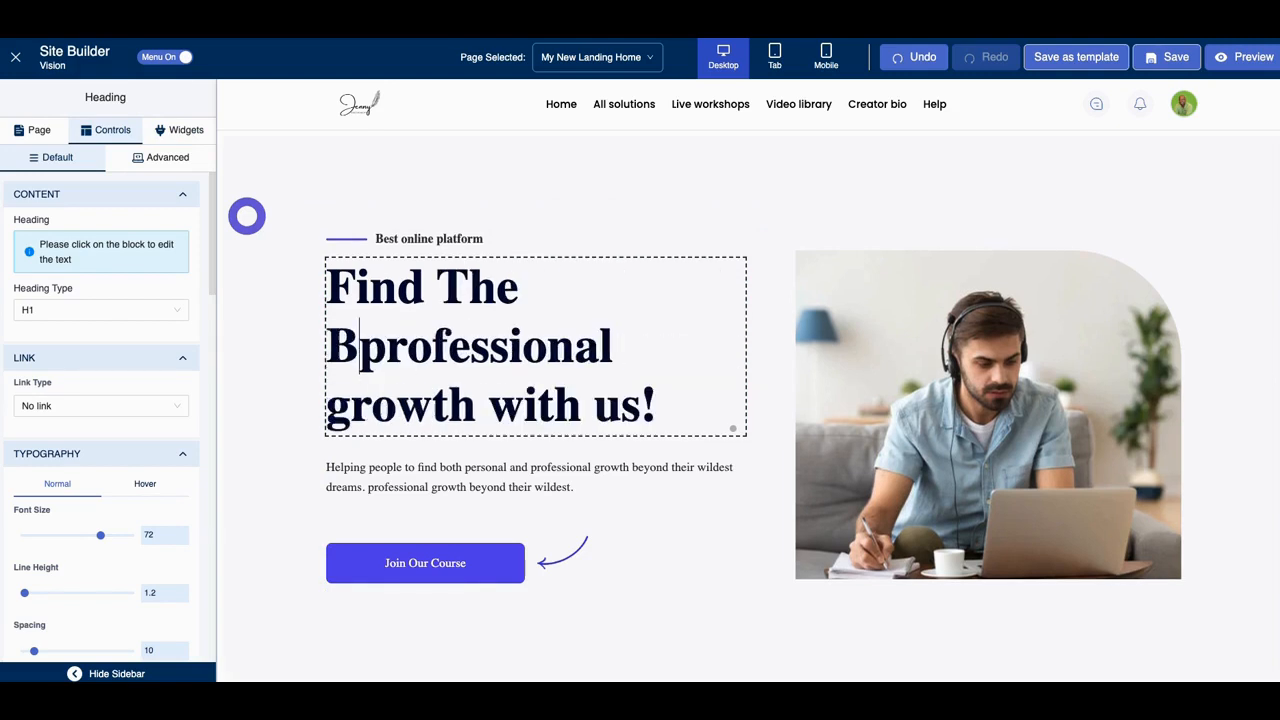
type("Best Teachers!")
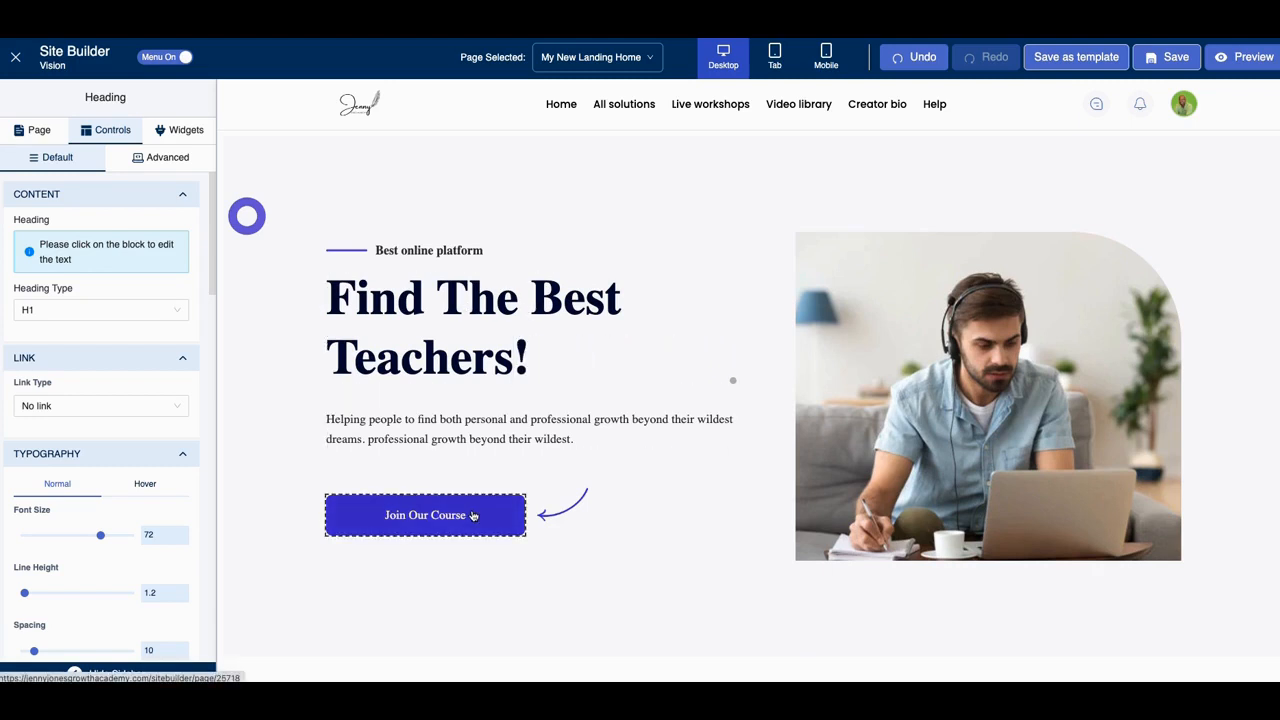
left_click(425, 515)
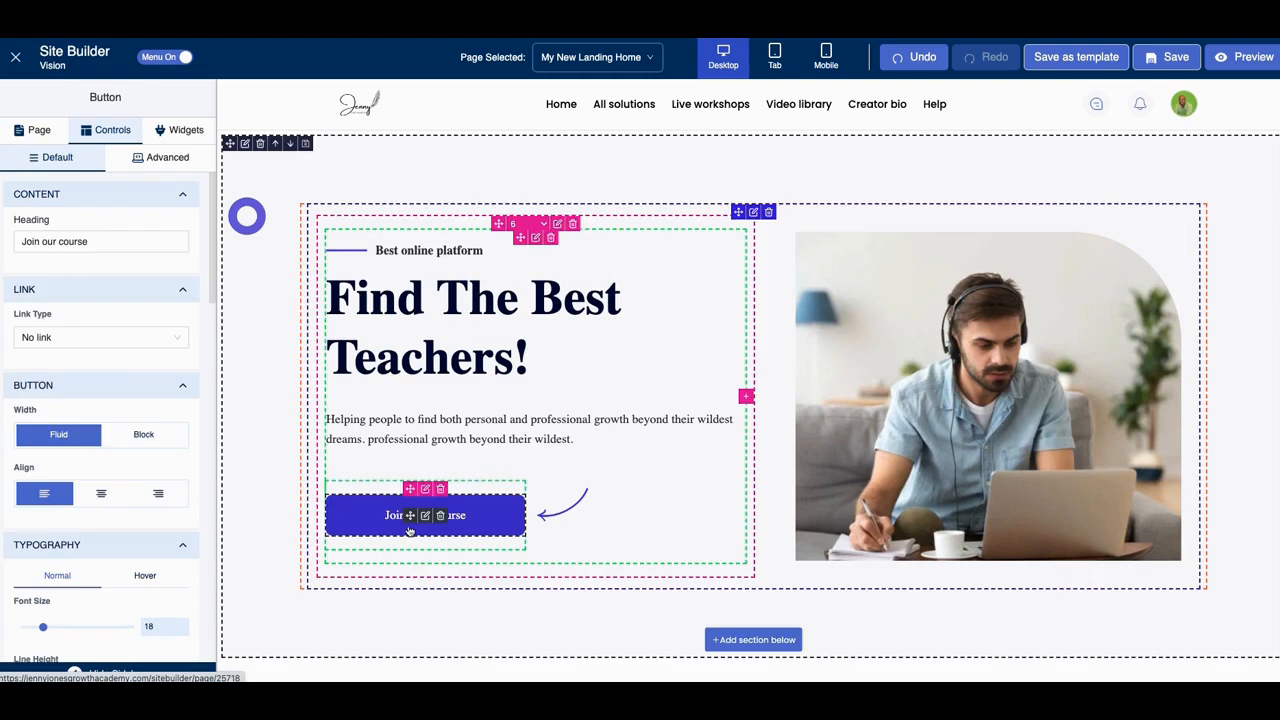
mouse_move(437, 515)
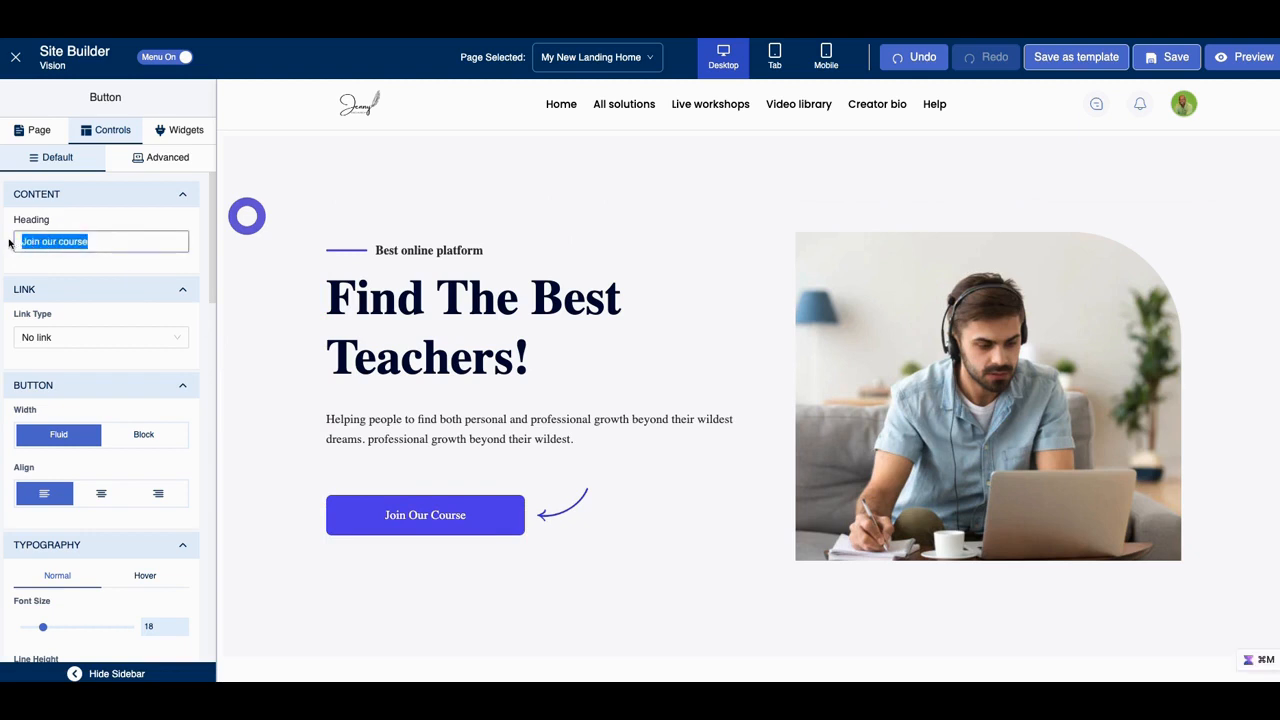
type("See")
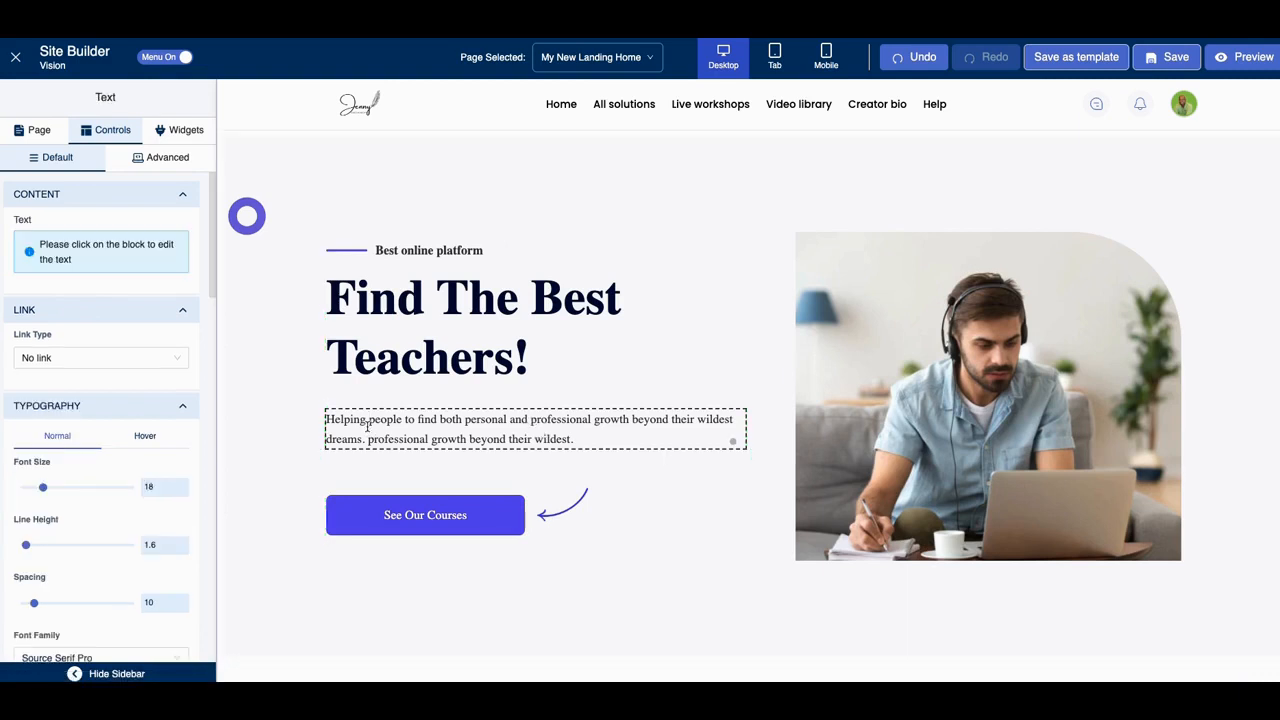
- Insert 'from everywhere' into the hero paragraph and save the page
double_click(344, 419)
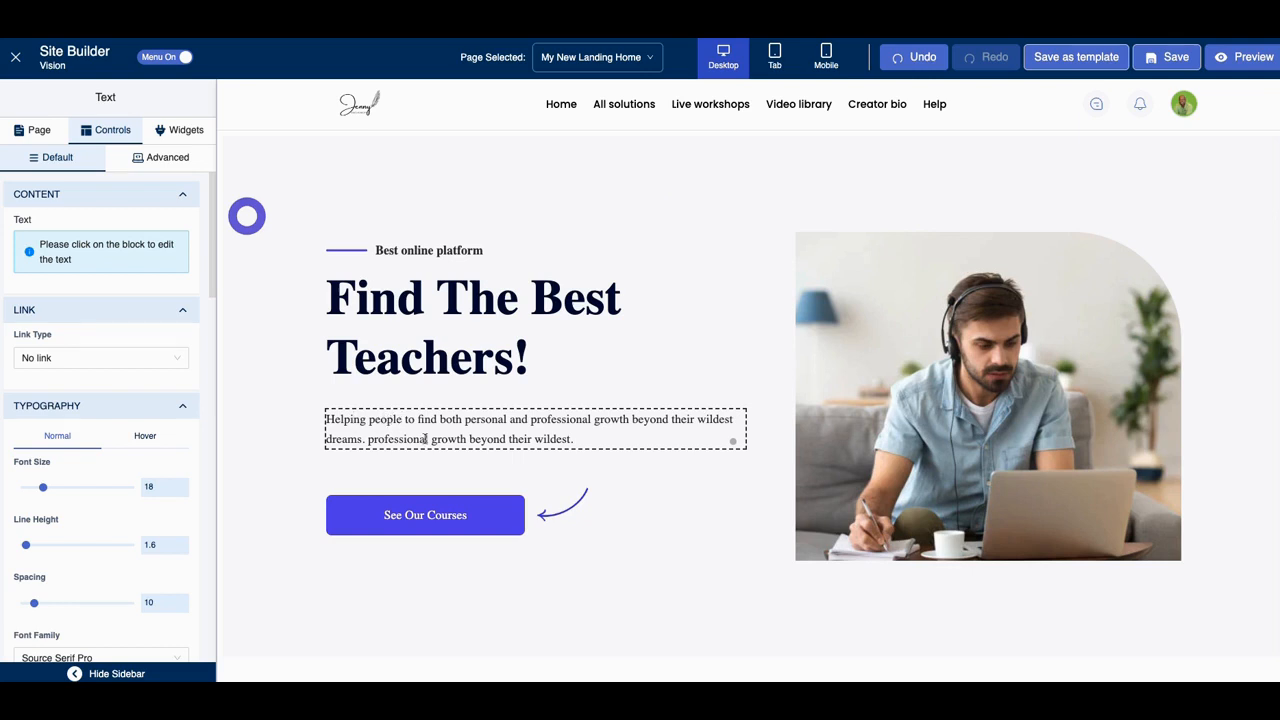
type("from everywher")
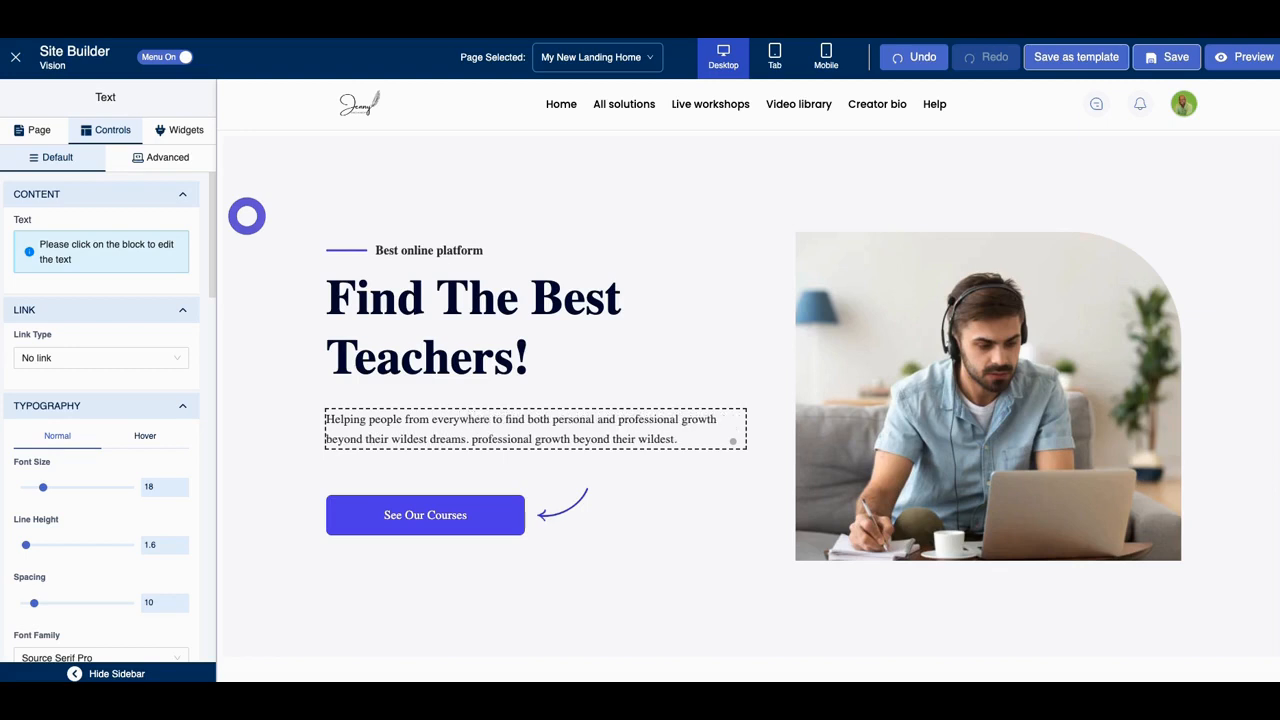
left_click(1034, 164)
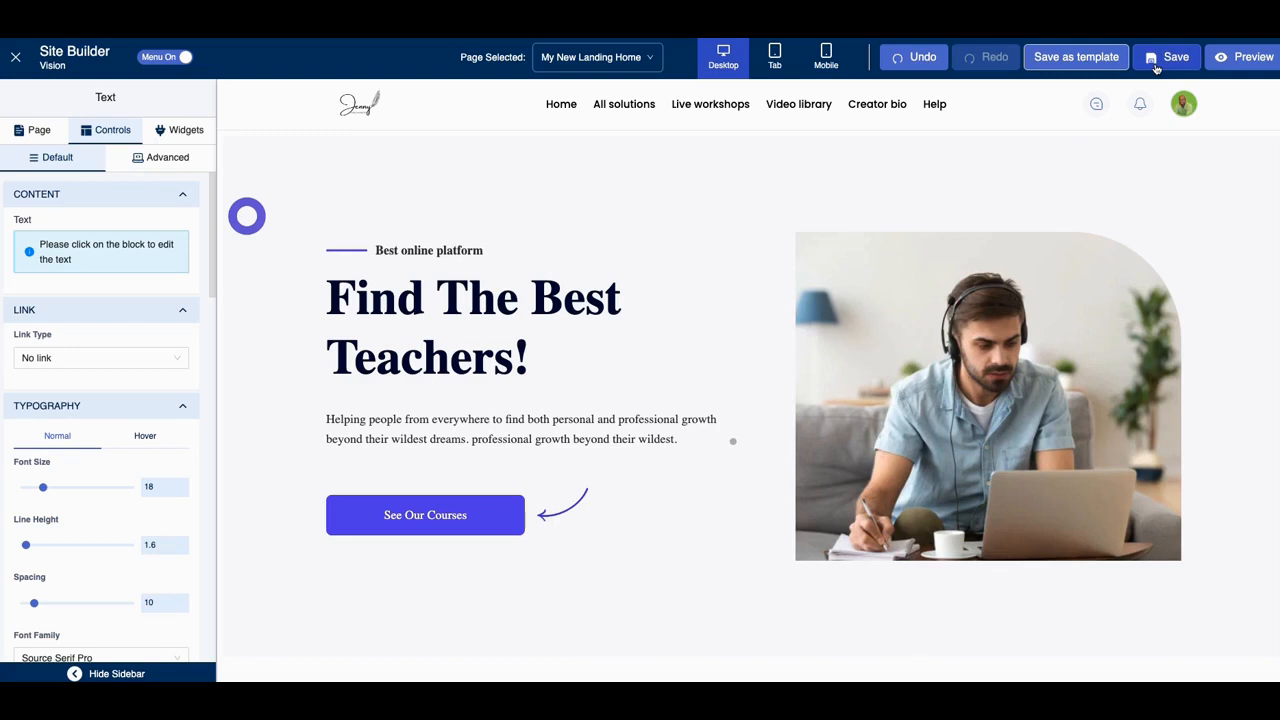
left_click(1173, 56)
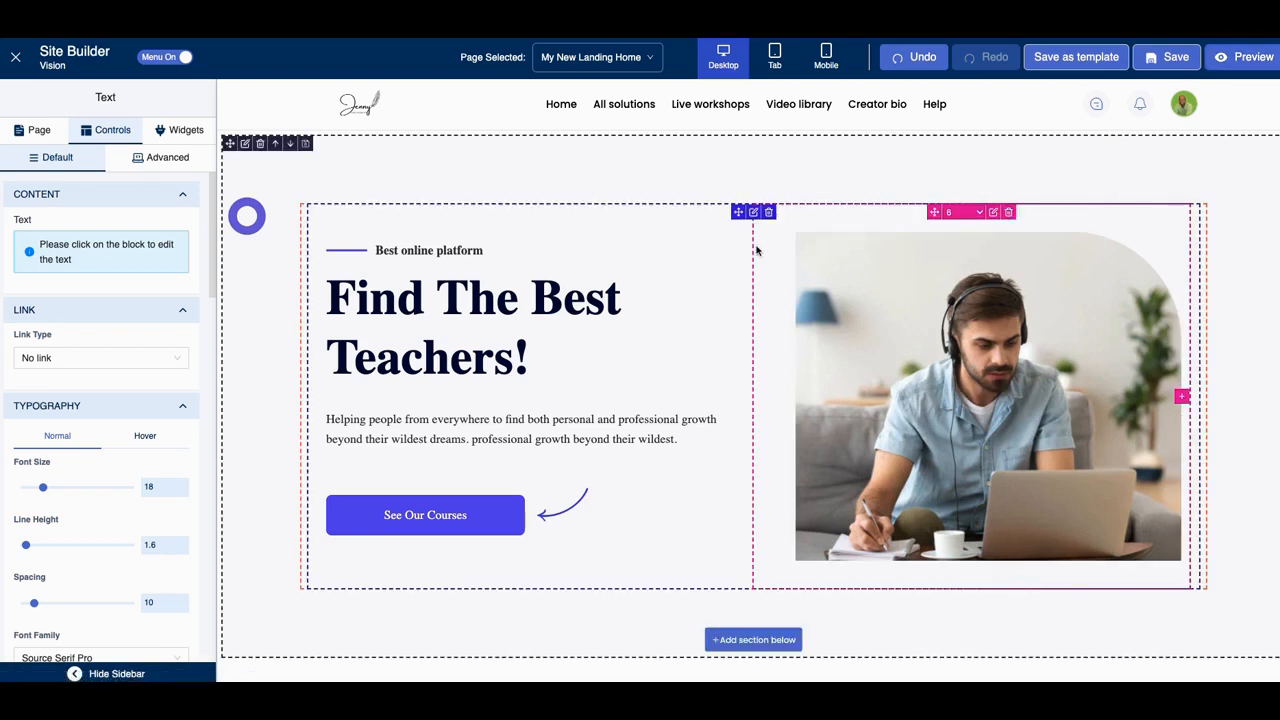
mouse_move(800, 270)
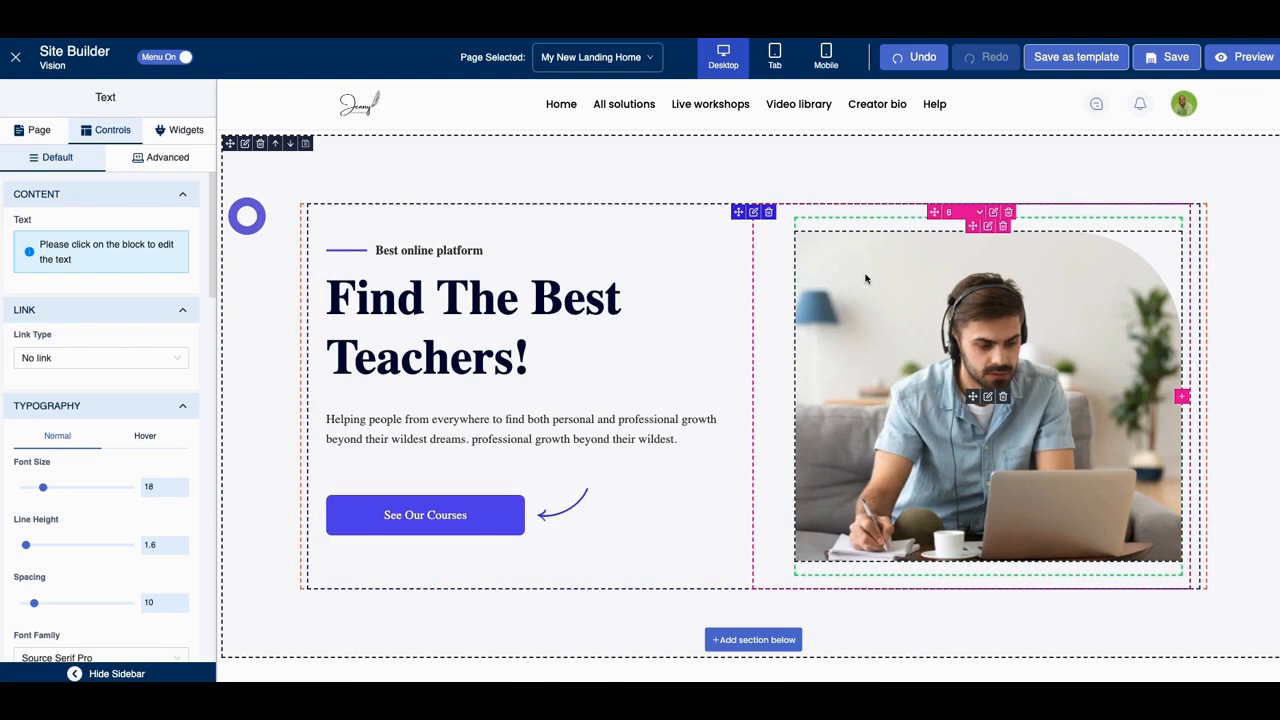
mouse_move(930, 268)
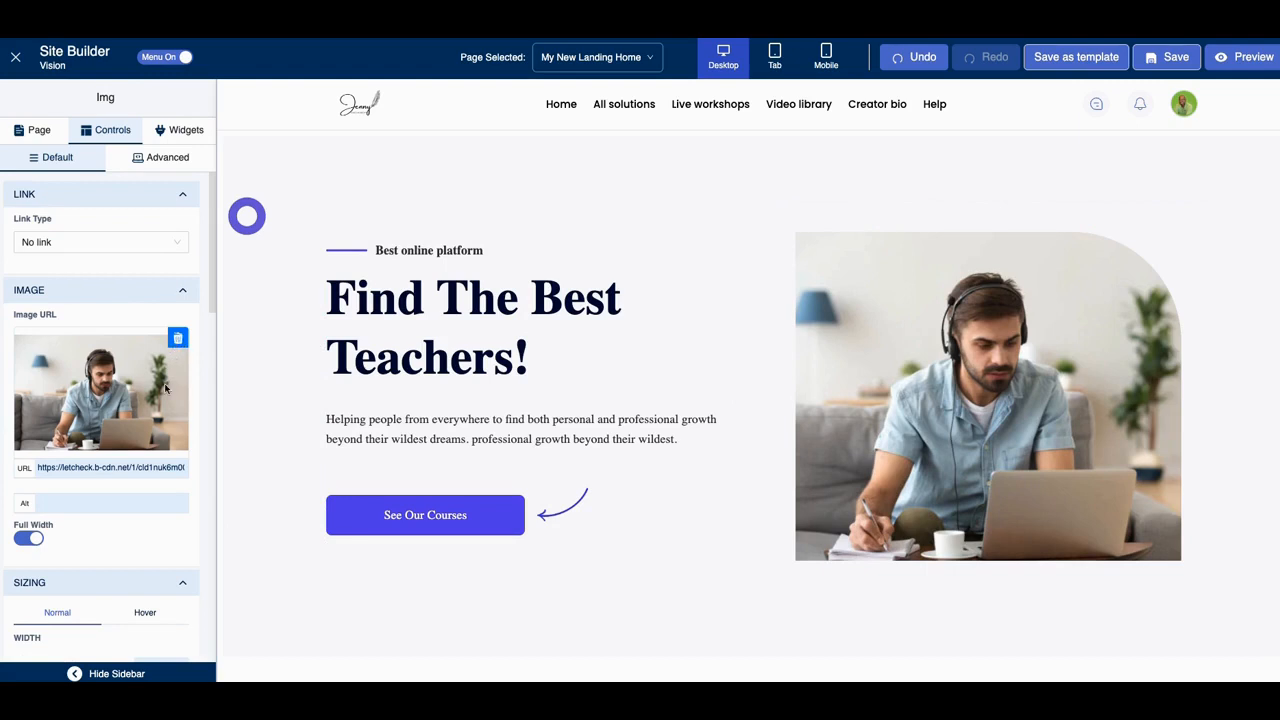
mouse_move(132, 413)
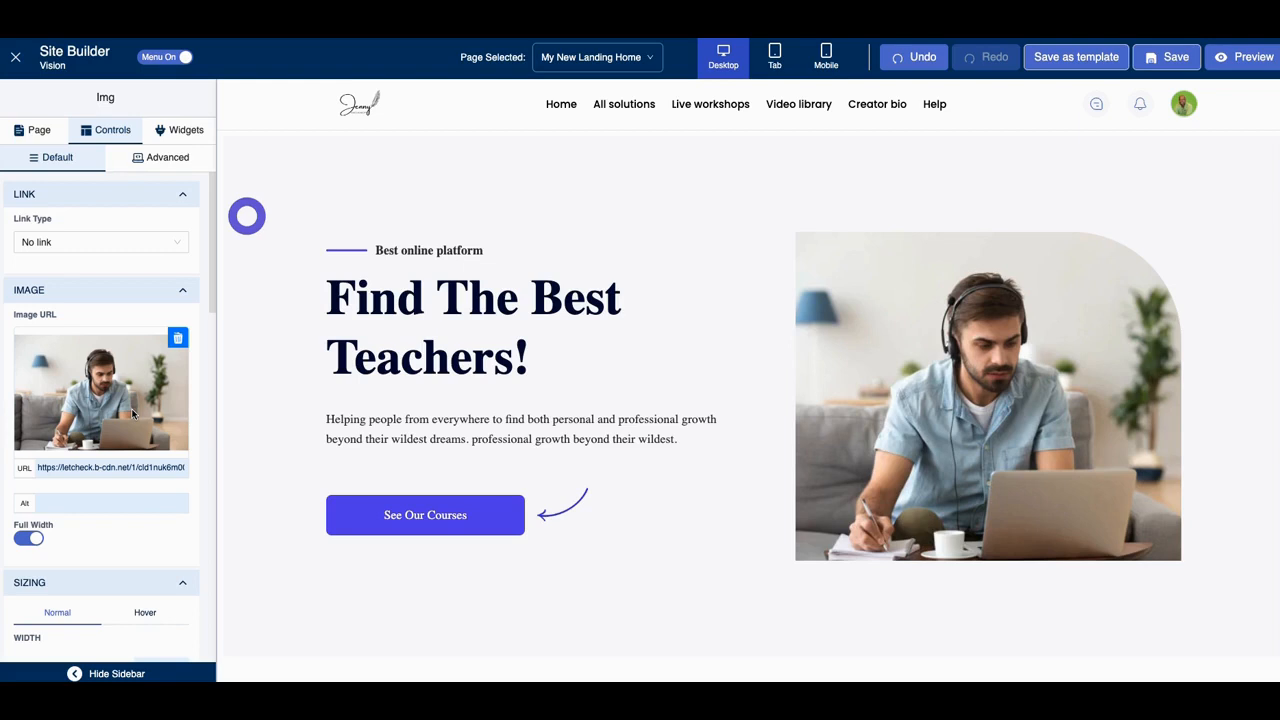
mouse_move(124, 403)
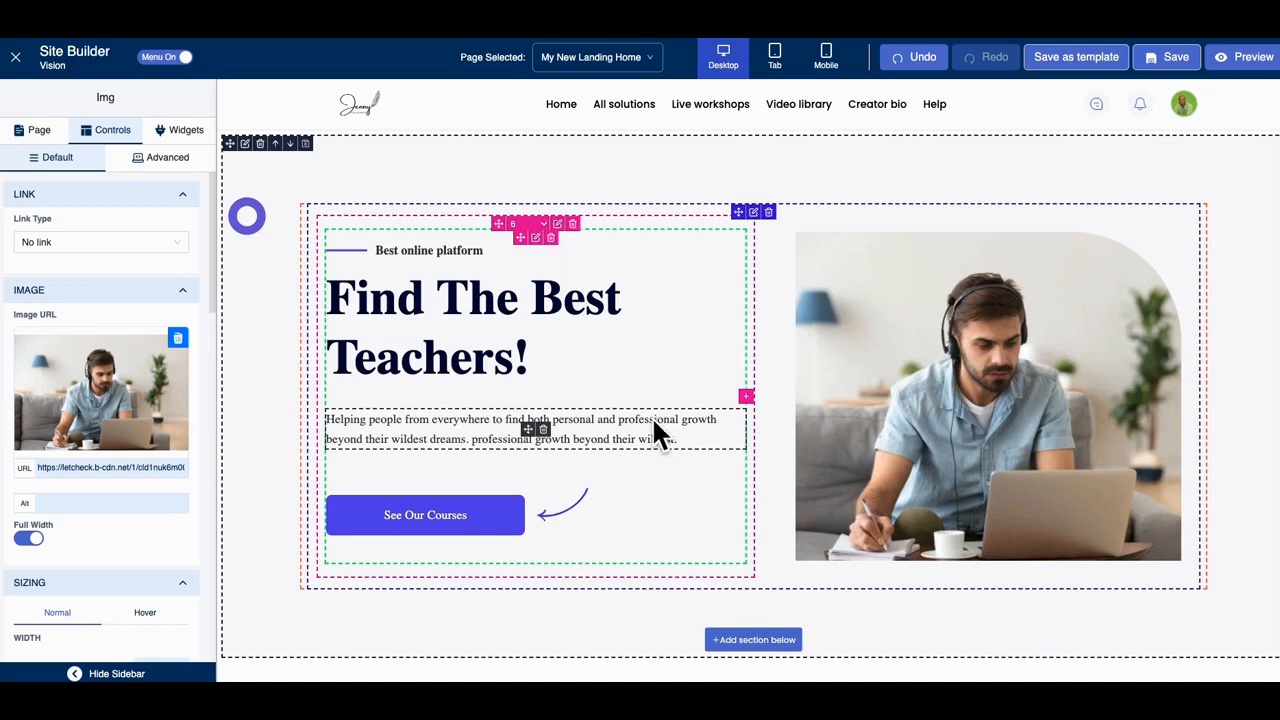
- Select the hero photo to bring up its image settings
left_click(982, 395)
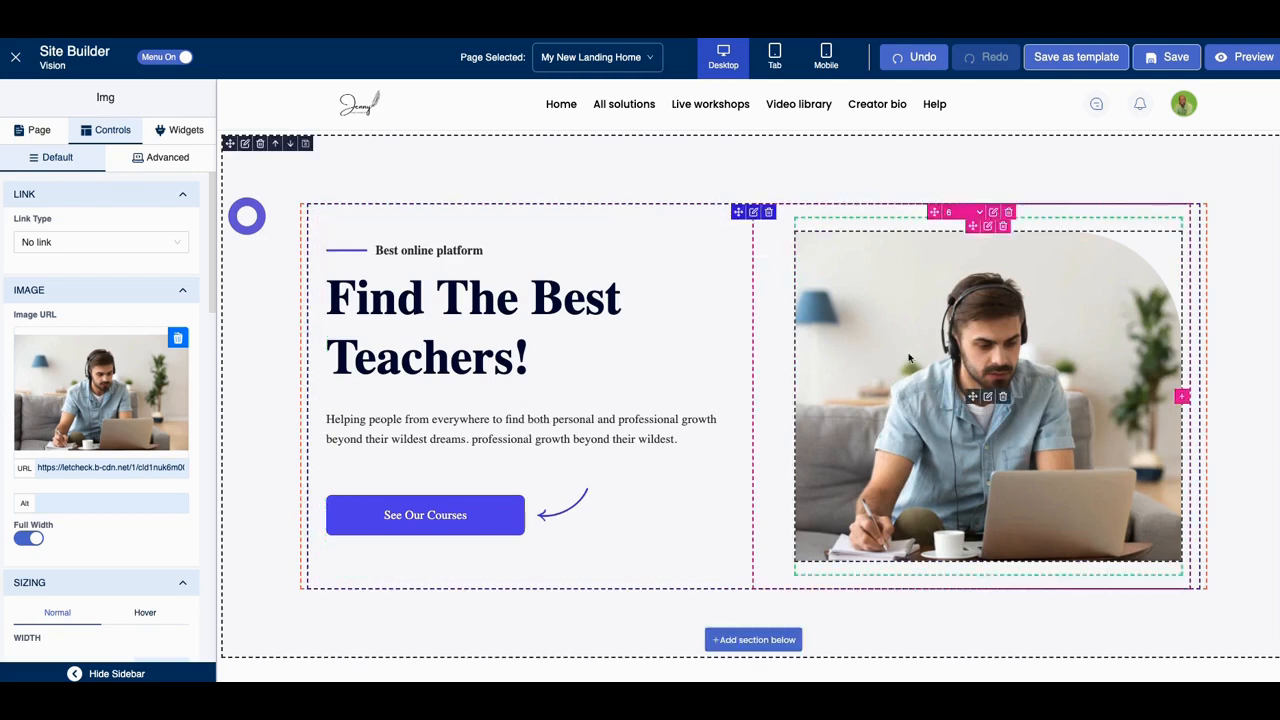
mouse_move(918, 357)
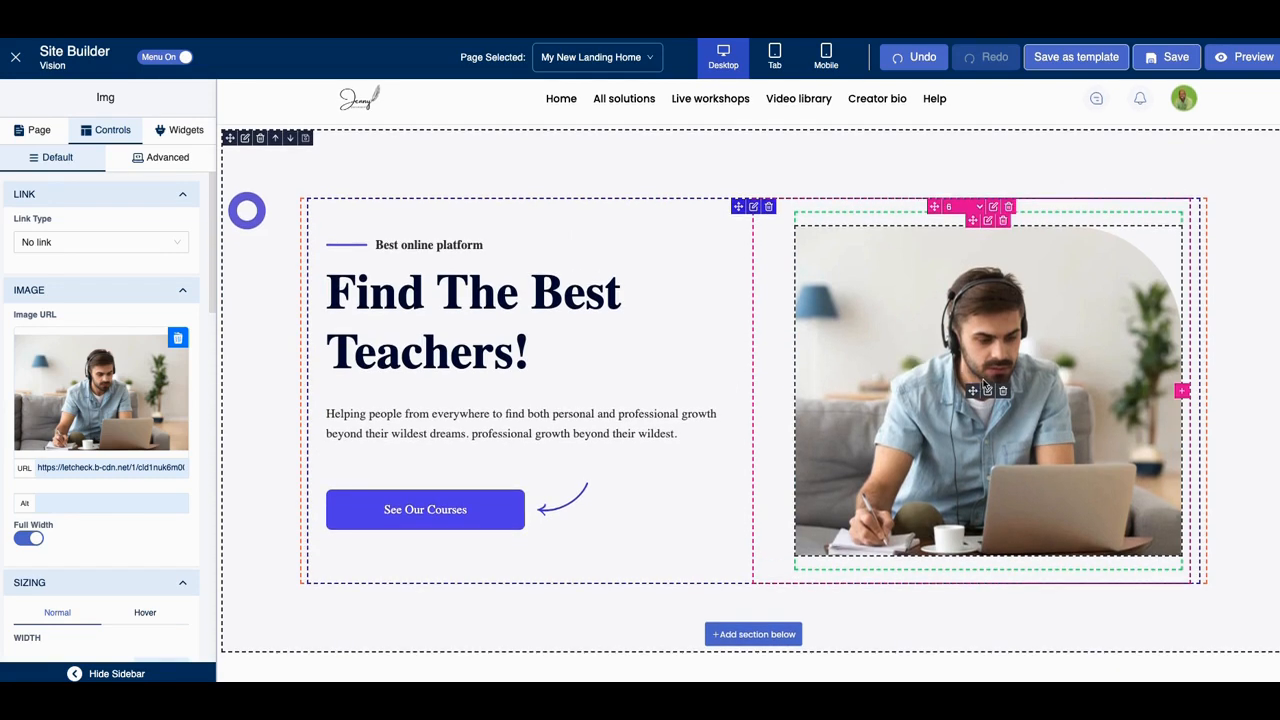
mouse_move(920, 399)
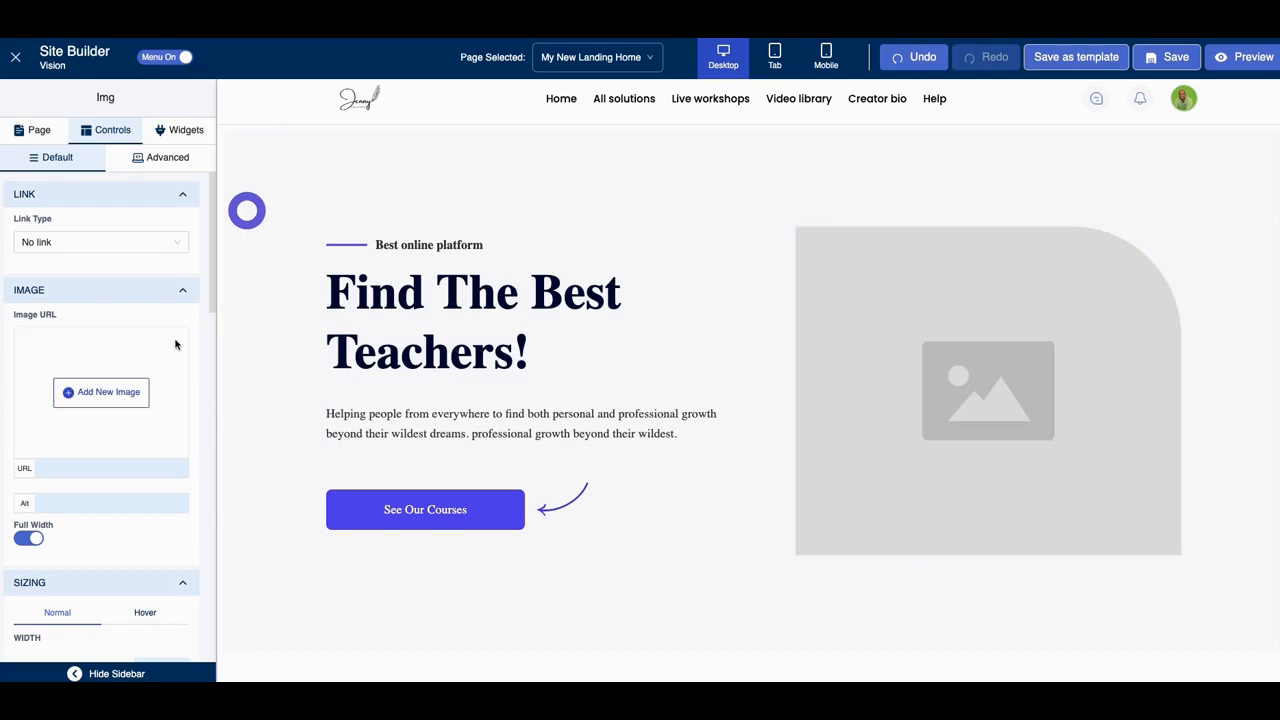
- Replace the hero image with the man-in-a-suit portrait from the gallery and save
left_click(100, 392)
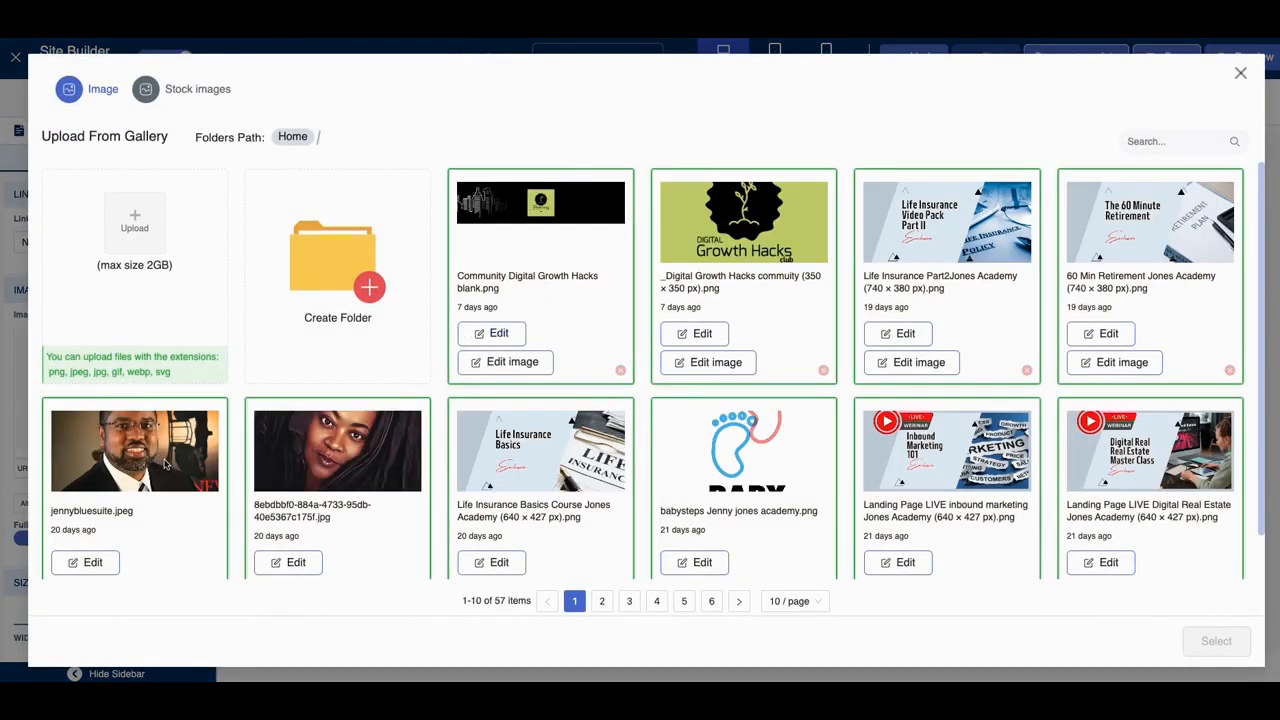
left_click(134, 453)
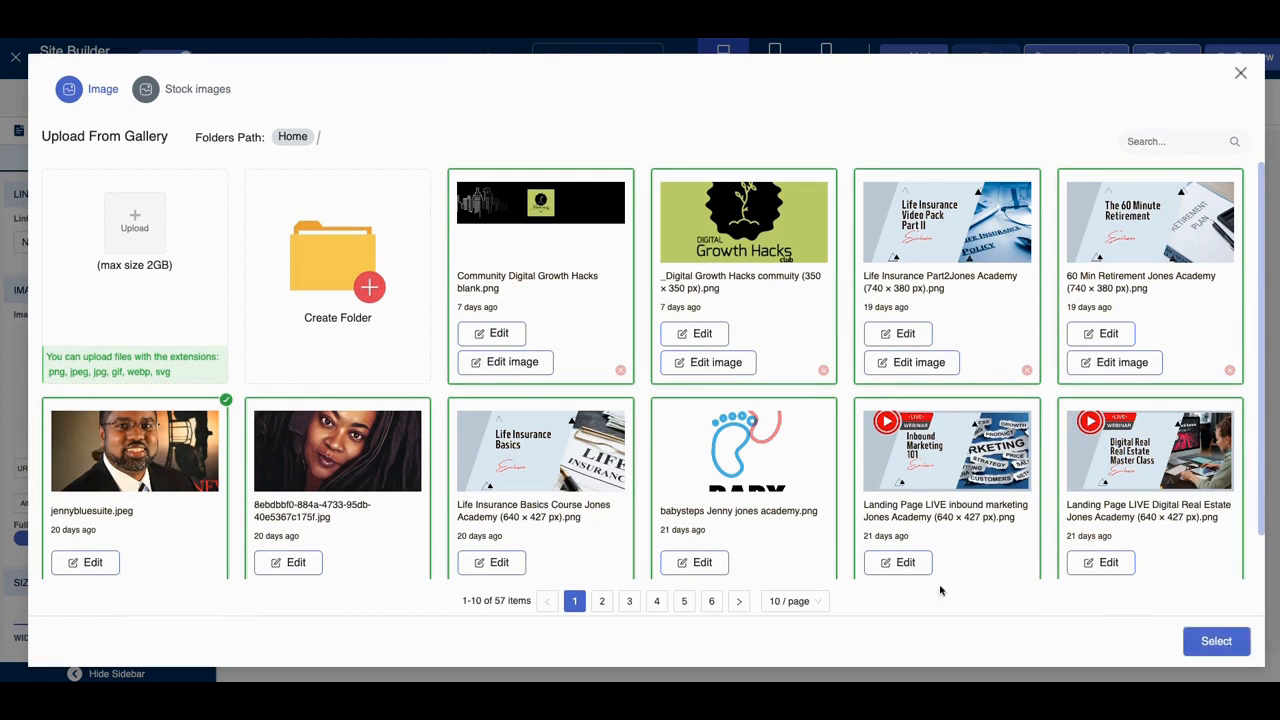
left_click(1216, 641)
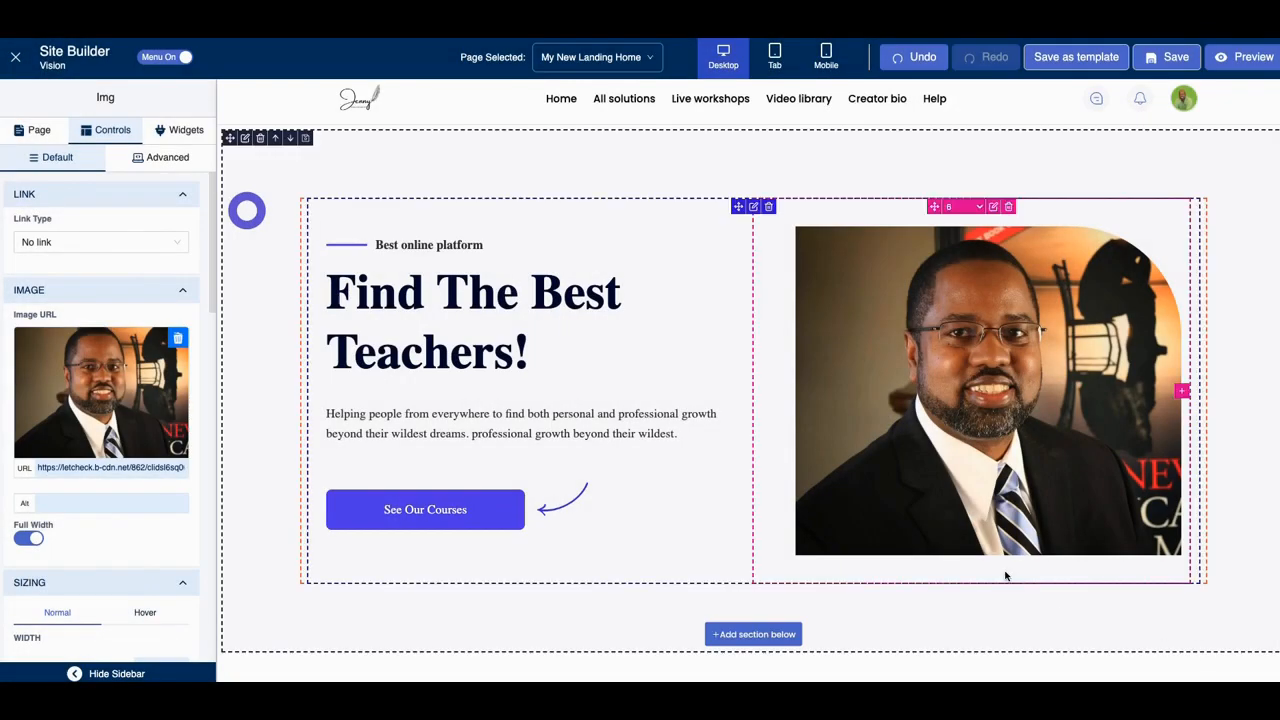
mouse_move(773, 502)
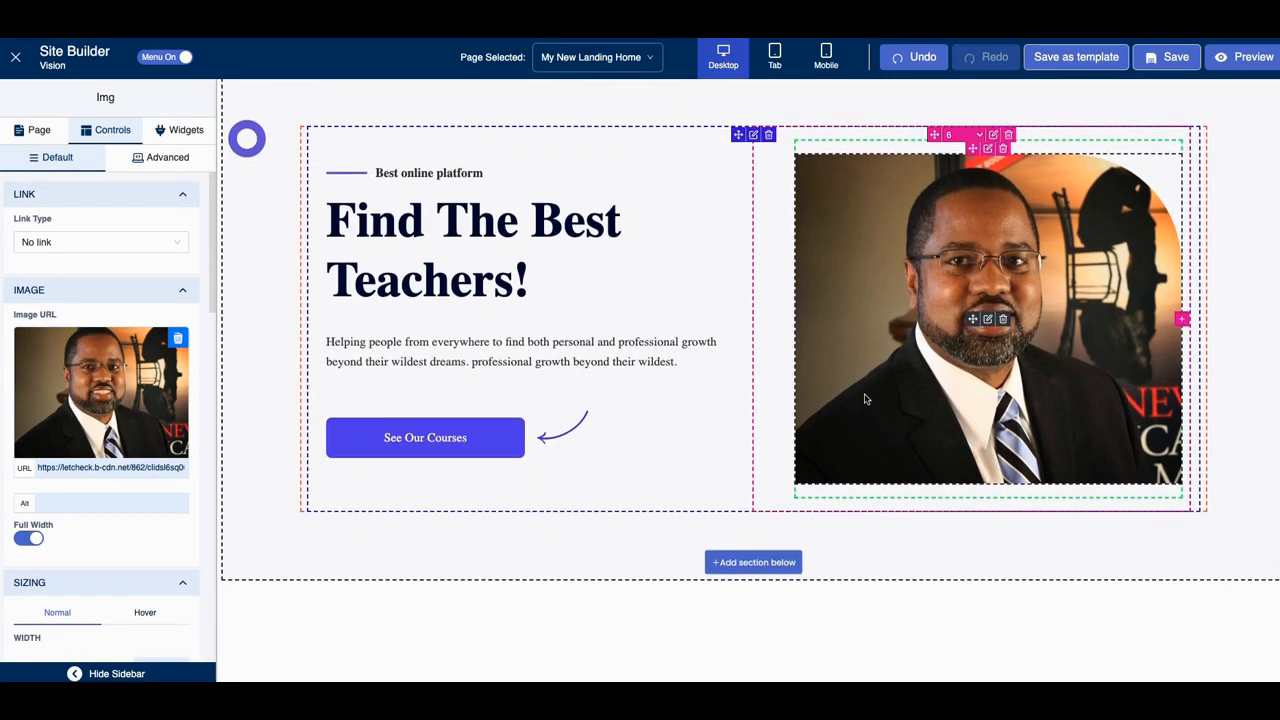
mouse_move(1075, 168)
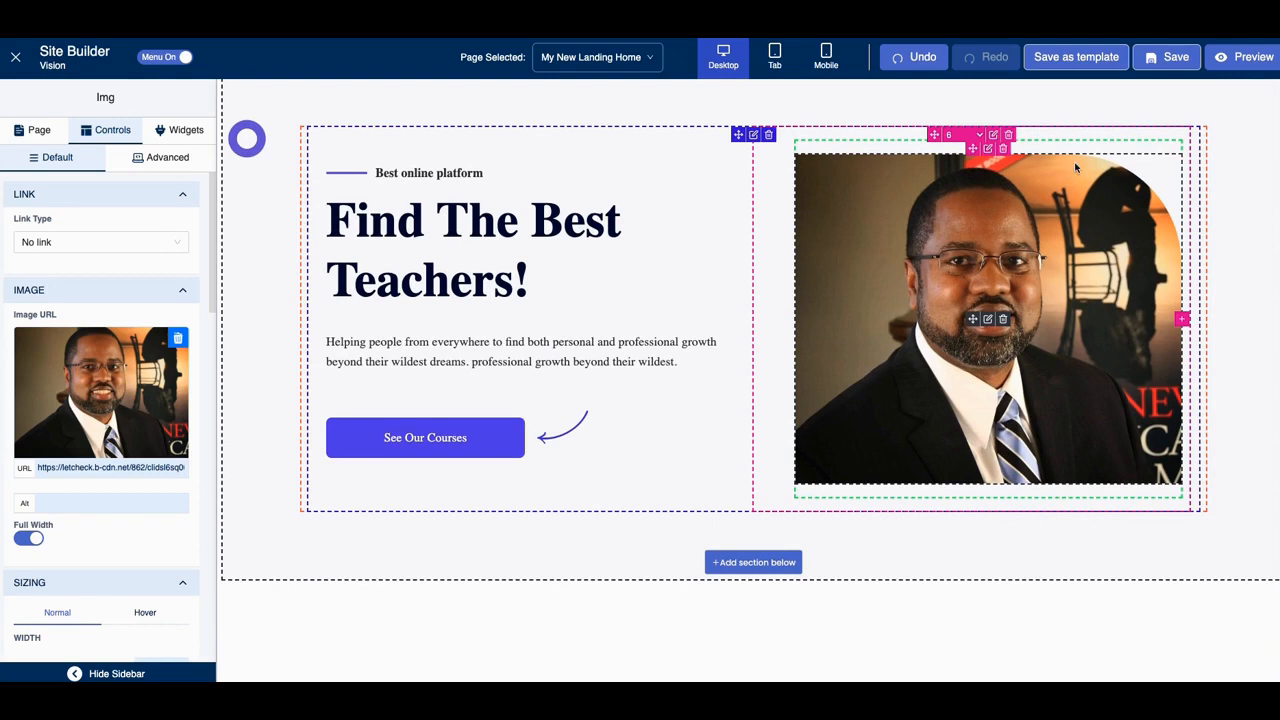
left_click(1176, 57)
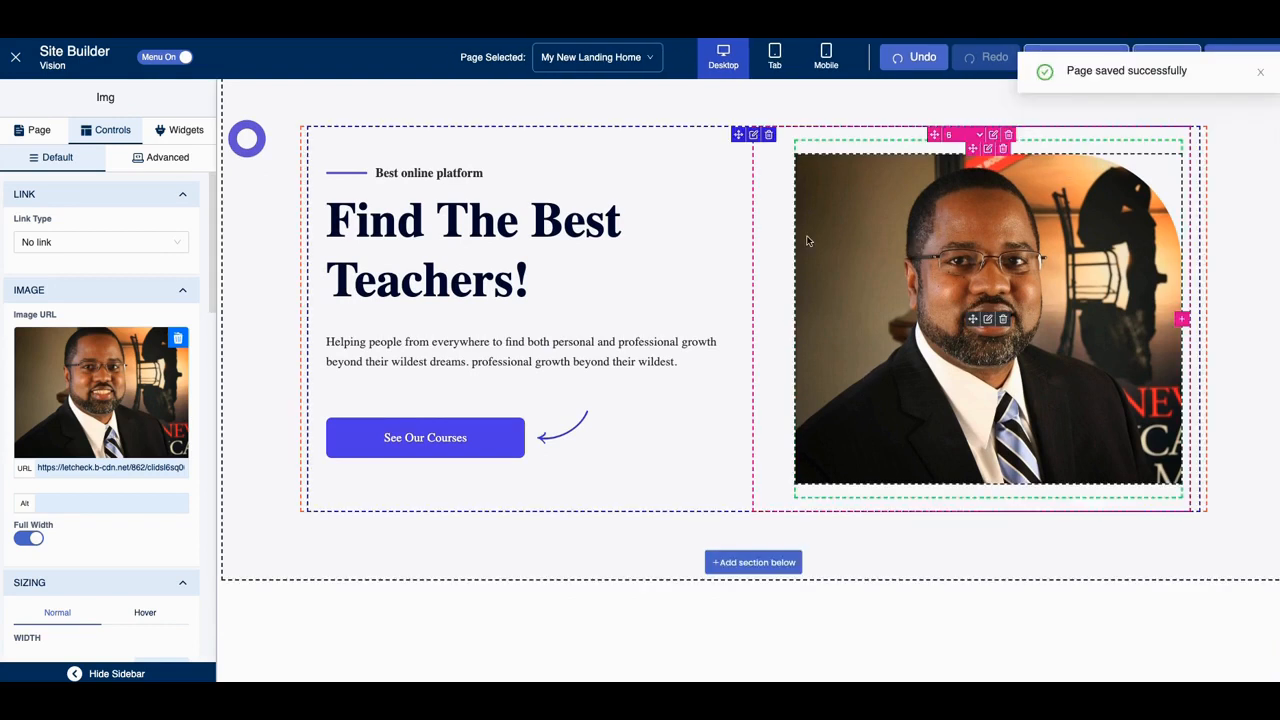
scroll("down", 3)
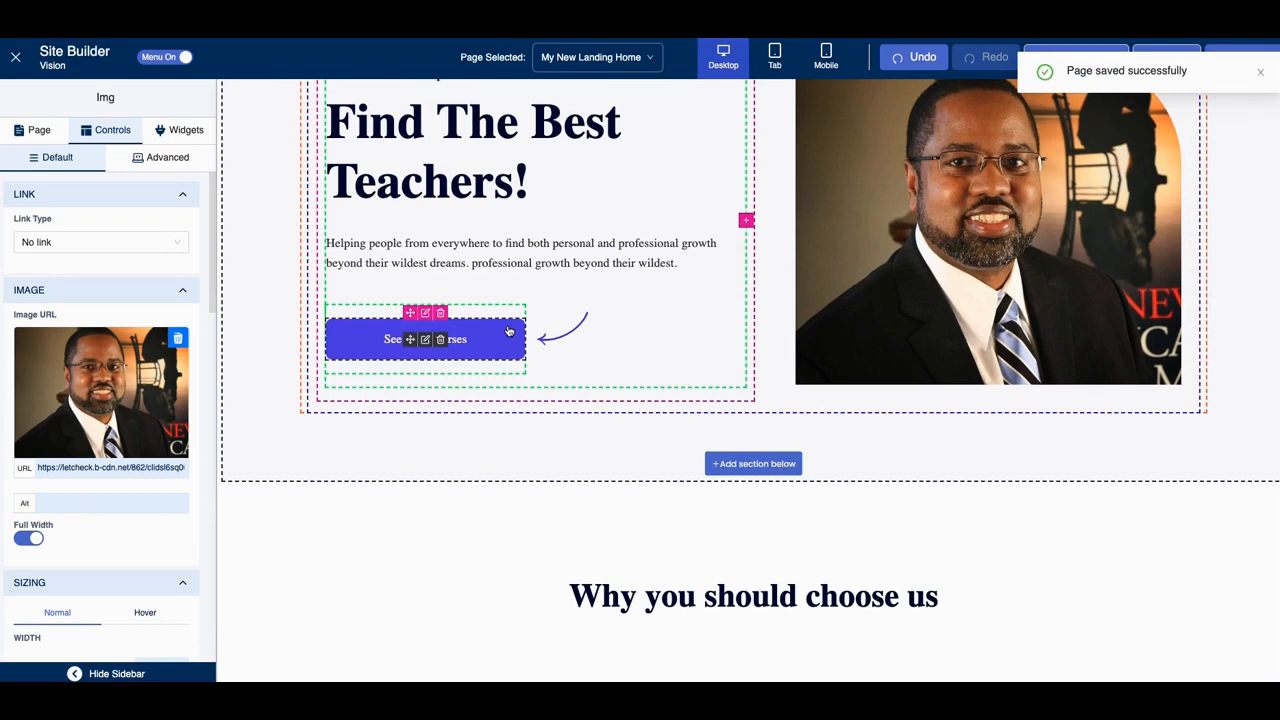
- Change the See Our Courses button's normal background to strong red
left_click(425, 338)
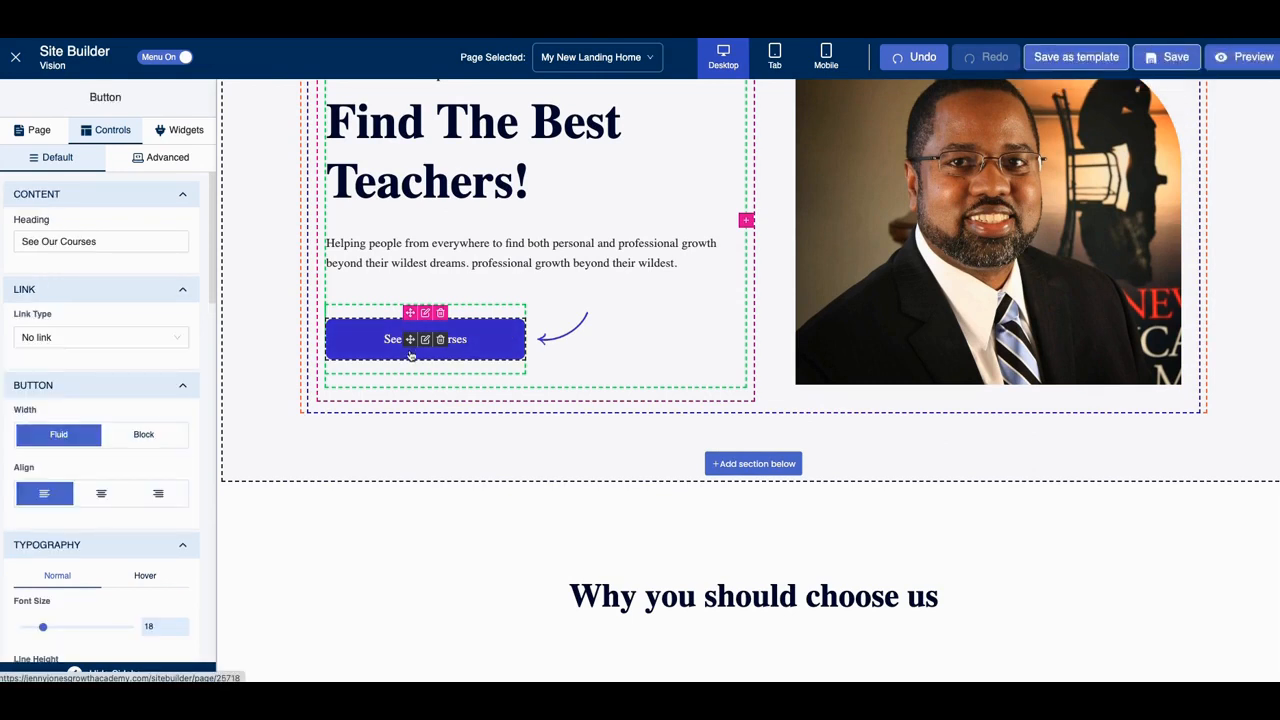
scroll("down", 3)
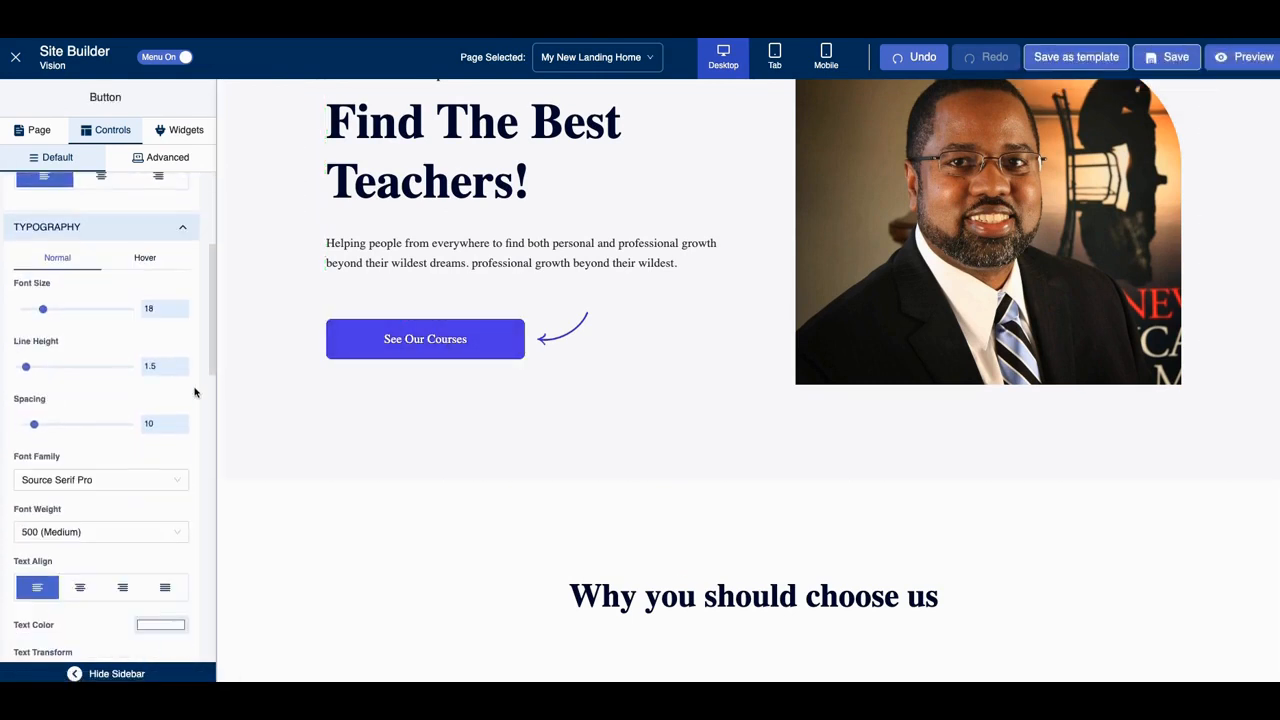
scroll("down", 3)
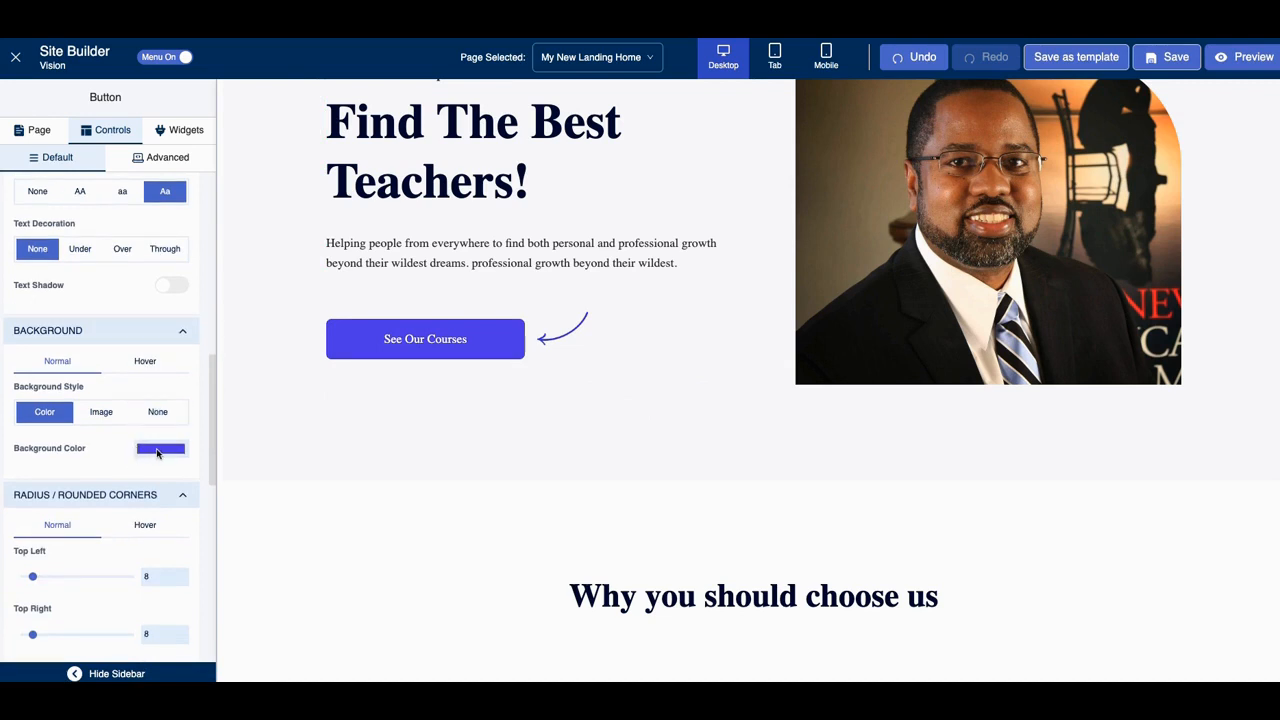
left_click(160, 449)
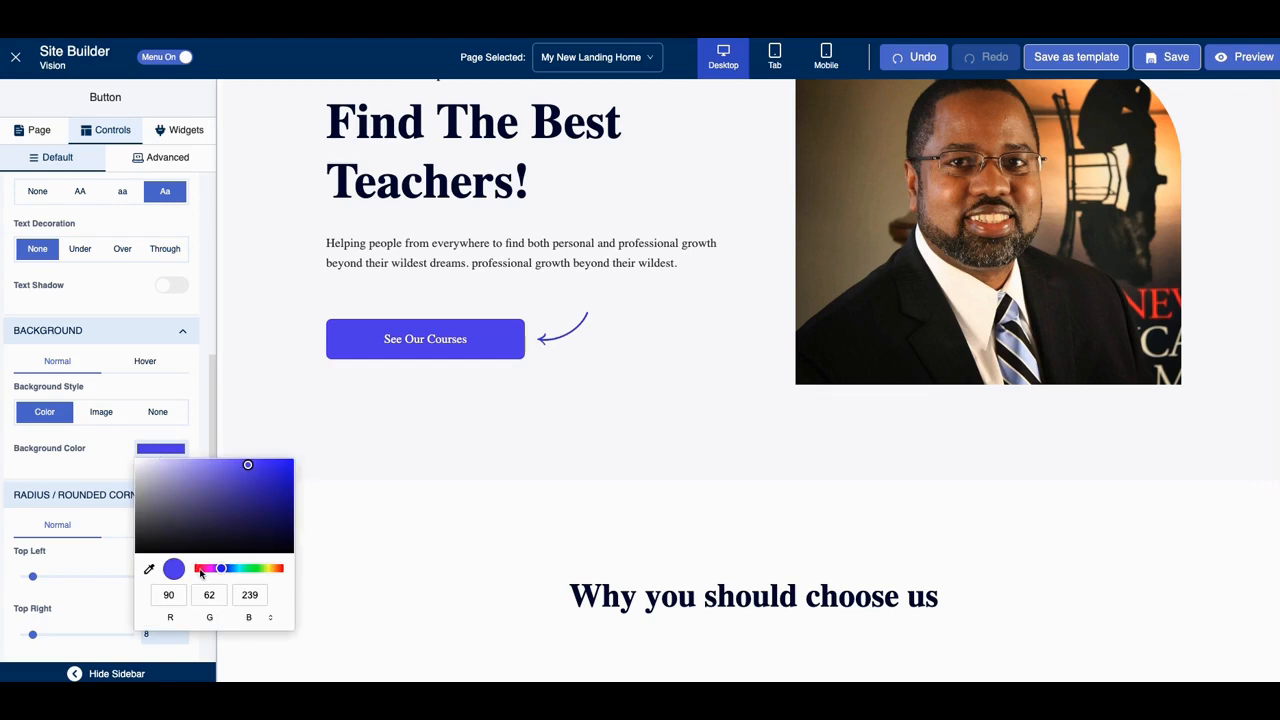
left_click(198, 568)
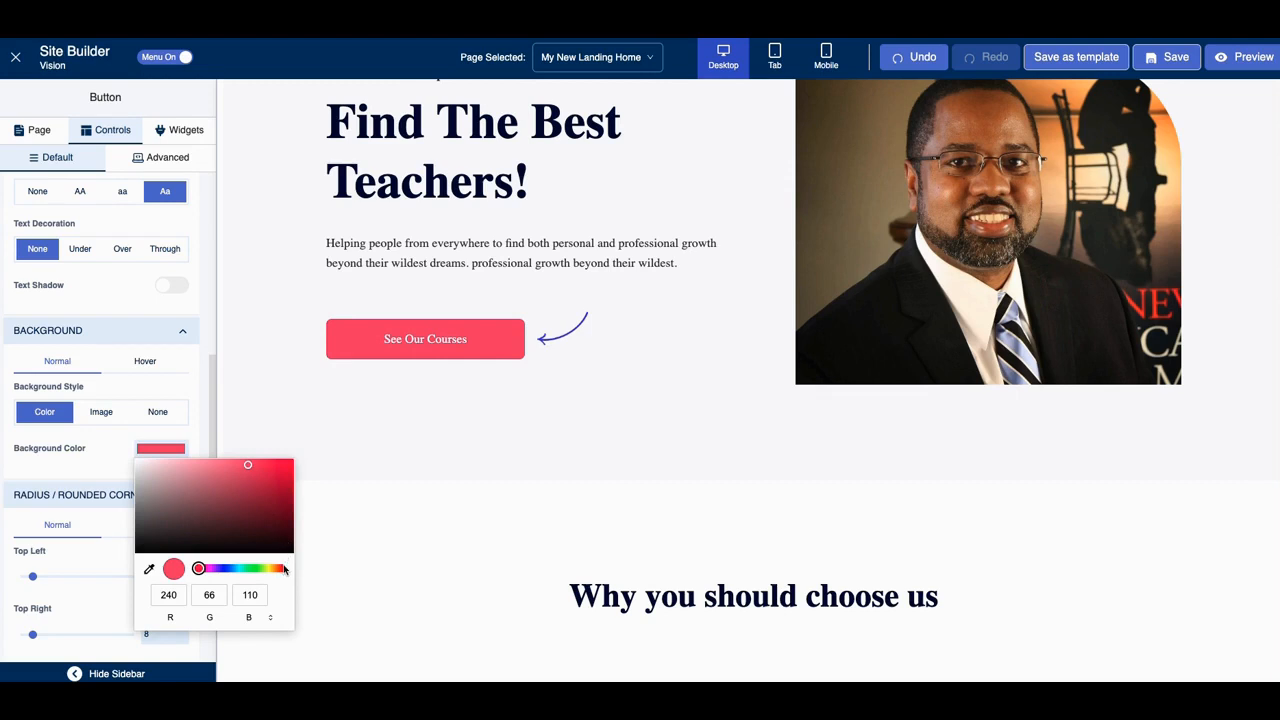
left_click_drag(198, 568, 280, 568)
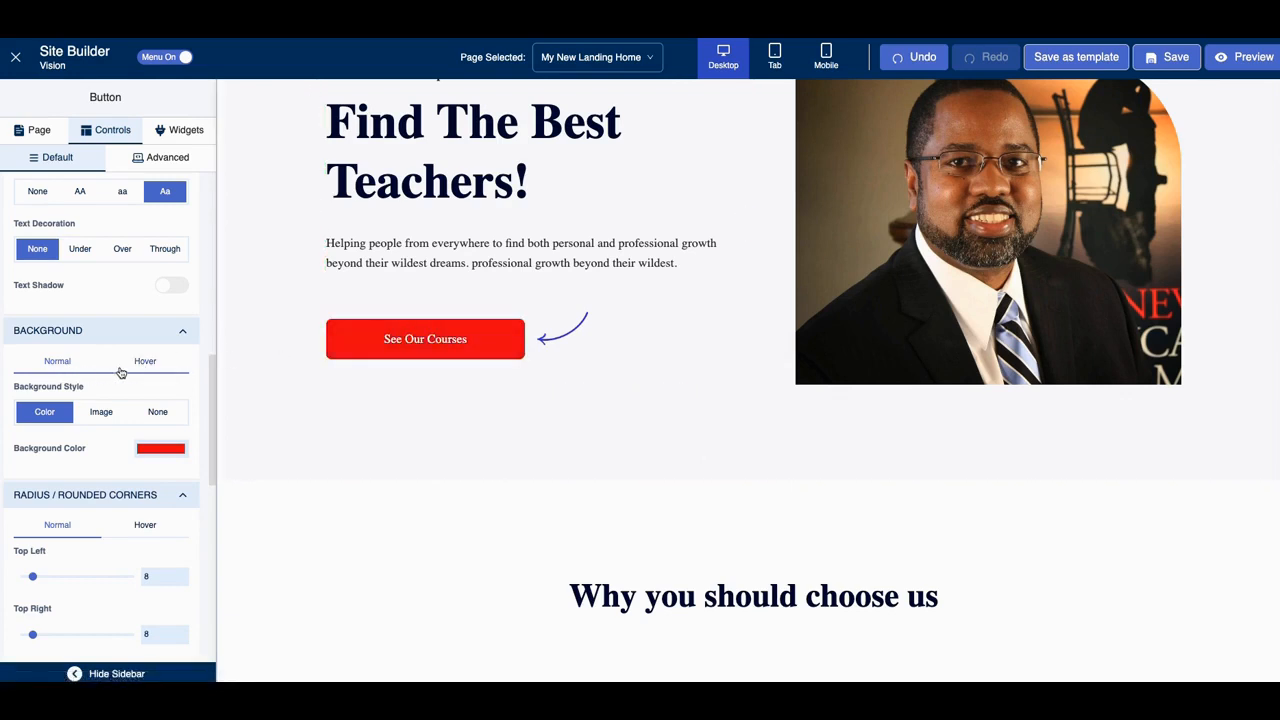
- Give the button a solid blue hover background
left_click(145, 361)
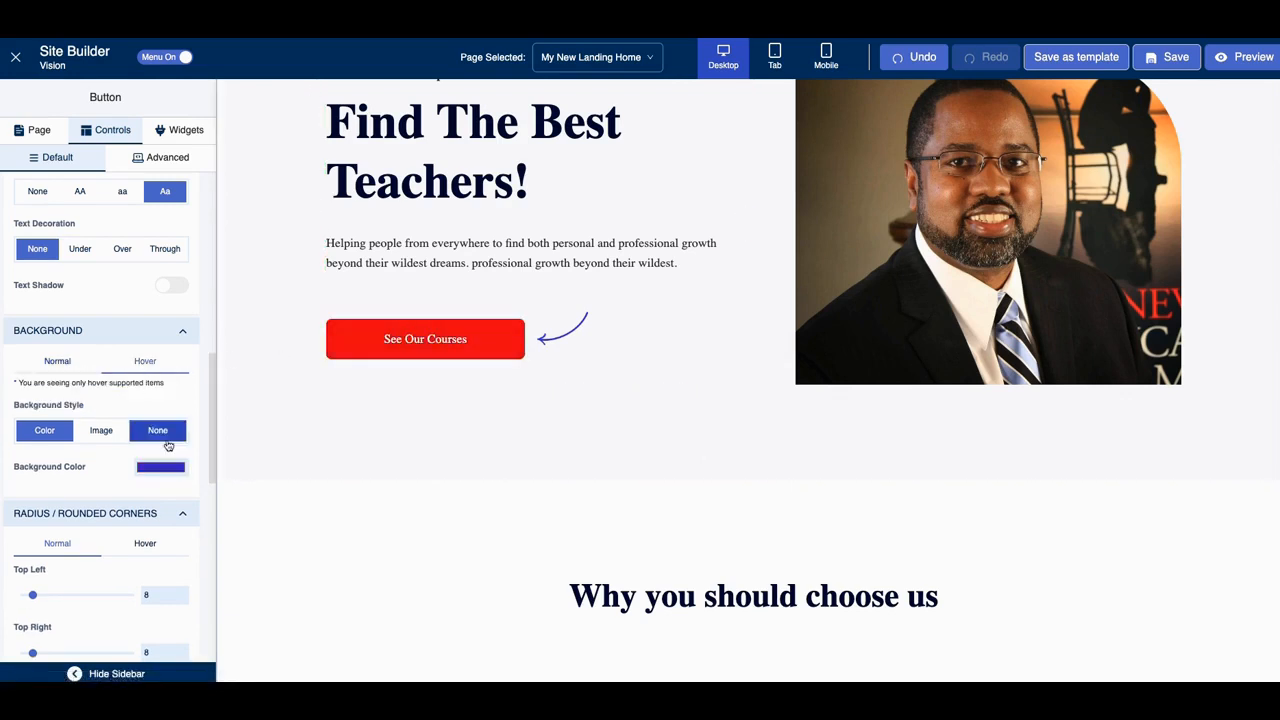
left_click(44, 430)
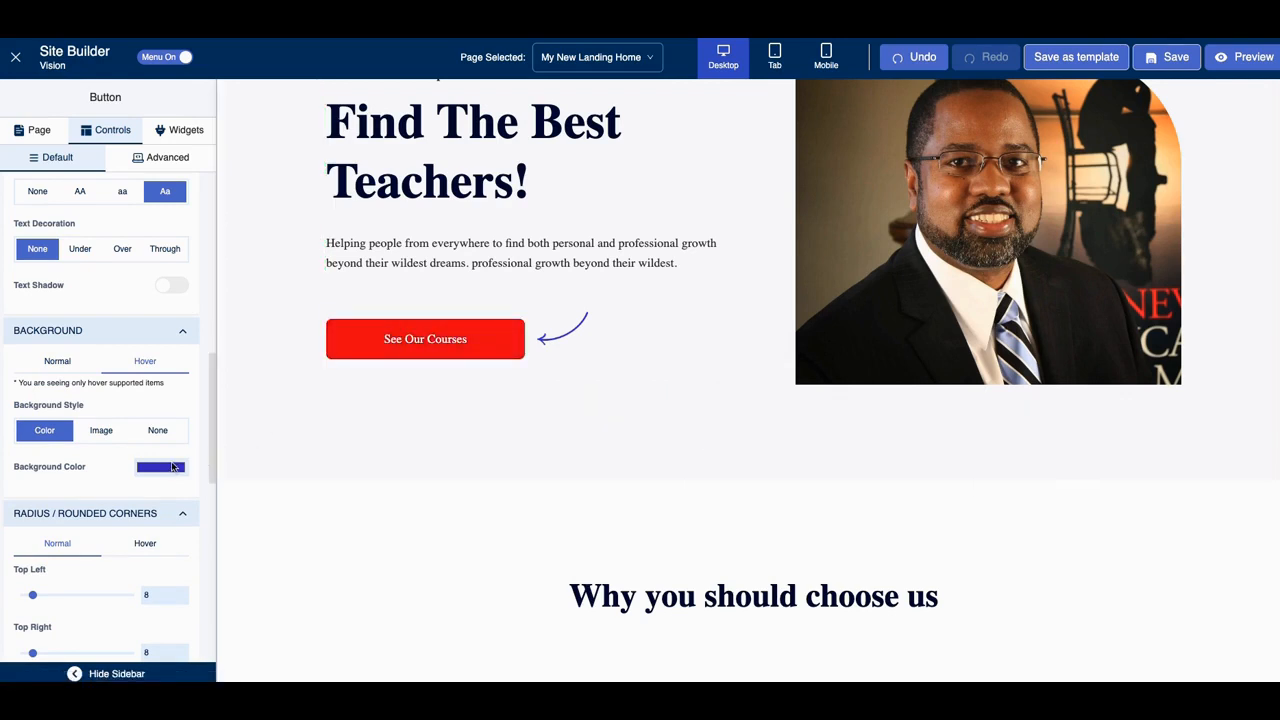
left_click(160, 467)
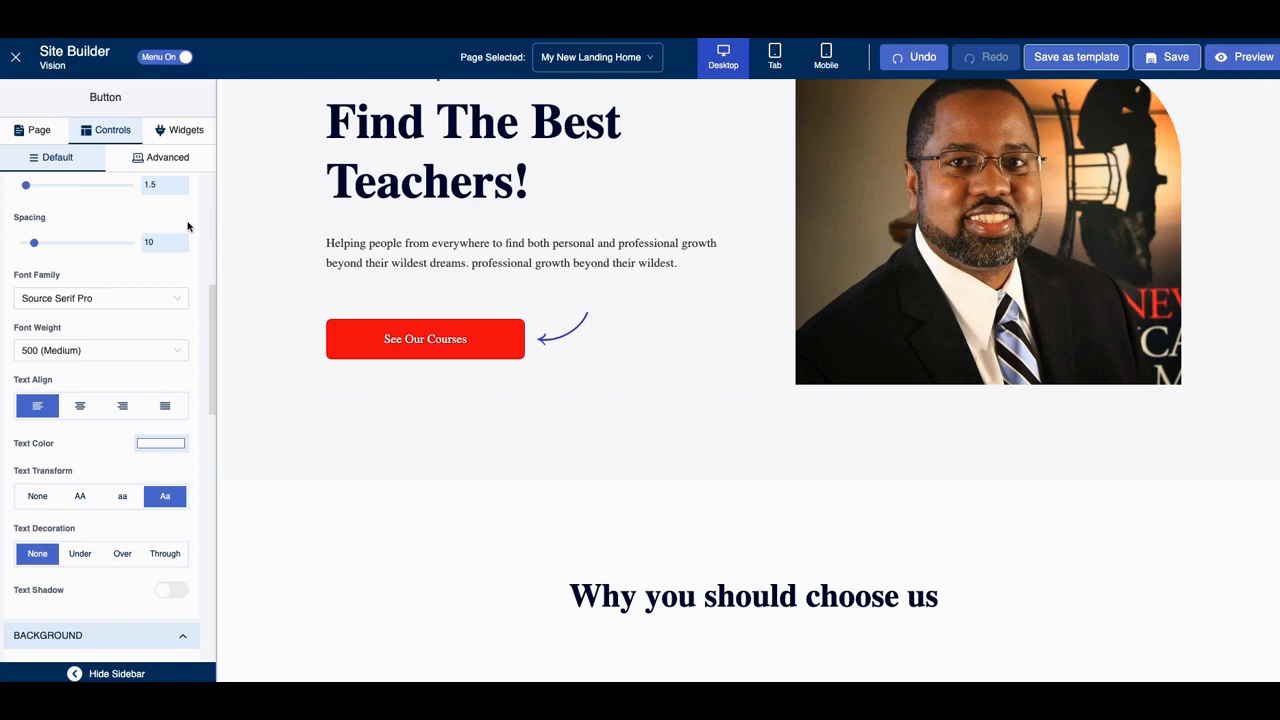
scroll("down", 3)
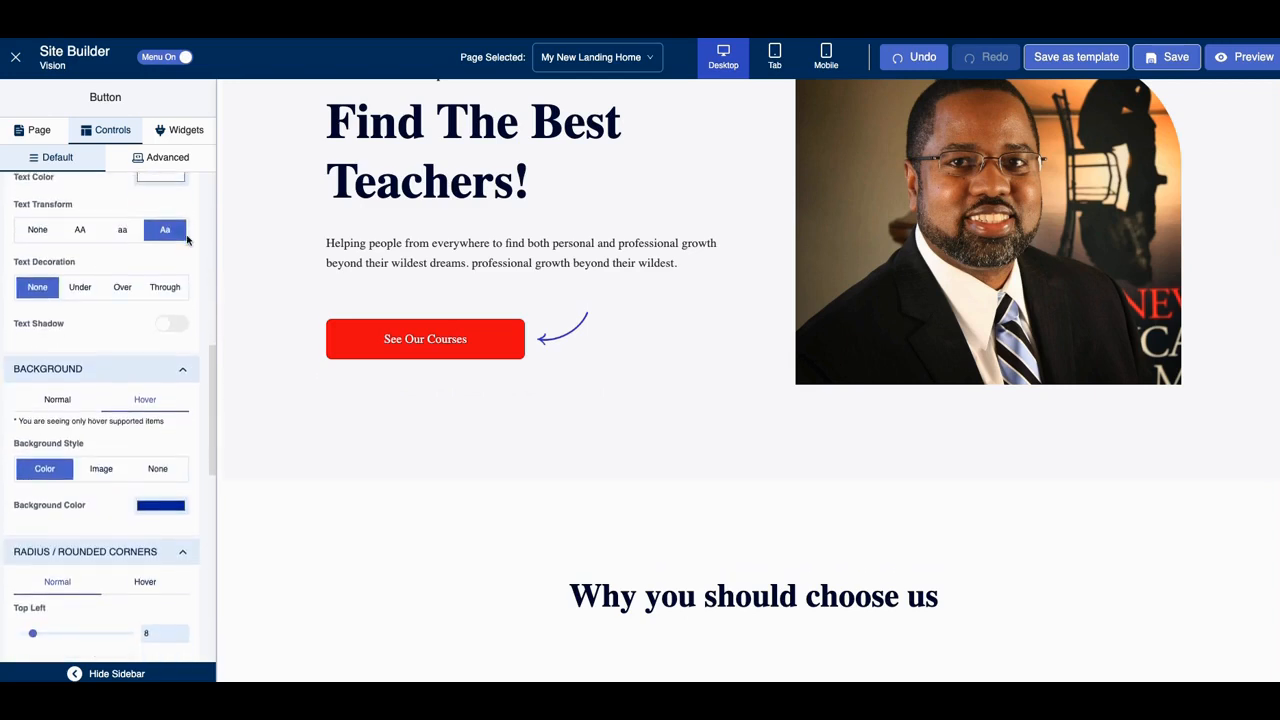
scroll("down", 3)
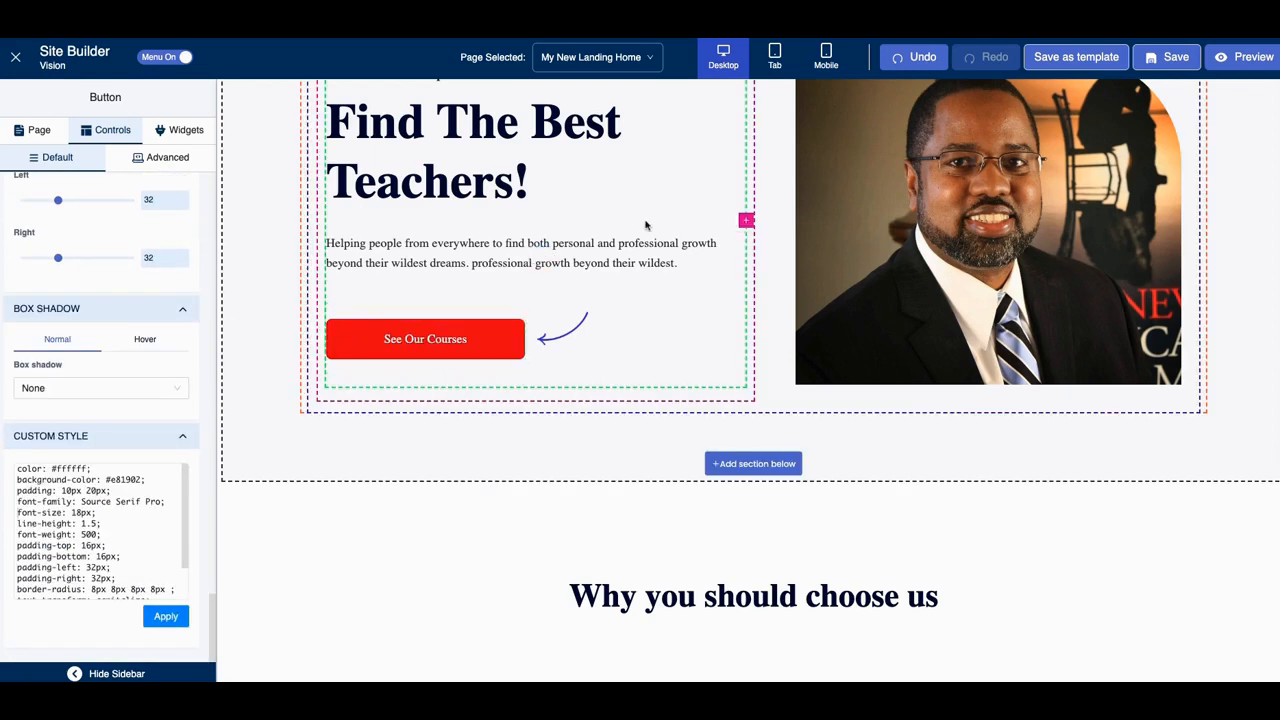
scroll("down", 3)
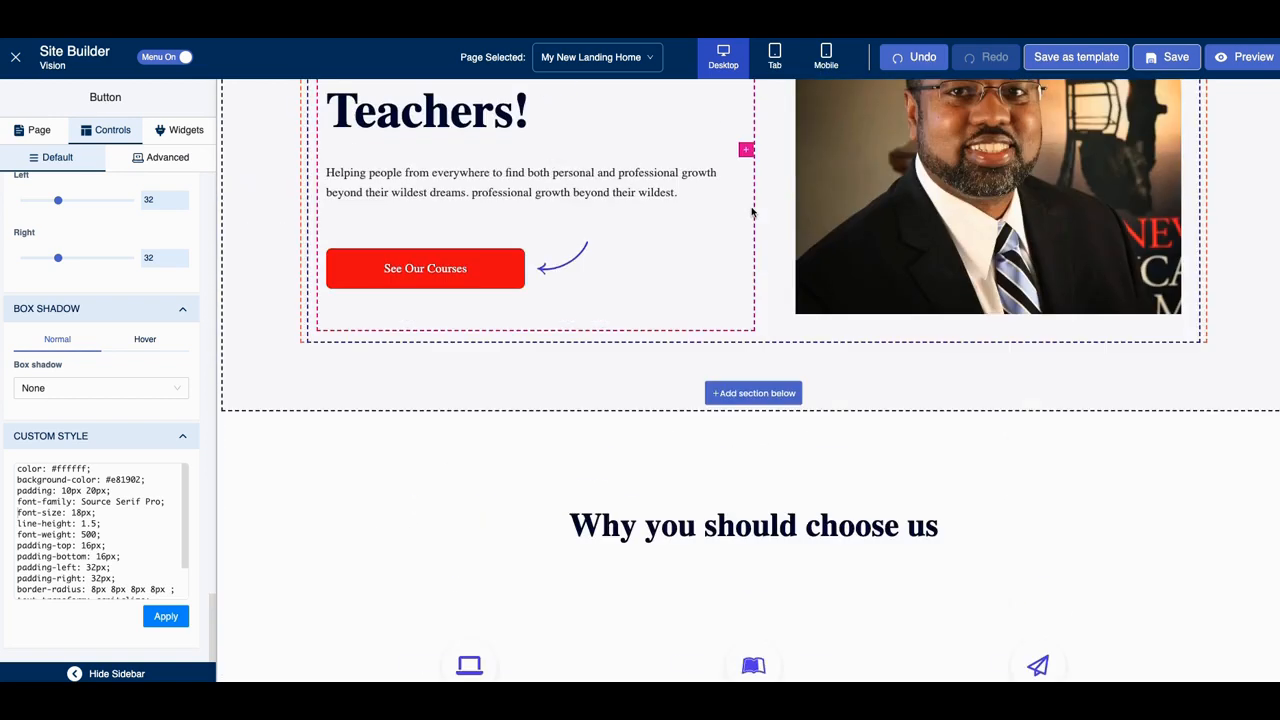
scroll("down", 3)
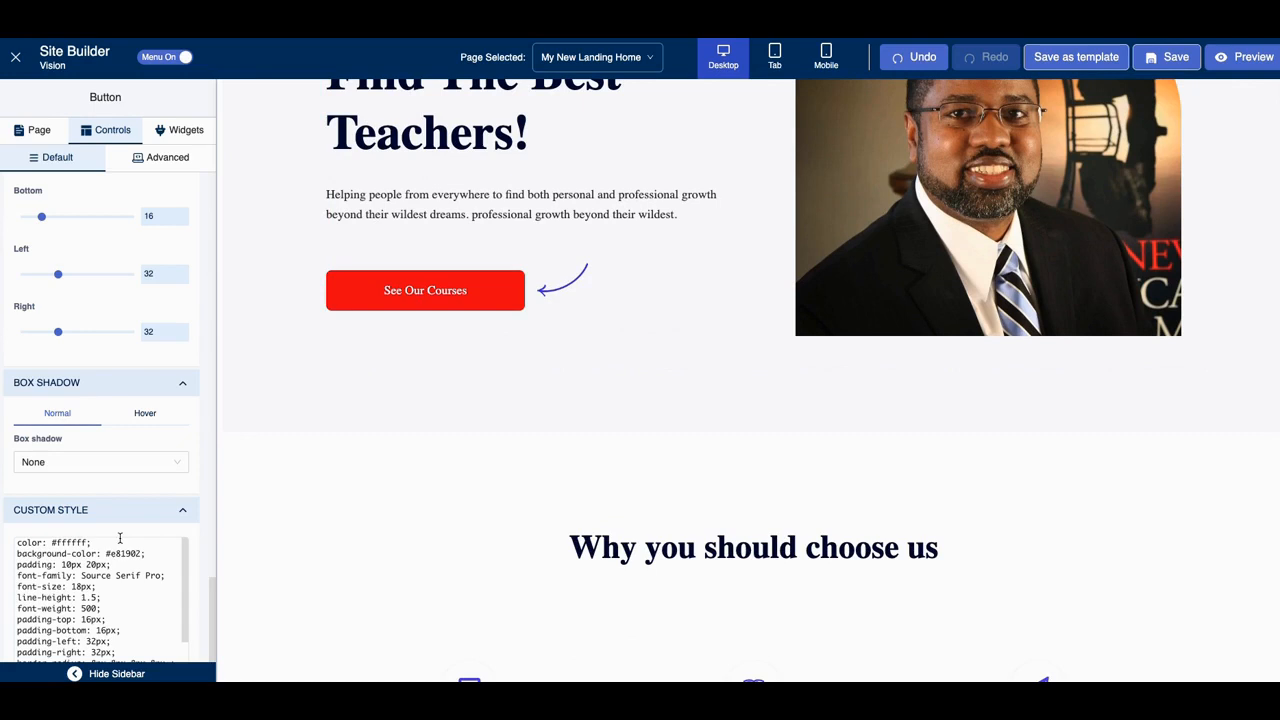
scroll("down", 3)
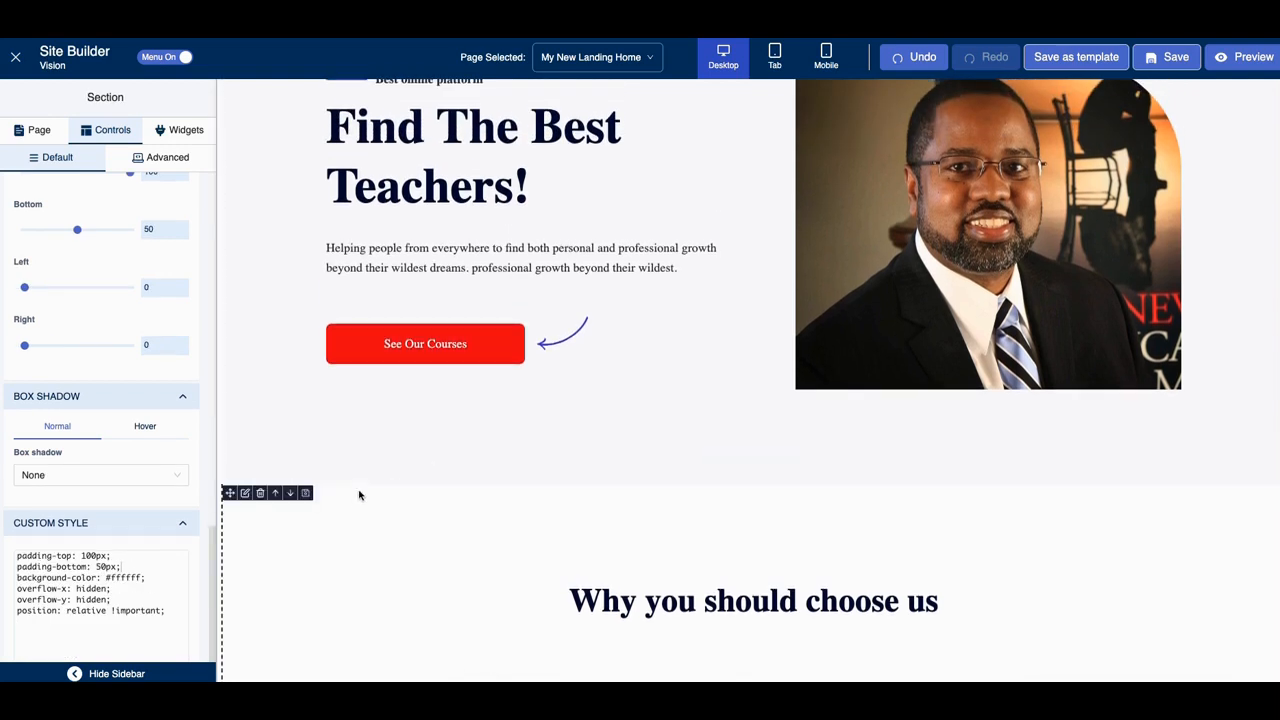
- Delete the 'What our students says' testimonials section and confirm
scroll("down", 3)
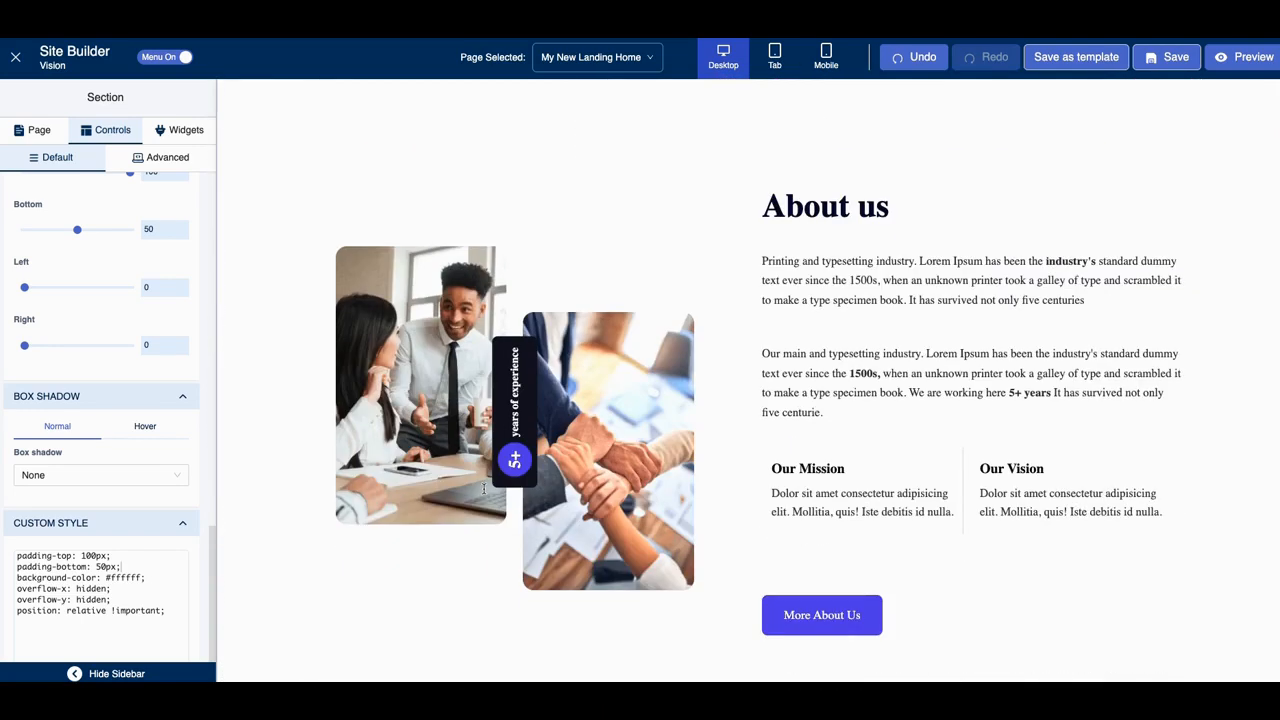
scroll("down", 3)
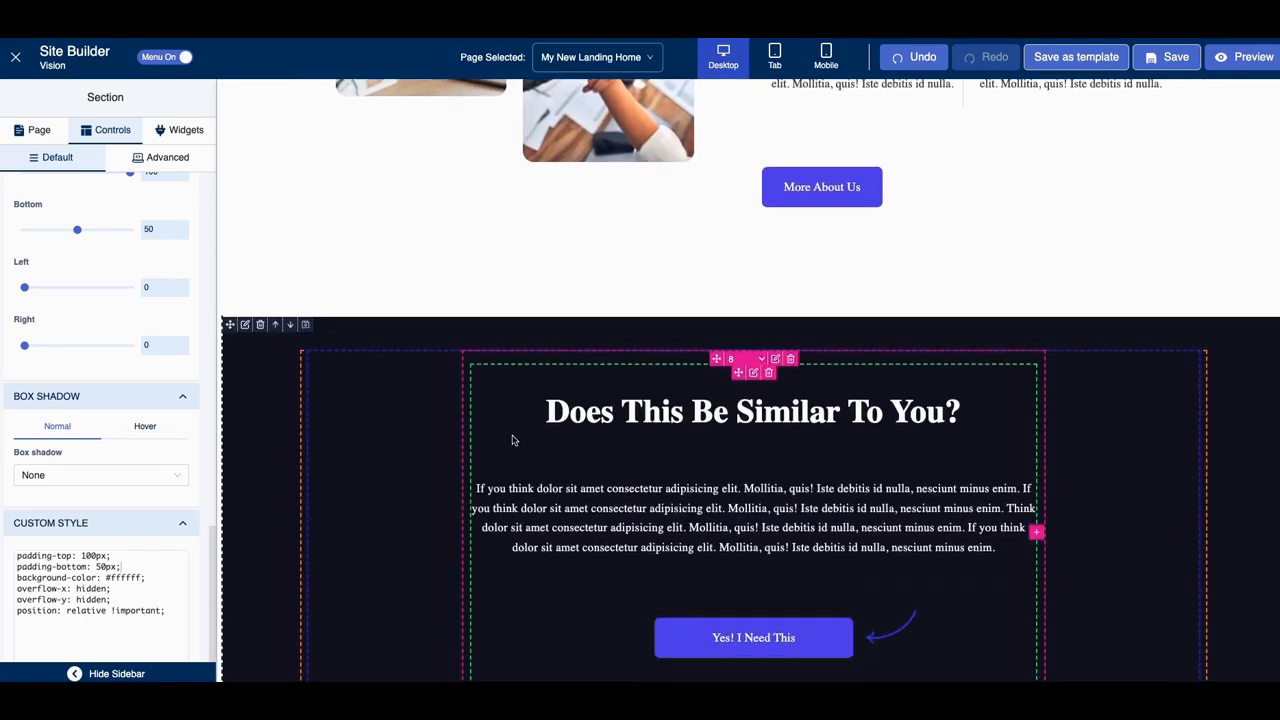
scroll("down", 3)
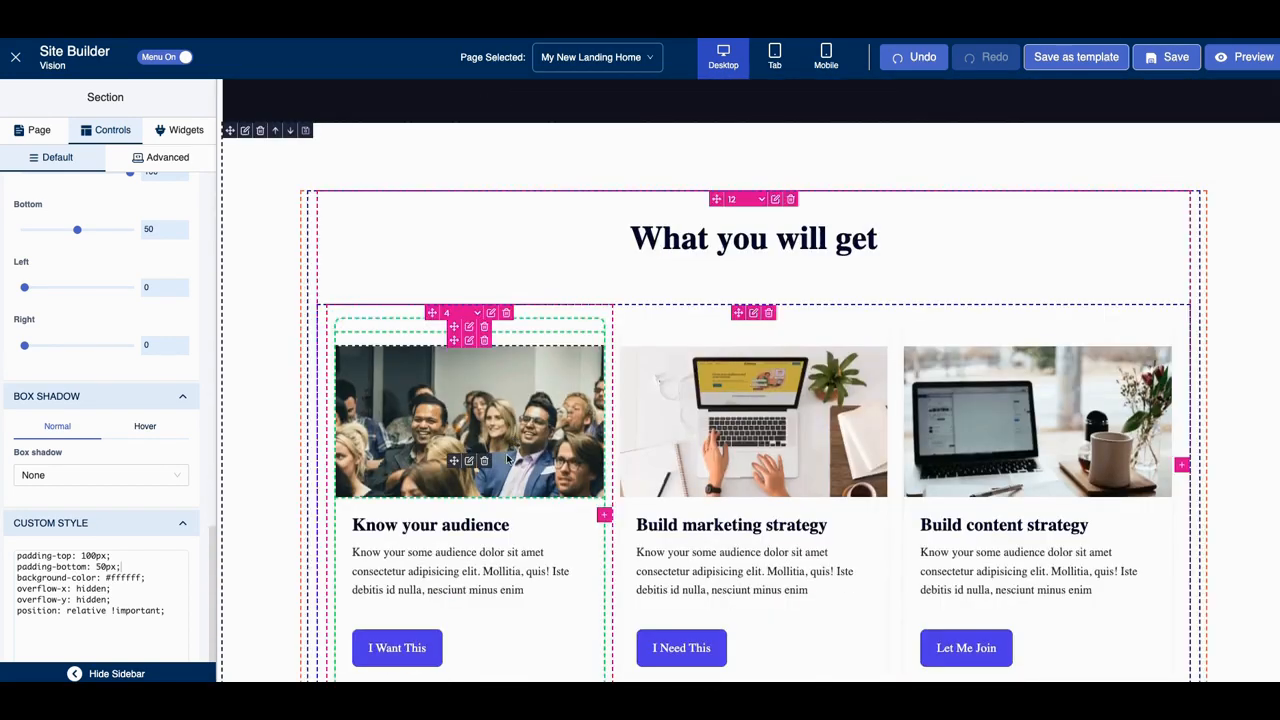
scroll("down", 3)
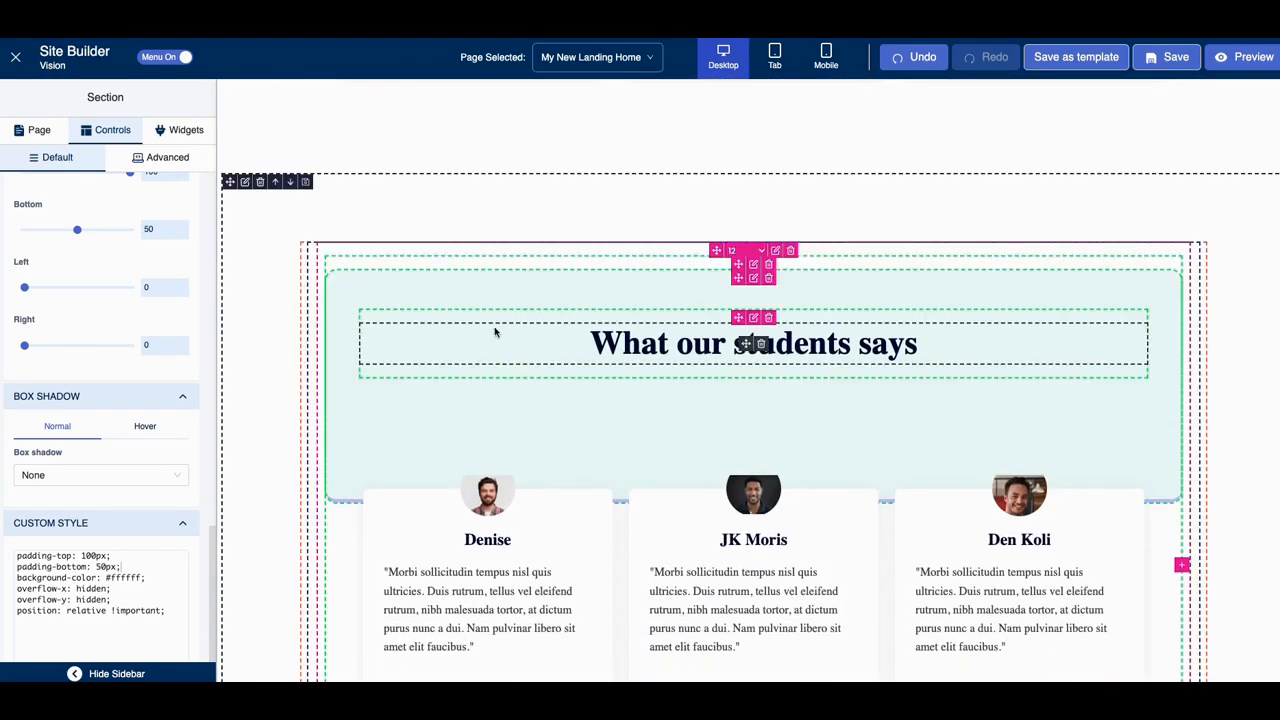
scroll("down", 3)
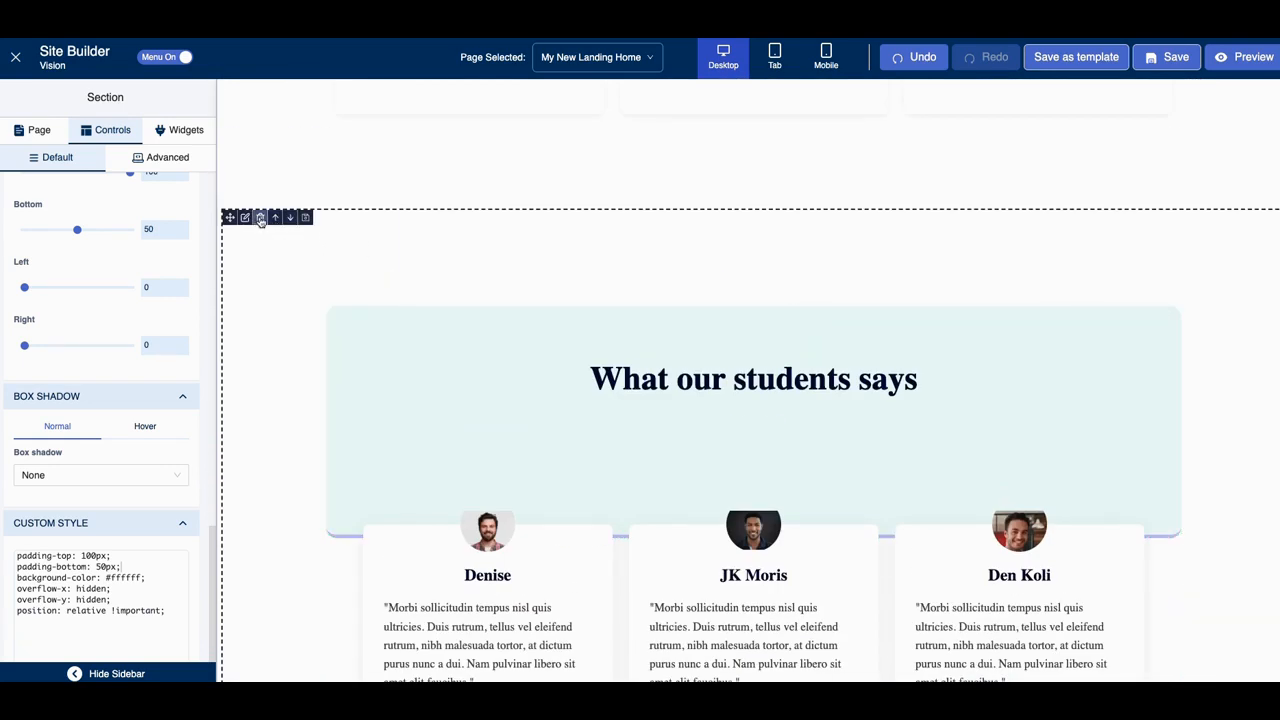
left_click(259, 217)
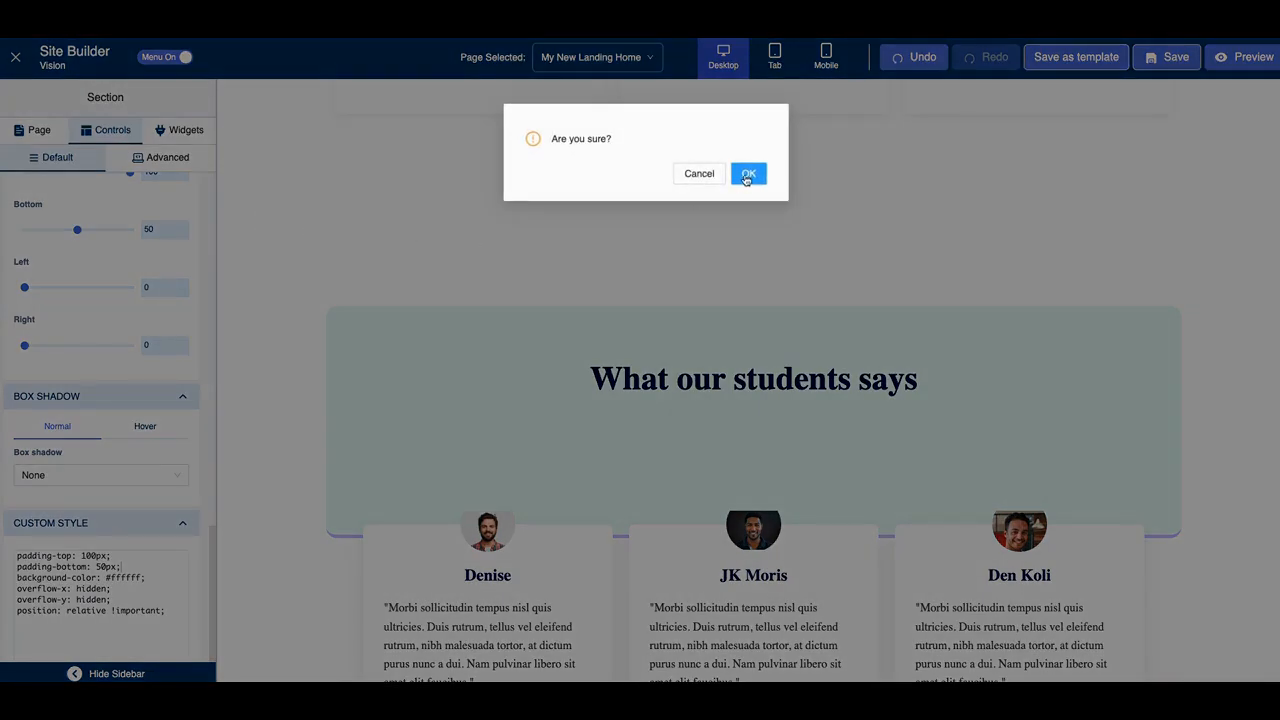
left_click(748, 173)
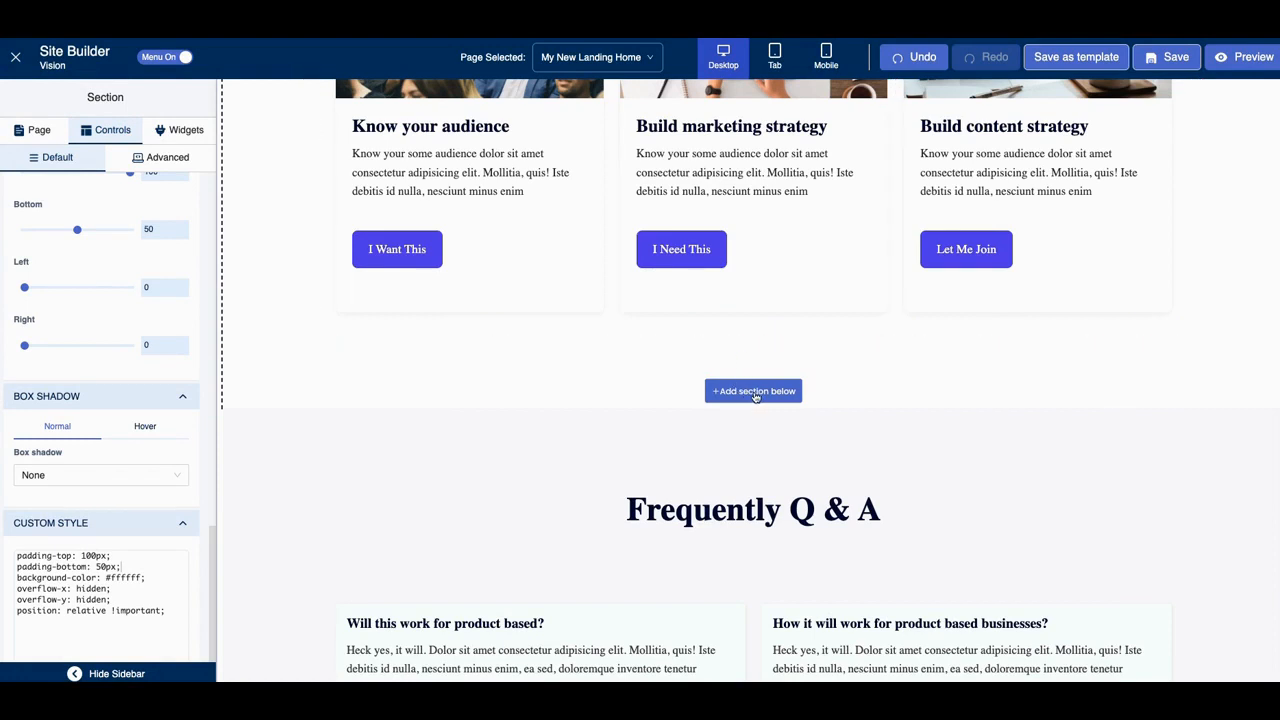
- Insert the Yoga Course block from the Course category below What you will get
left_click(753, 390)
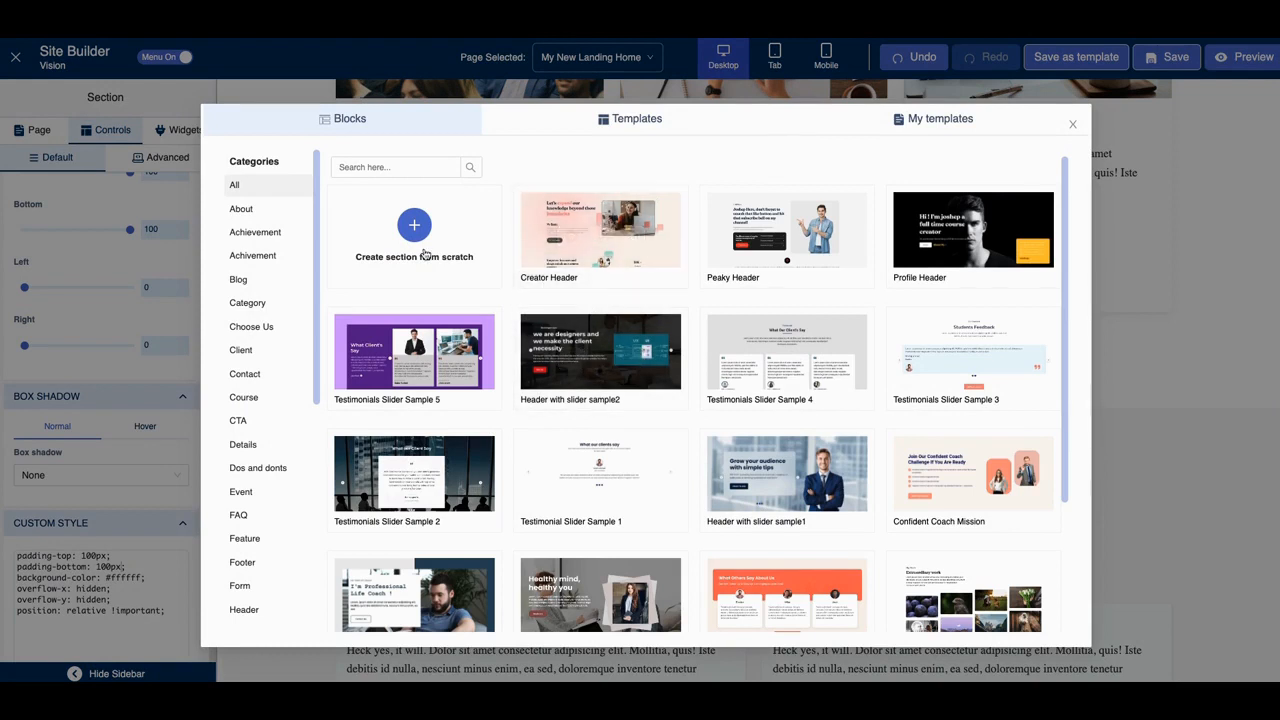
mouse_move(507, 283)
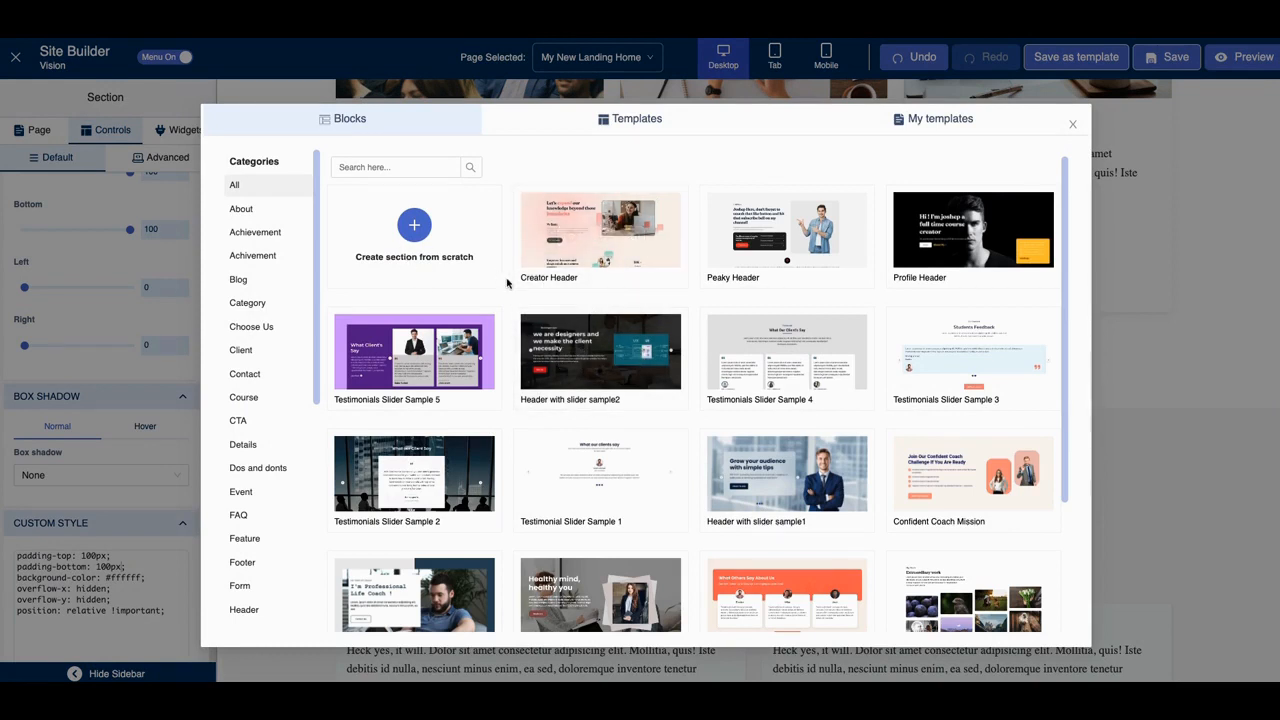
mouse_move(556, 296)
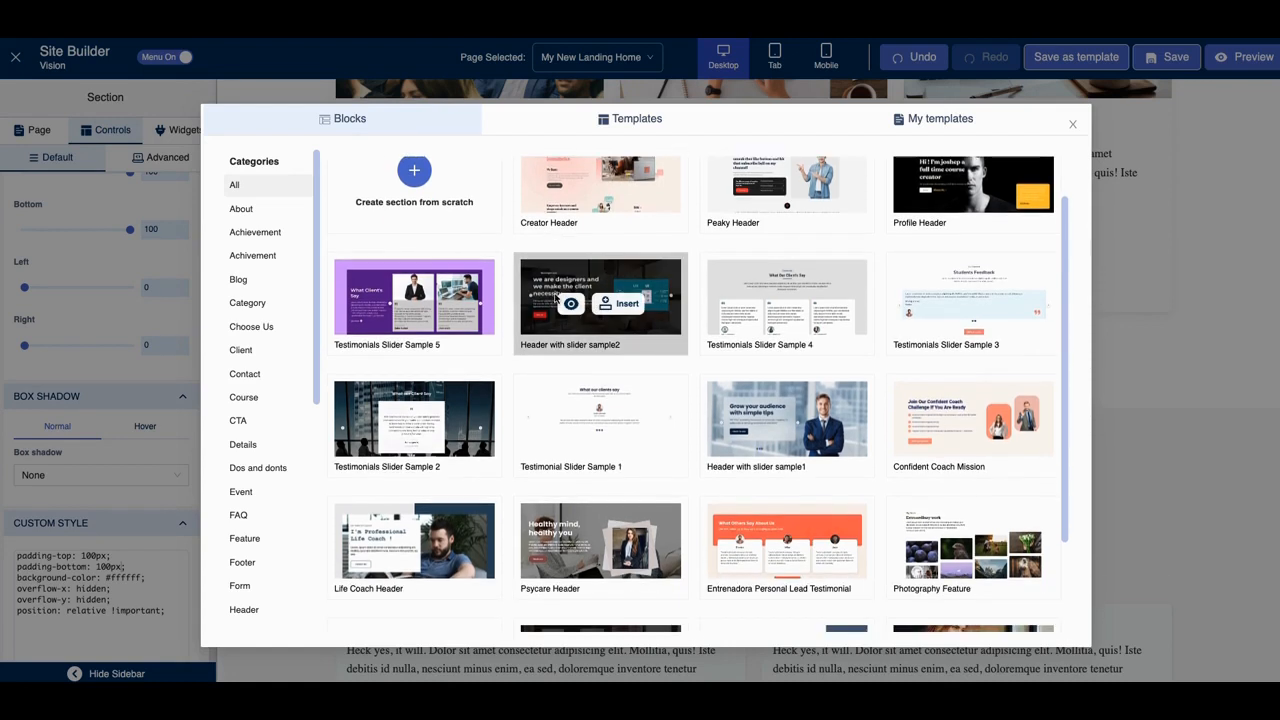
scroll("down", 3)
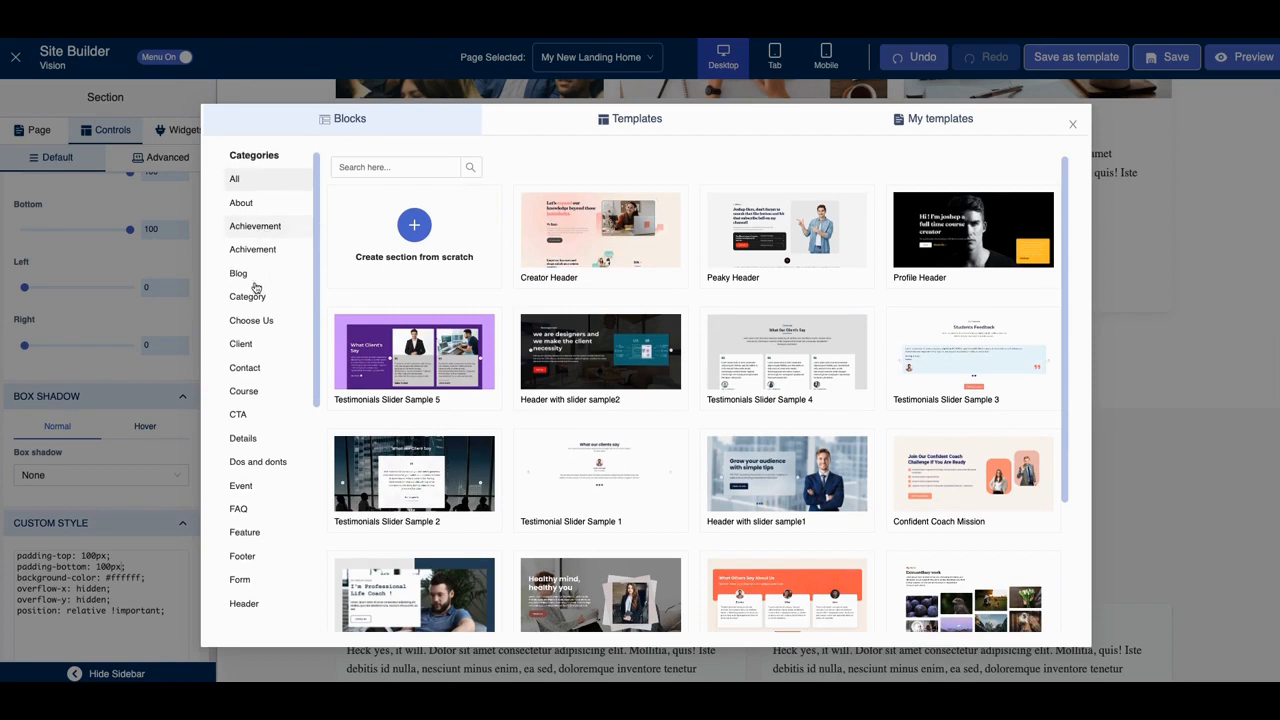
scroll("down", 3)
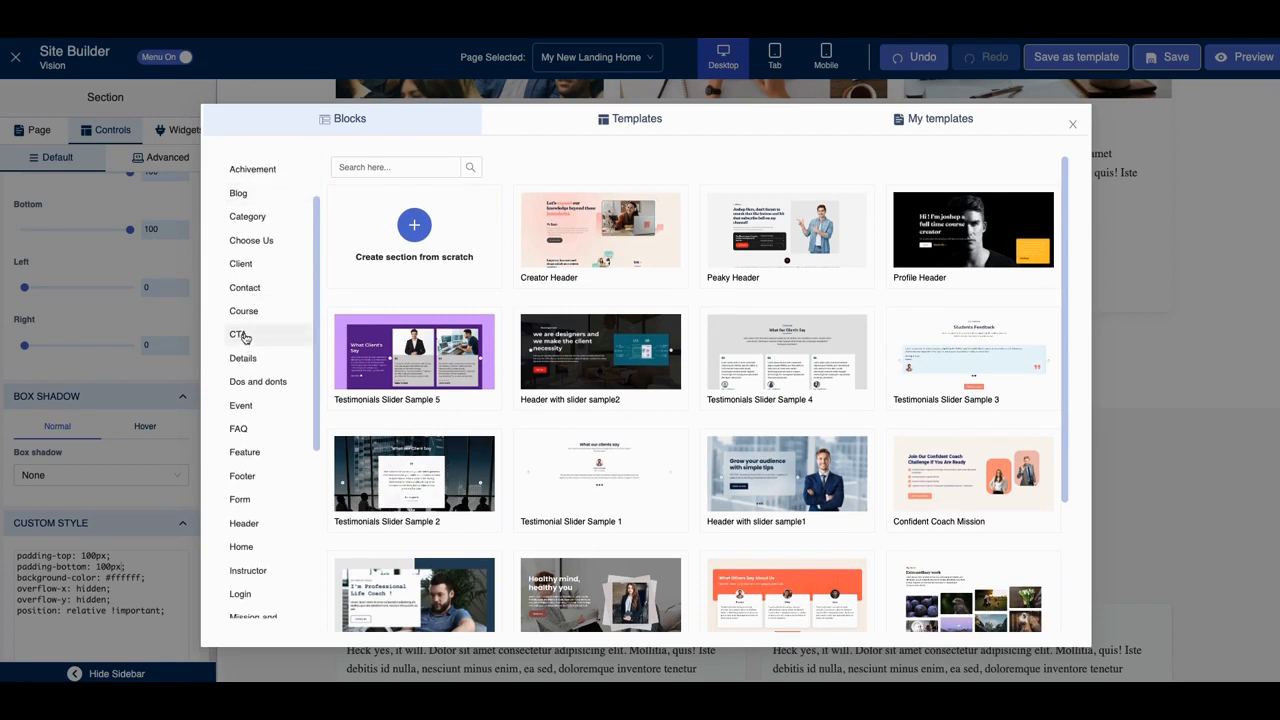
left_click(243, 311)
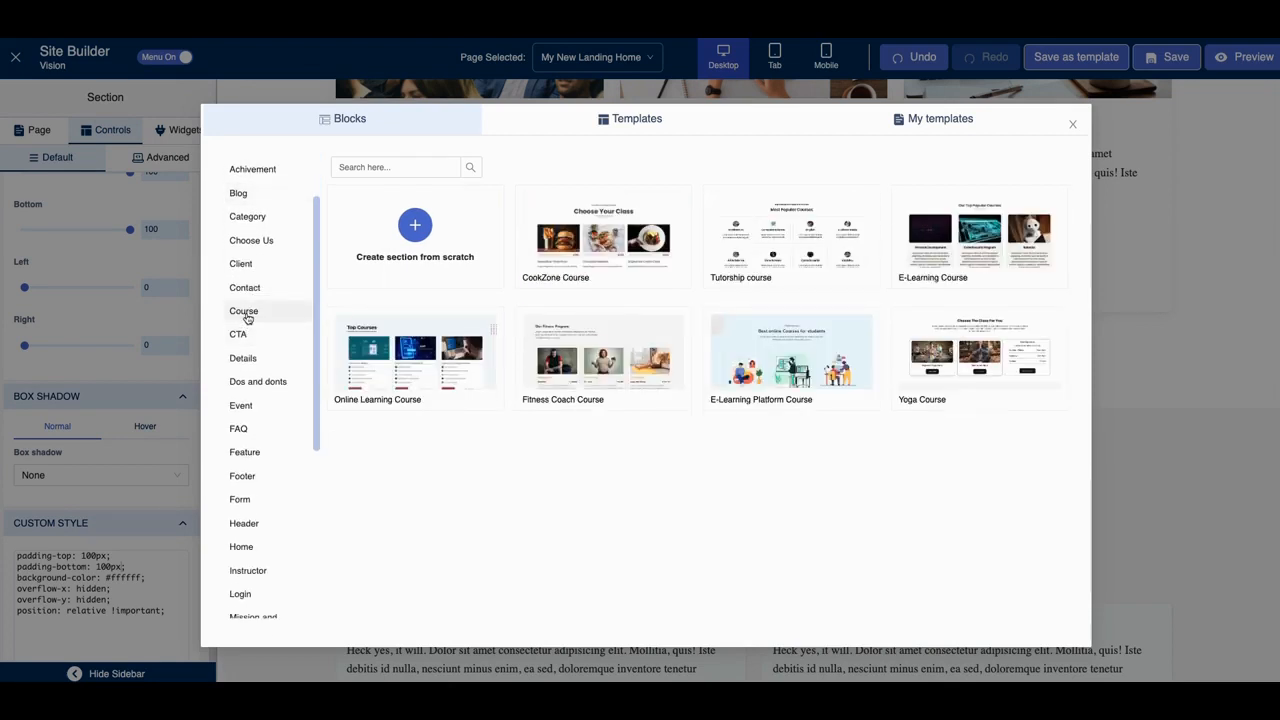
mouse_move(454, 297)
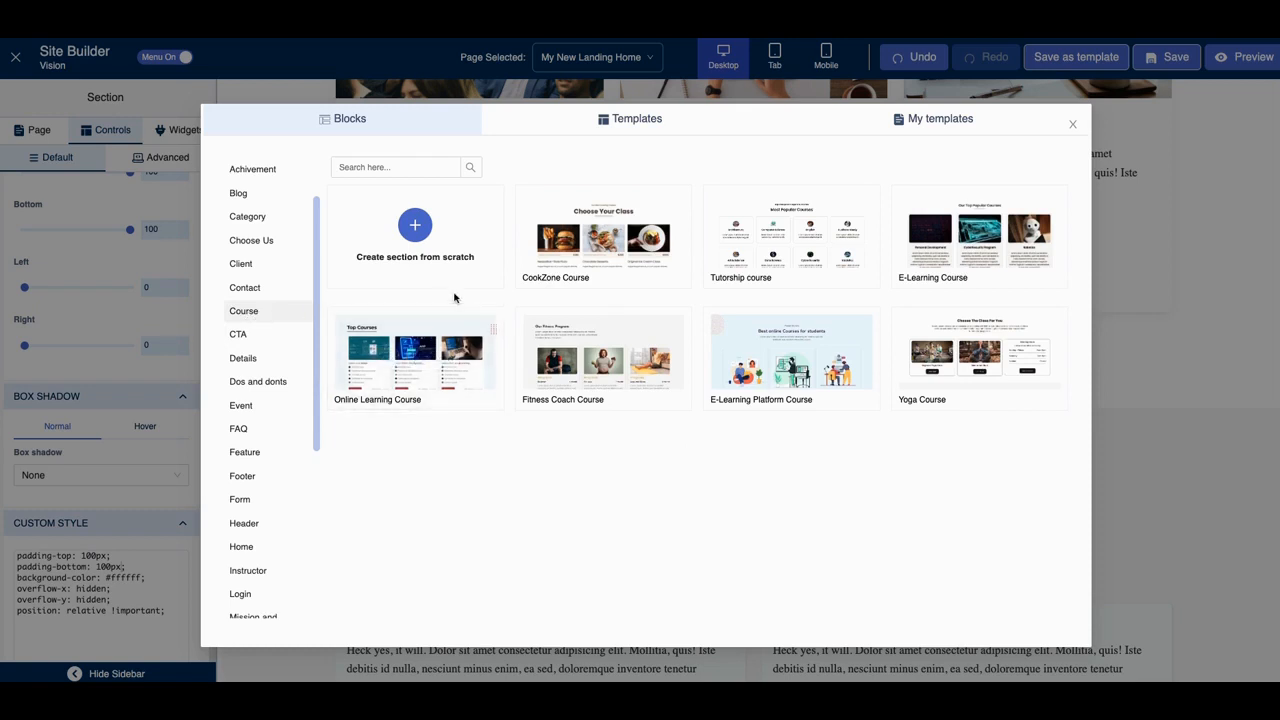
mouse_move(603, 240)
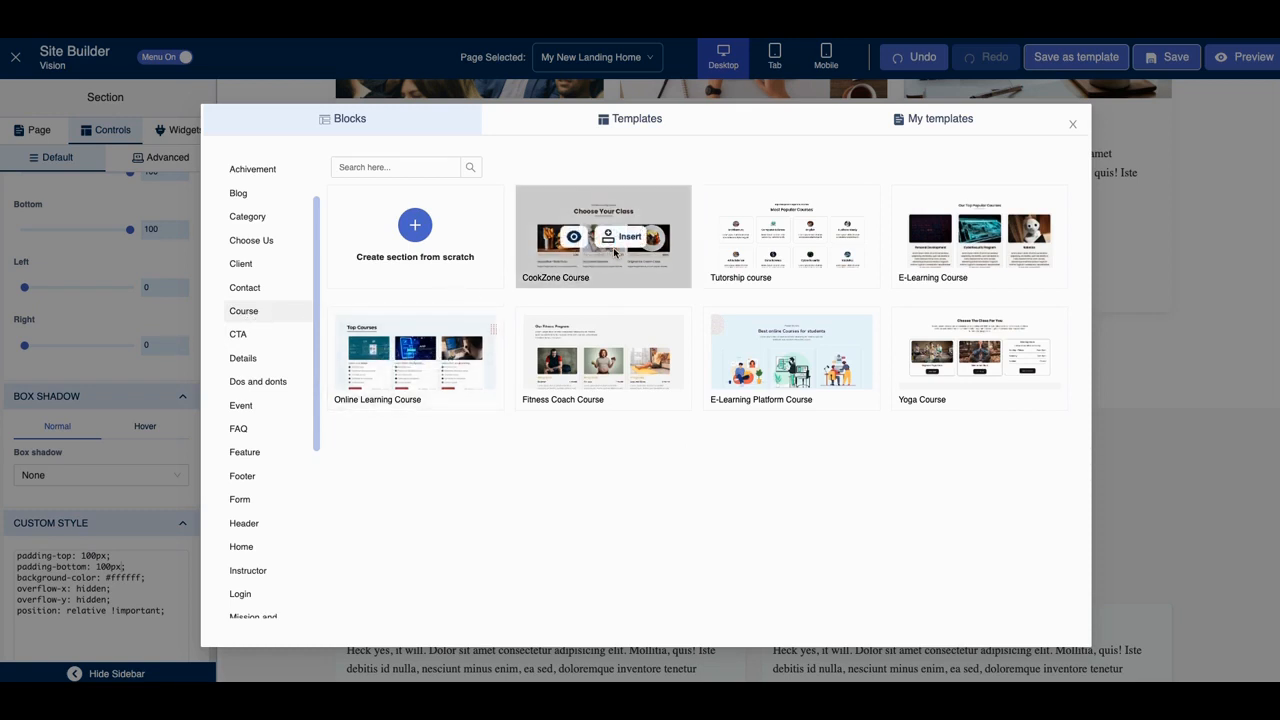
mouse_move(978, 358)
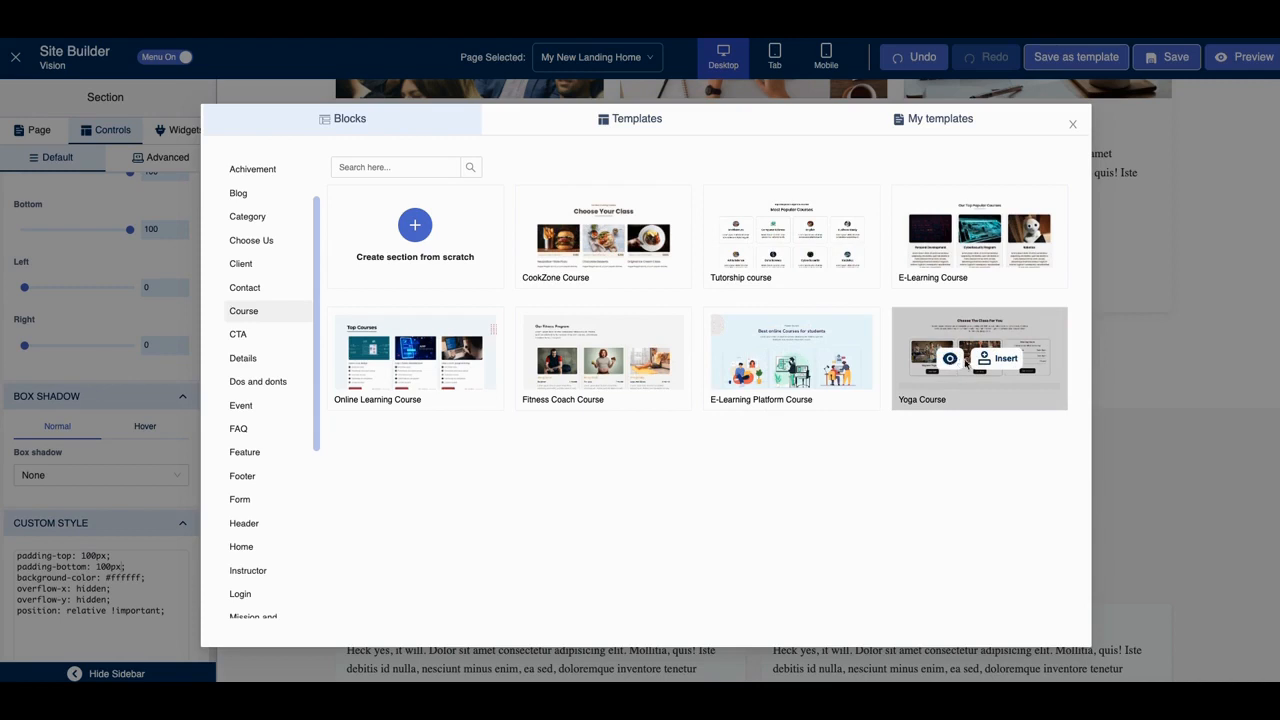
mouse_move(999, 359)
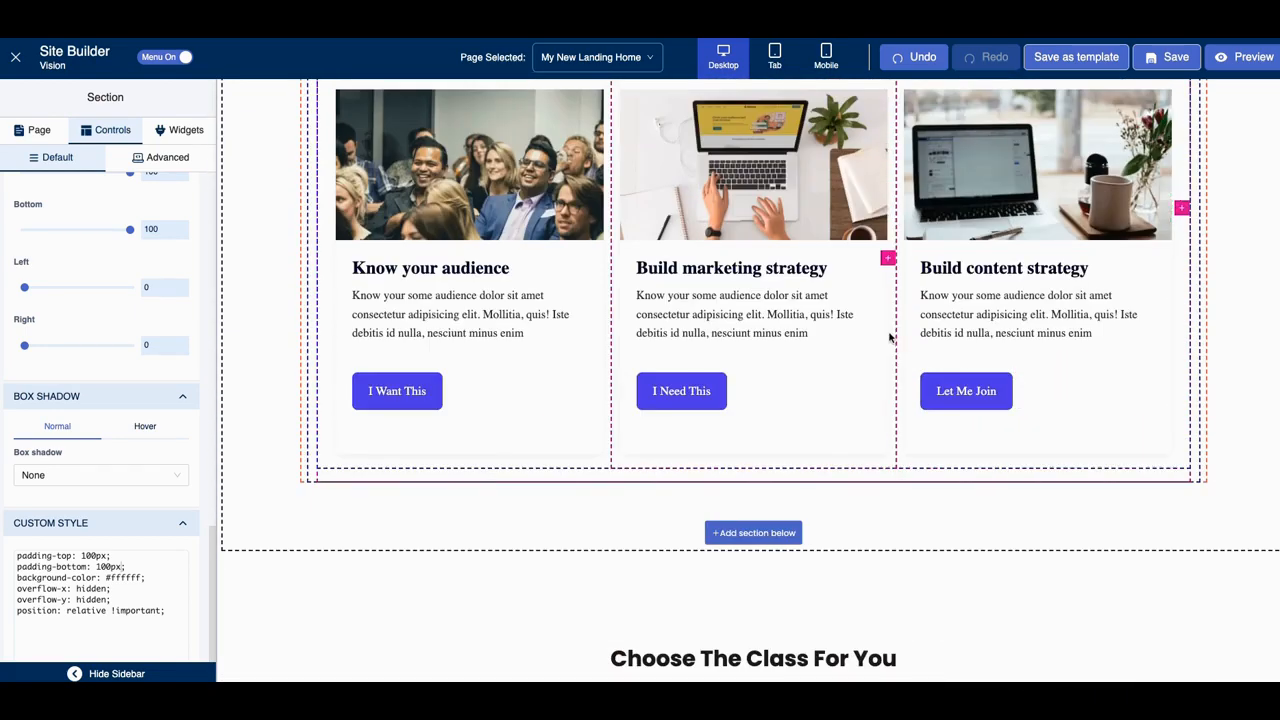
scroll("down", 3)
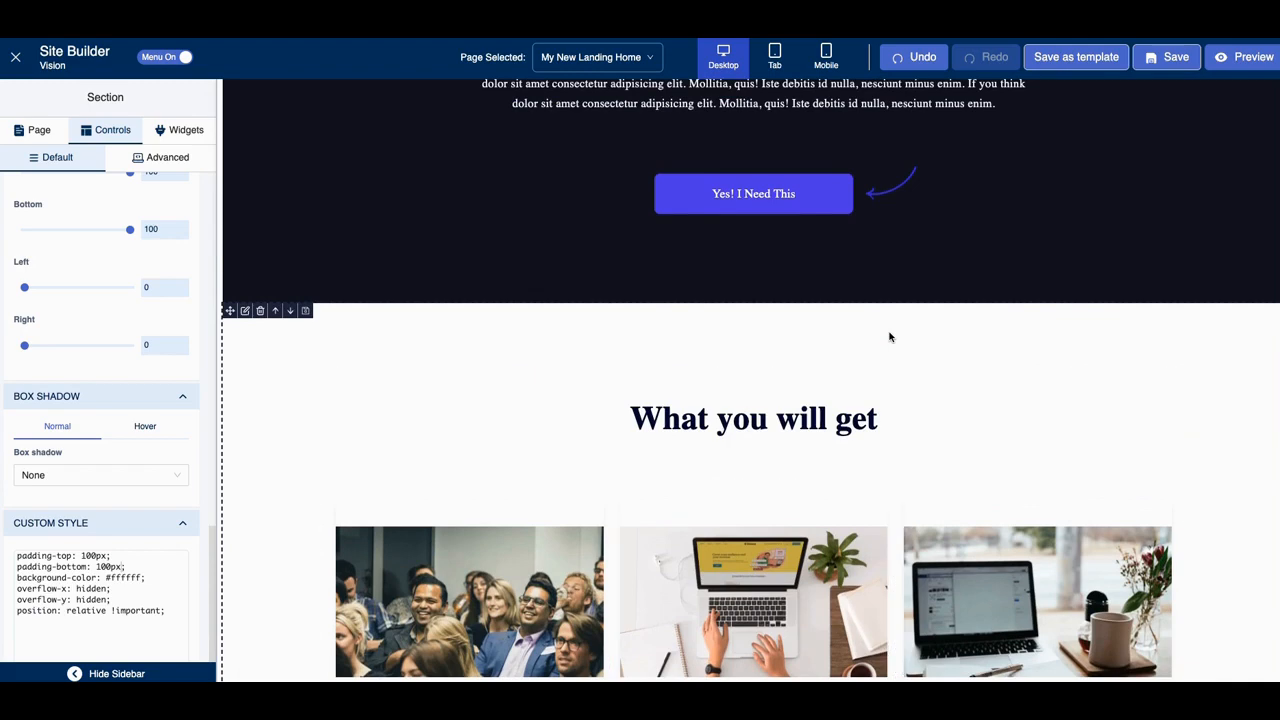
scroll("down", 3)
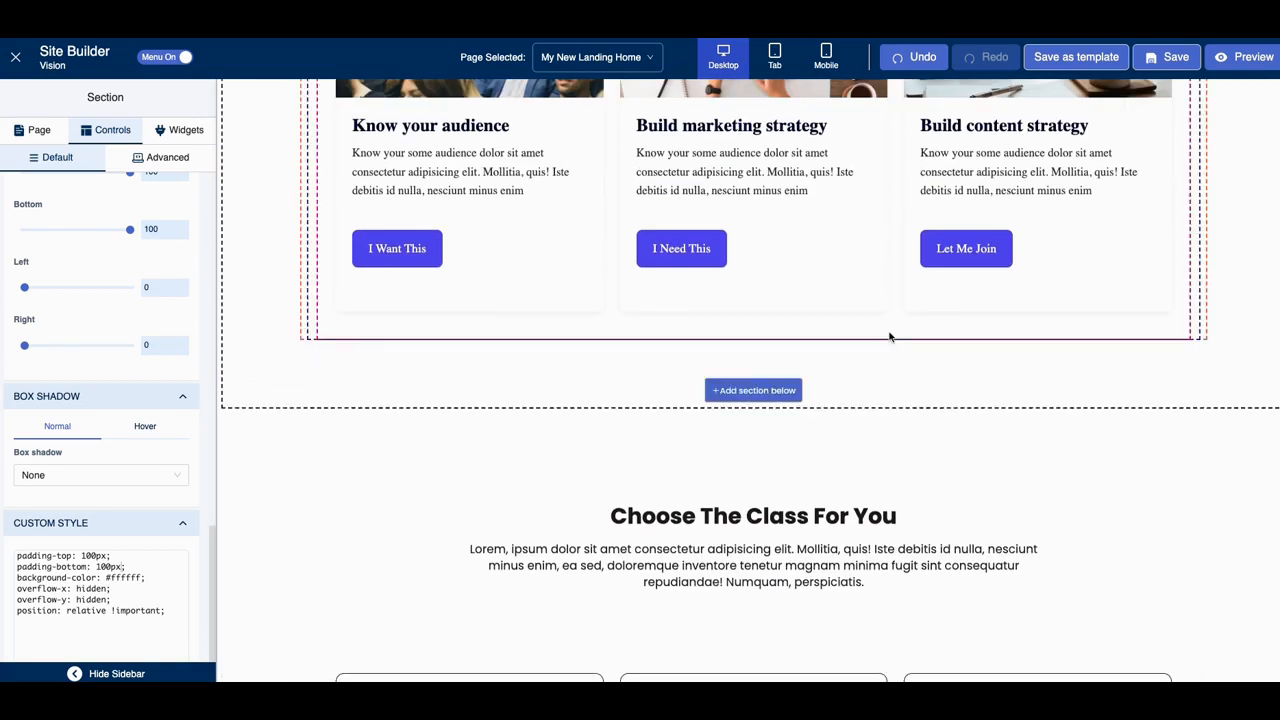
- Insert 'Best' into the Yoga Course heading and fix the spacing after it
scroll("down", 3)
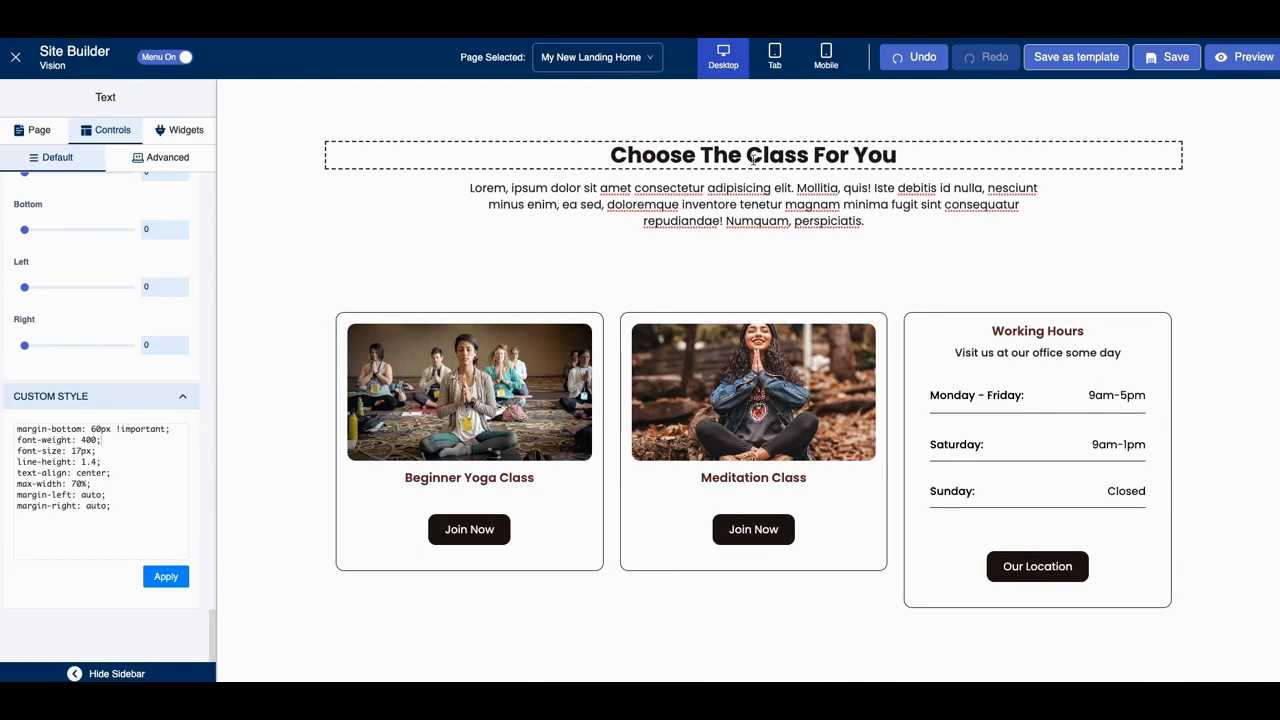
left_click(752, 154)
type("Best")
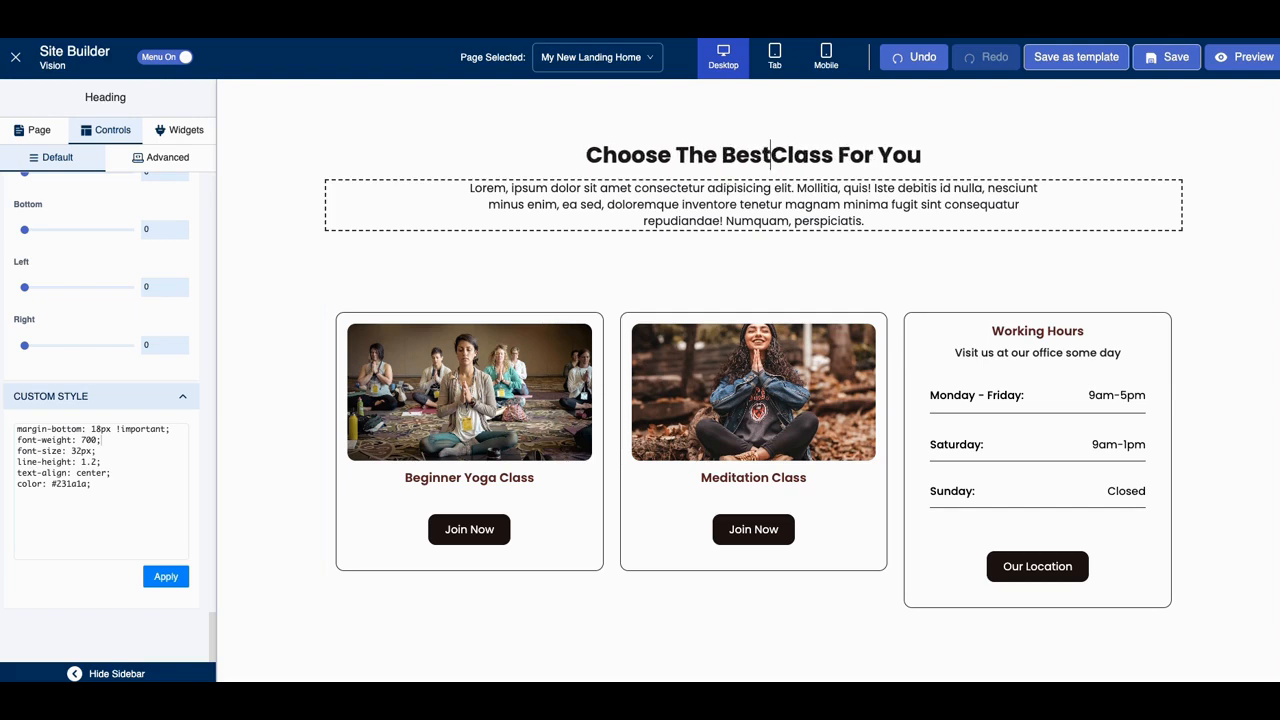
left_click(753, 204)
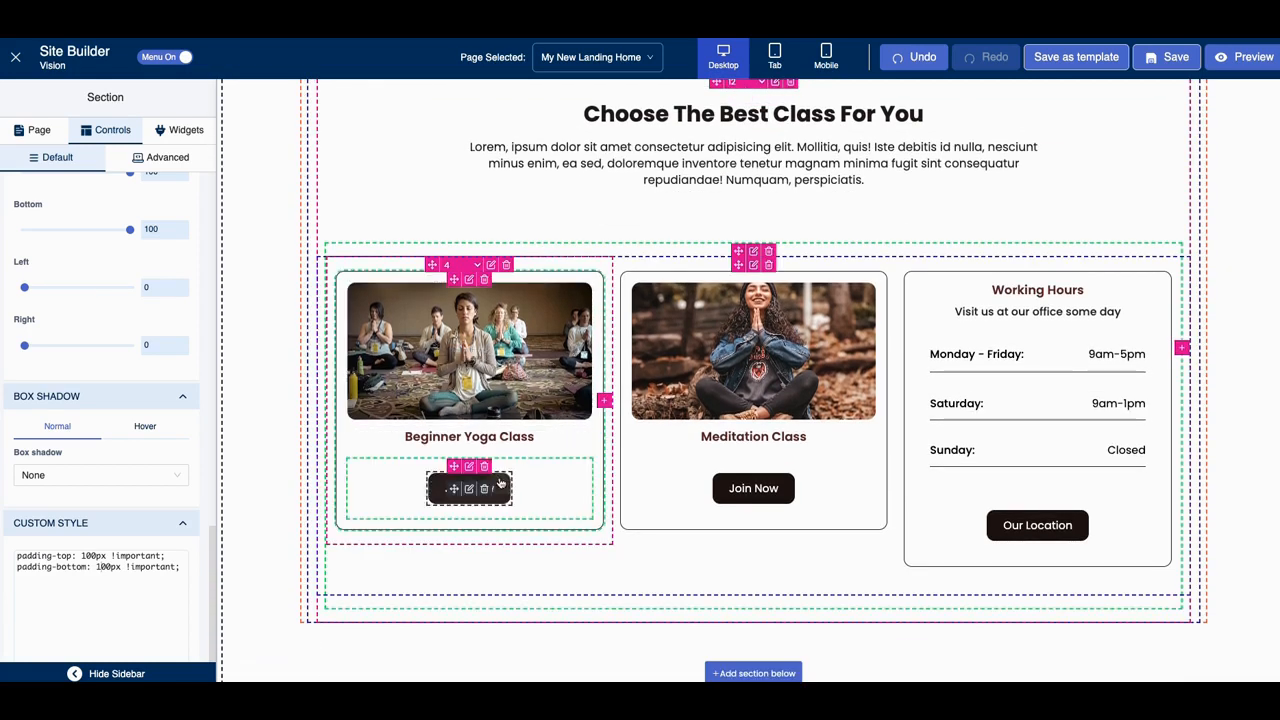
- Set the Beginner Yoga Class Join Now button's link type to Page and browse the available pages
left_click(469, 488)
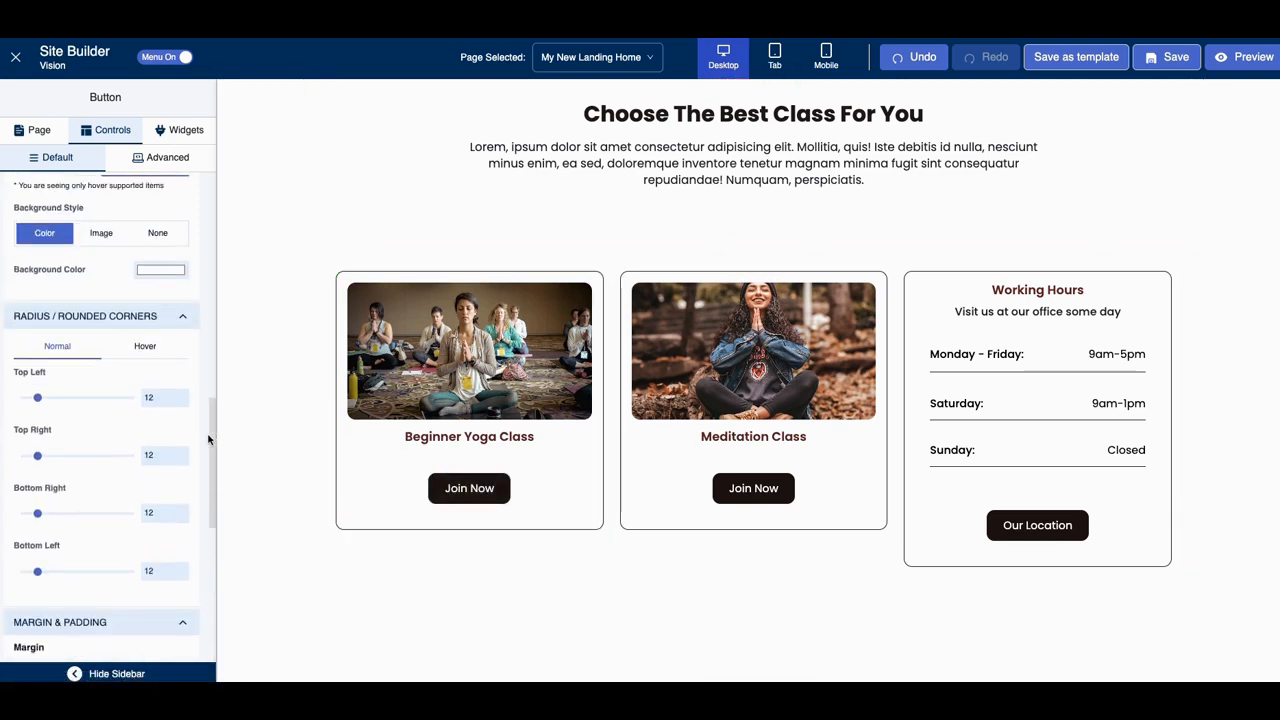
scroll("down", 3)
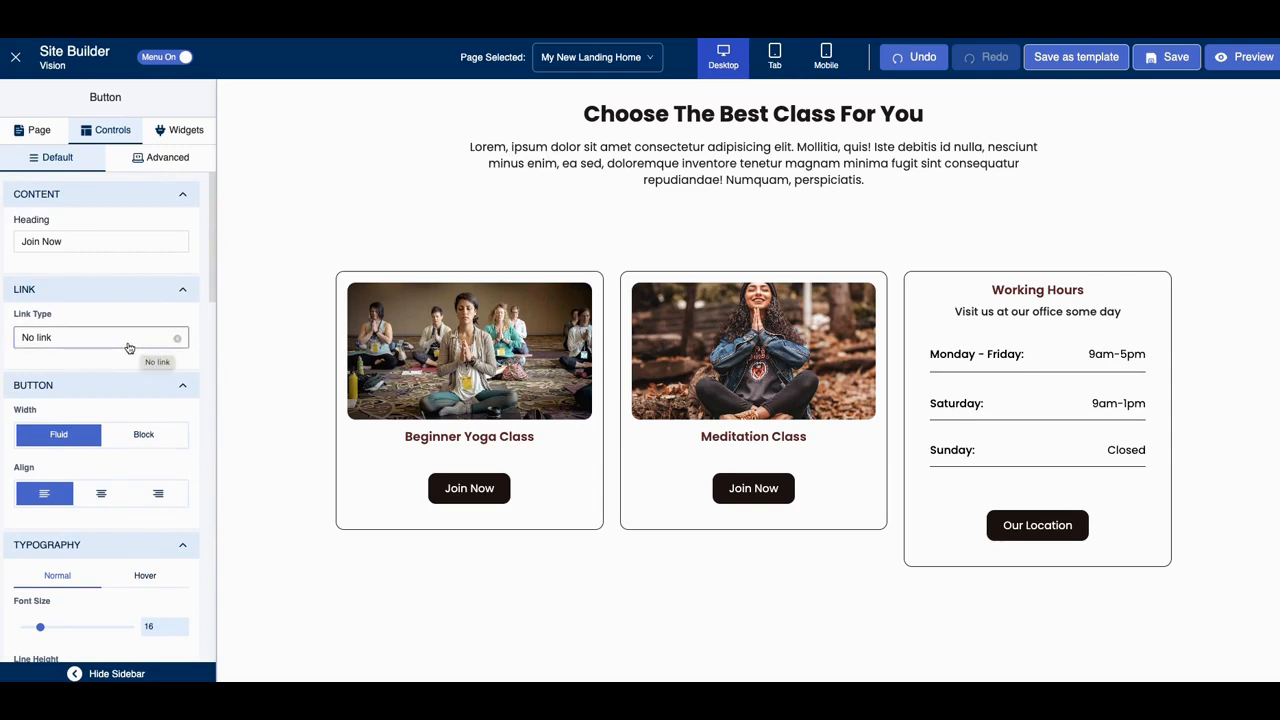
left_click(469, 488)
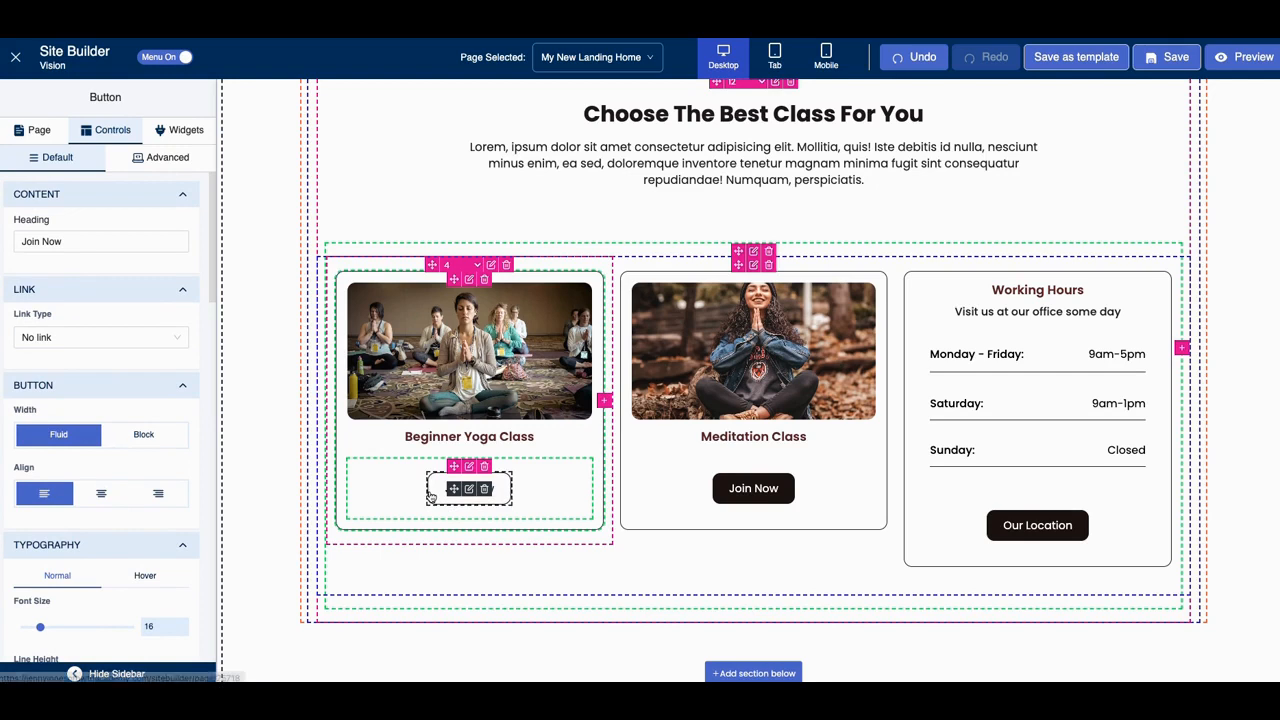
left_click(100, 337)
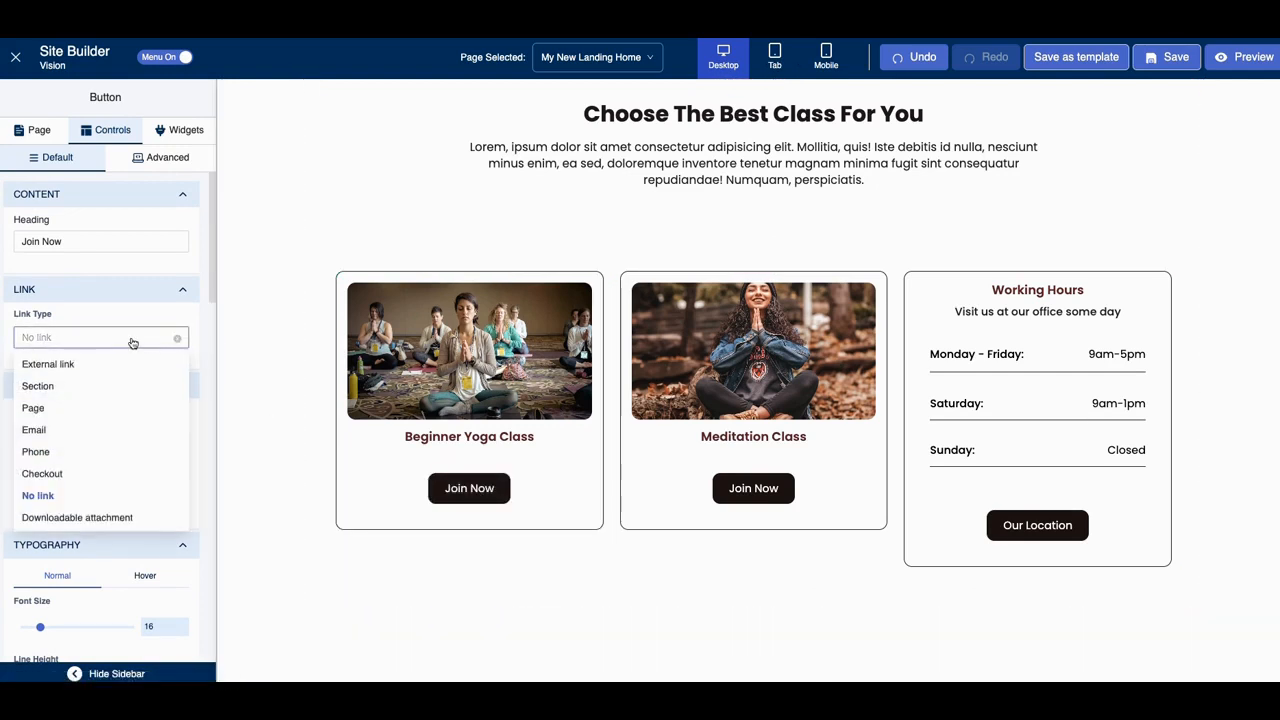
mouse_move(88, 408)
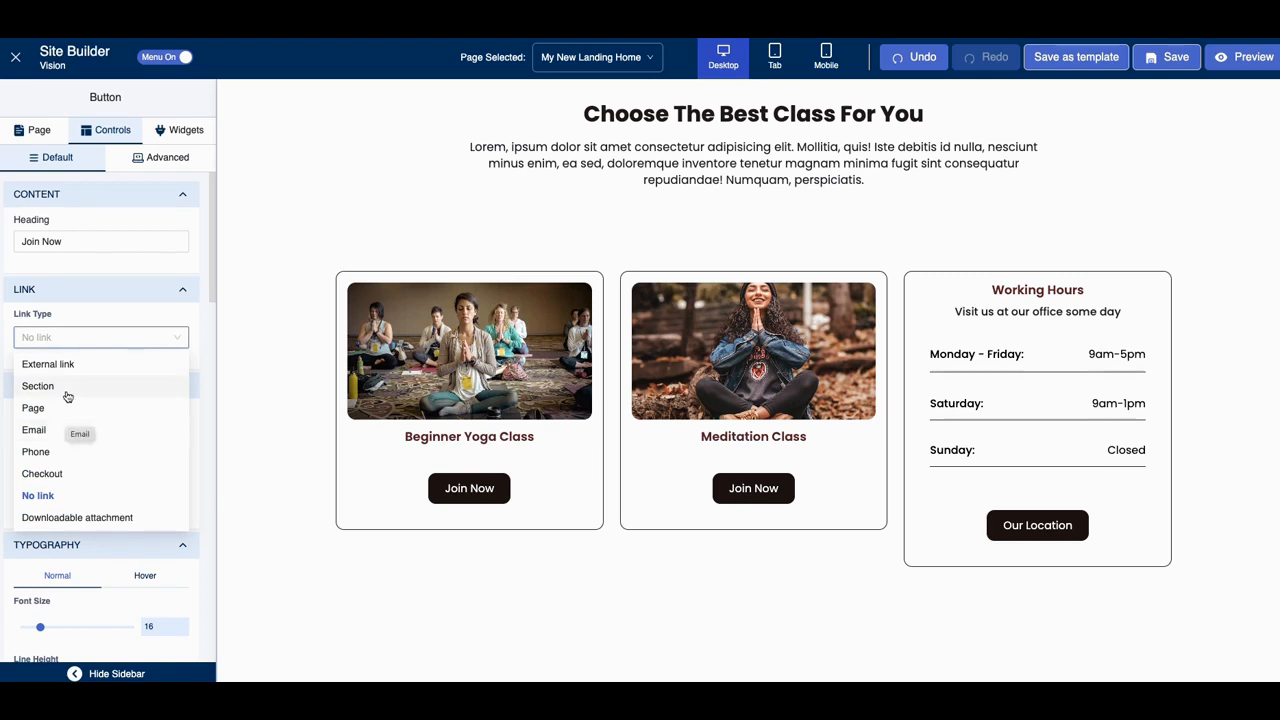
mouse_move(48, 364)
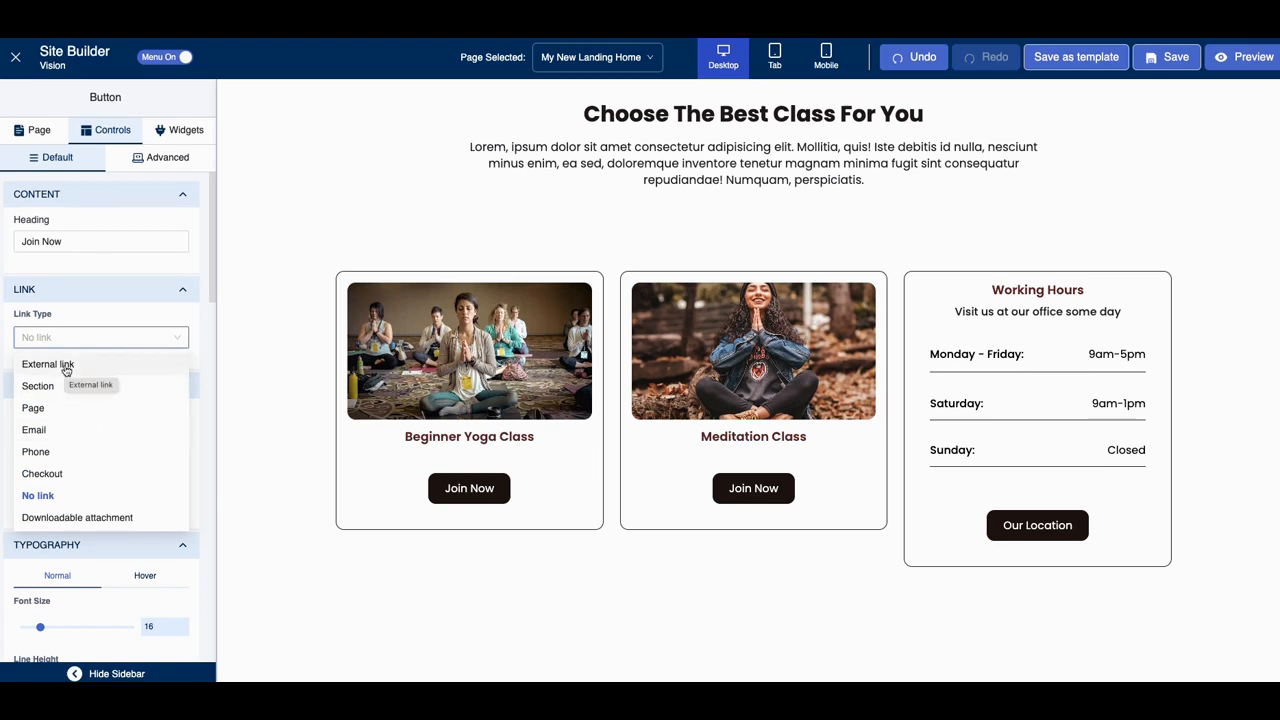
mouse_move(42, 462)
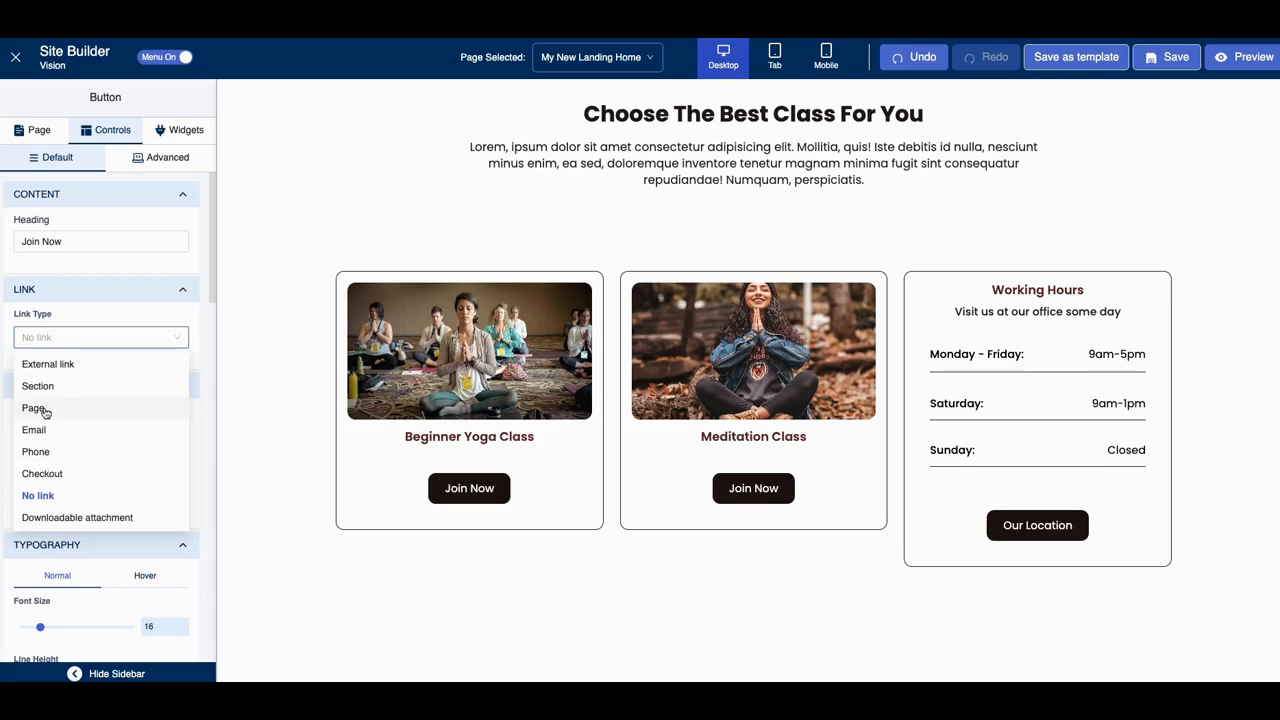
mouse_move(37, 408)
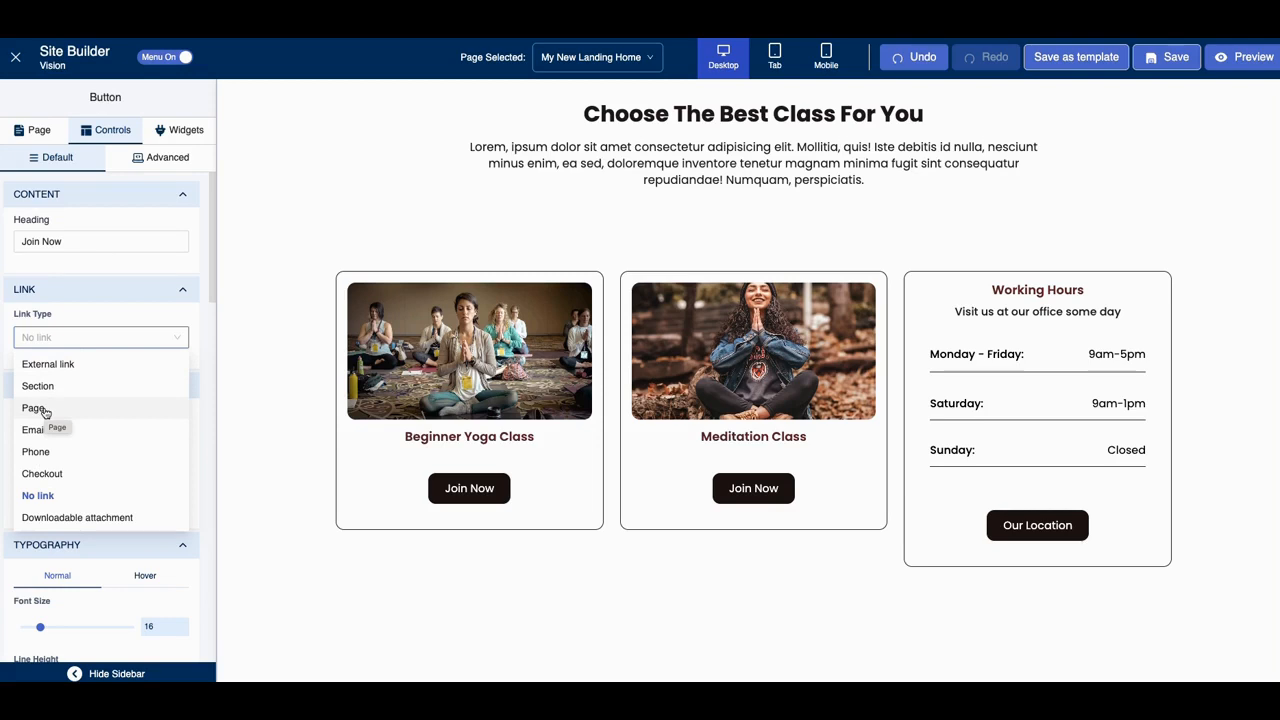
left_click(32, 408)
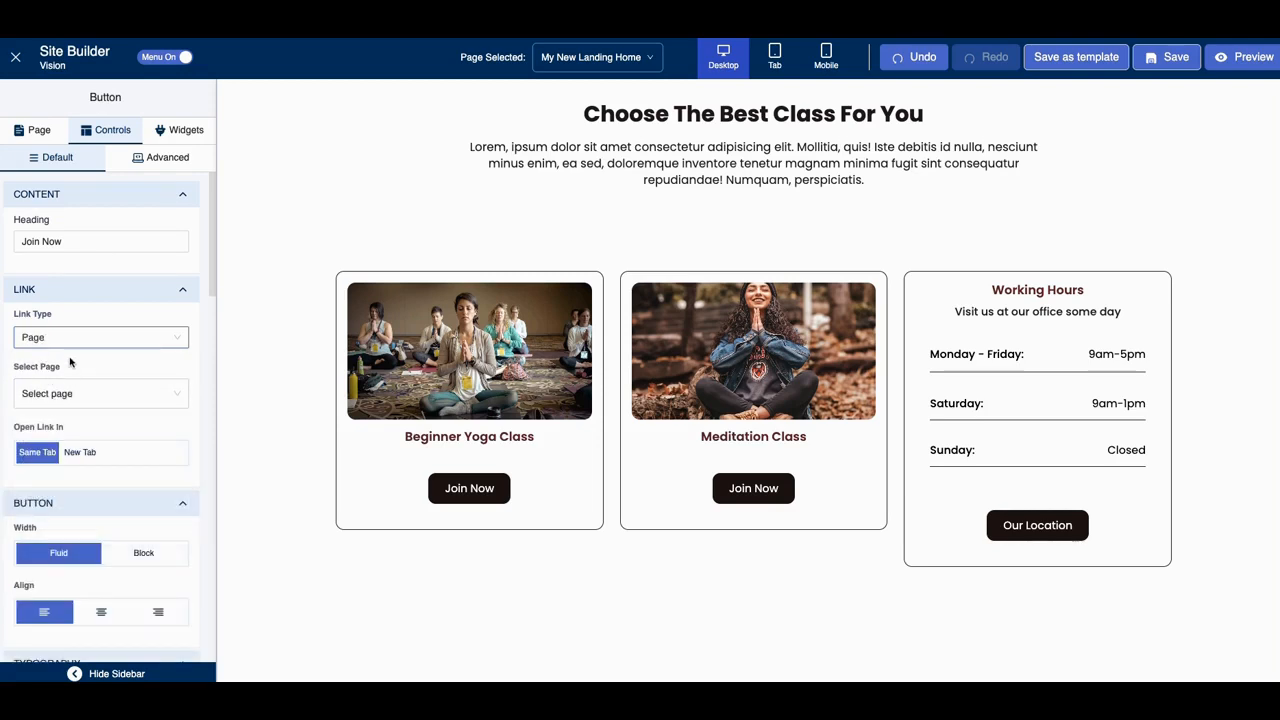
left_click(100, 393)
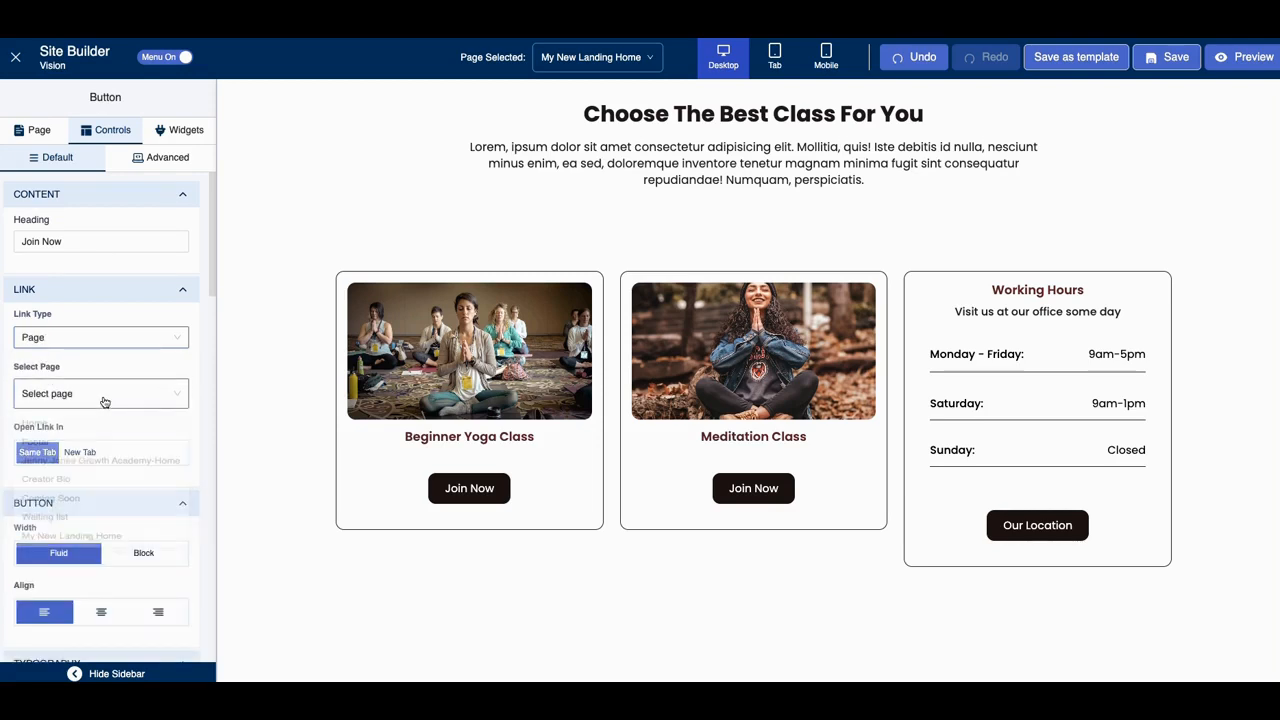
left_click(100, 393)
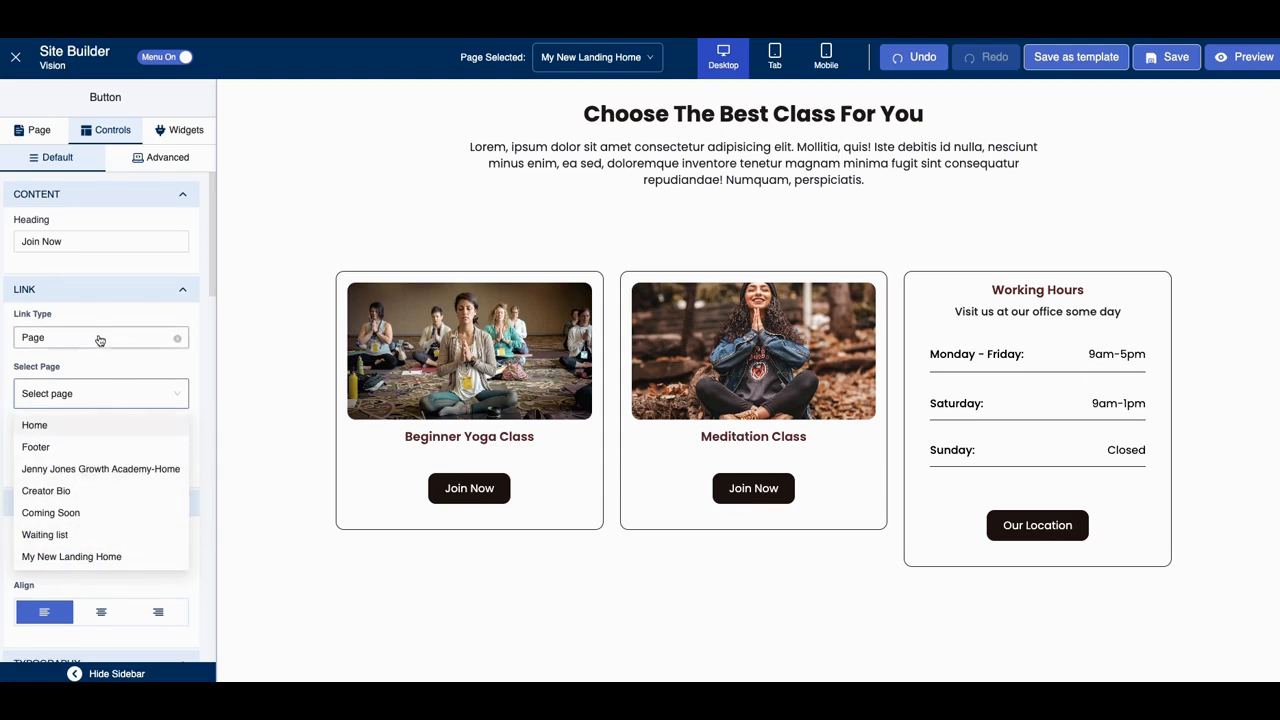
left_click(100, 337)
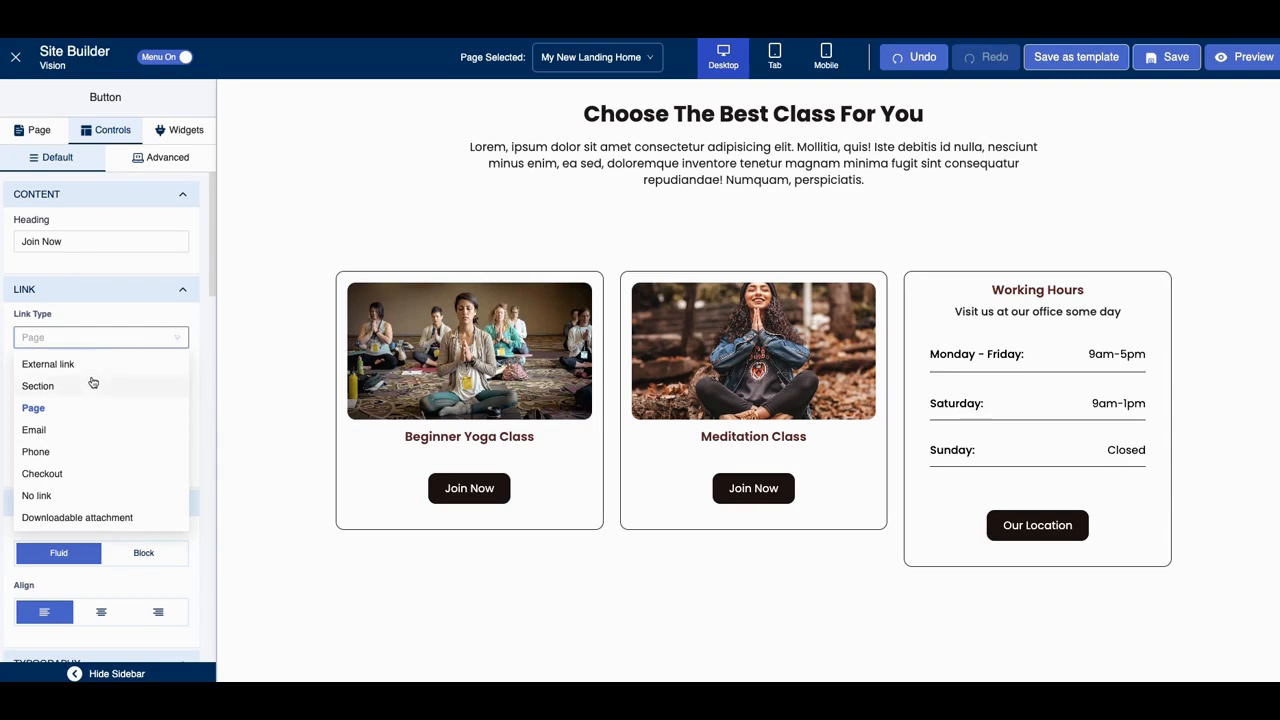
mouse_move(192, 358)
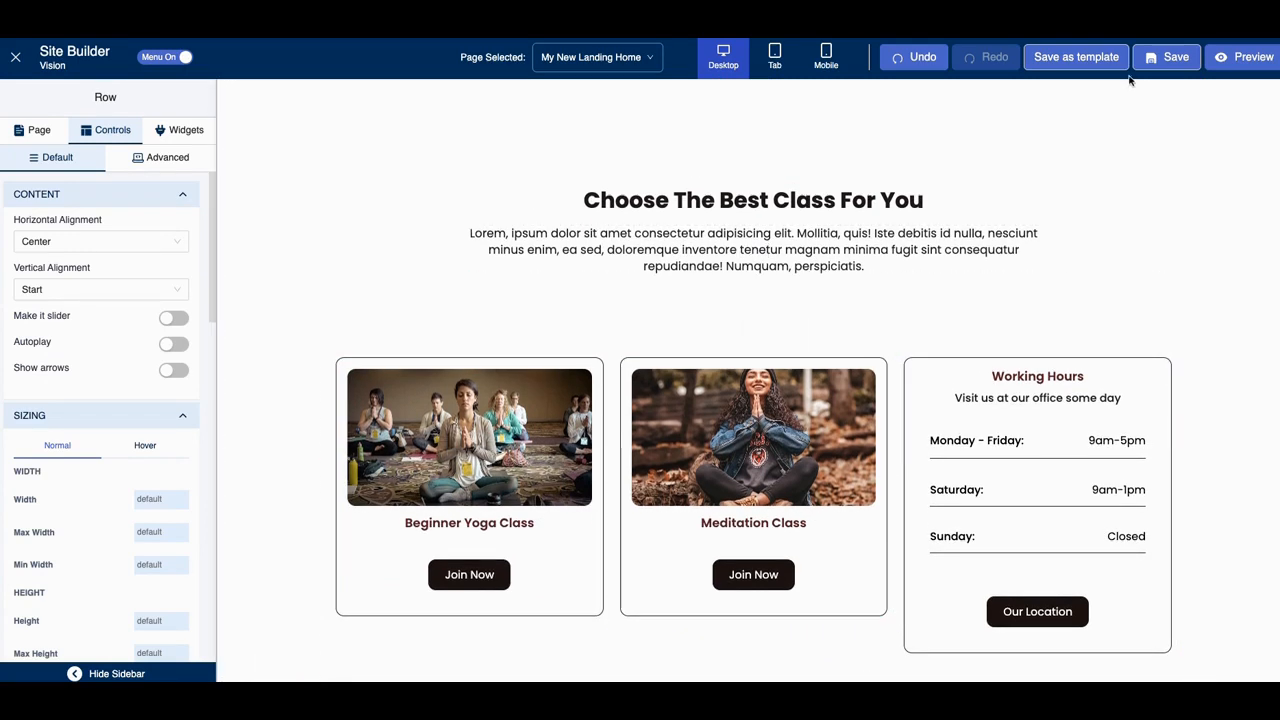
left_click(1166, 57)
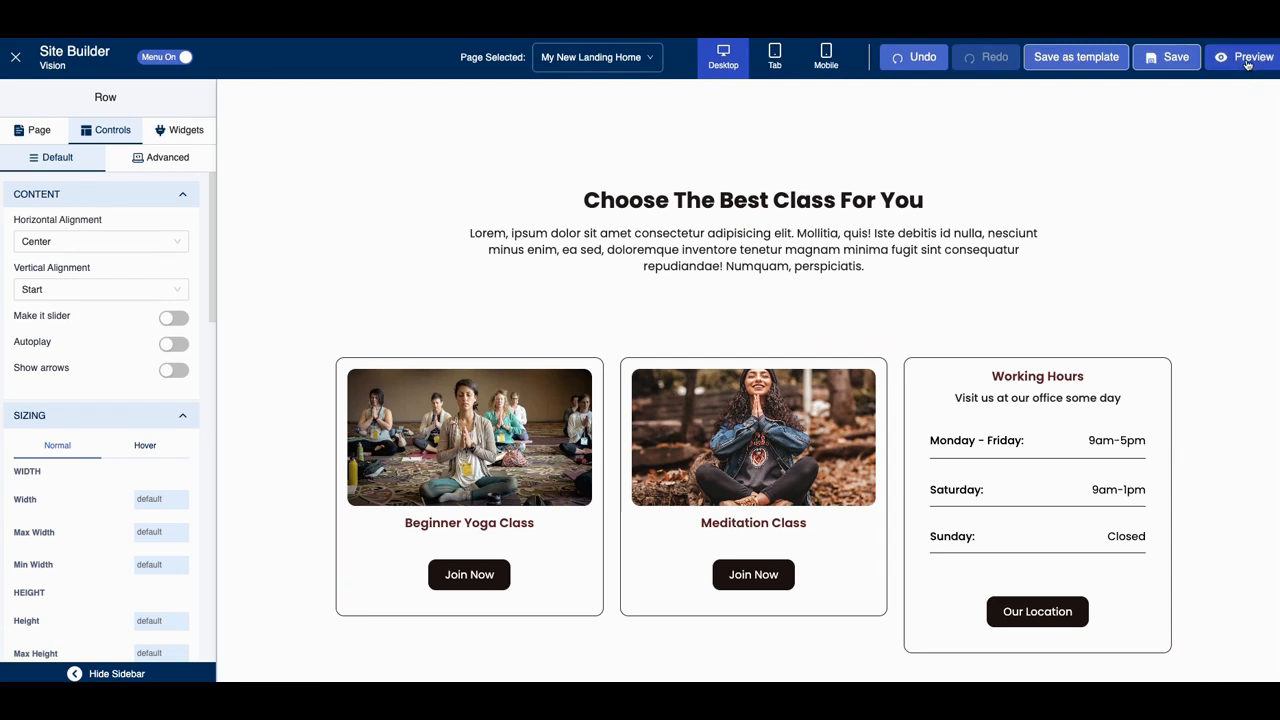
- Preview My New Landing Home live, scrolling through the hero, course cards and Choose The Best Class block
left_click(1255, 56)
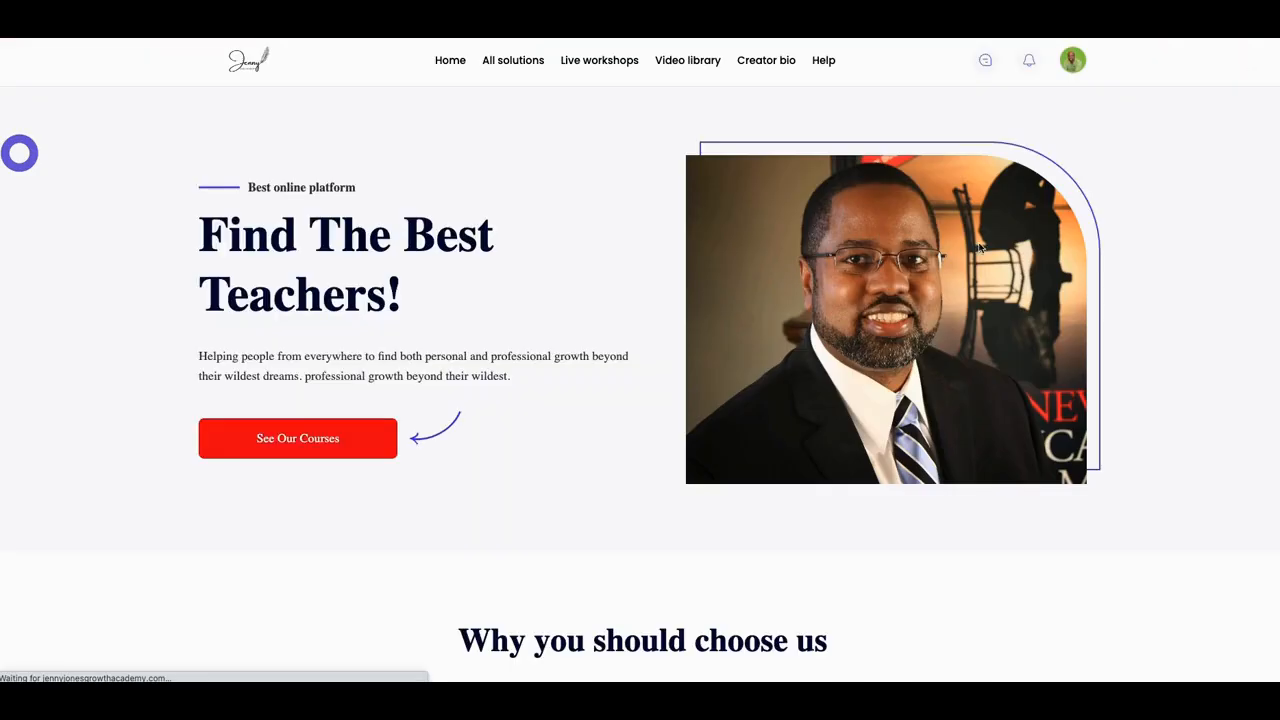
mouse_move(738, 287)
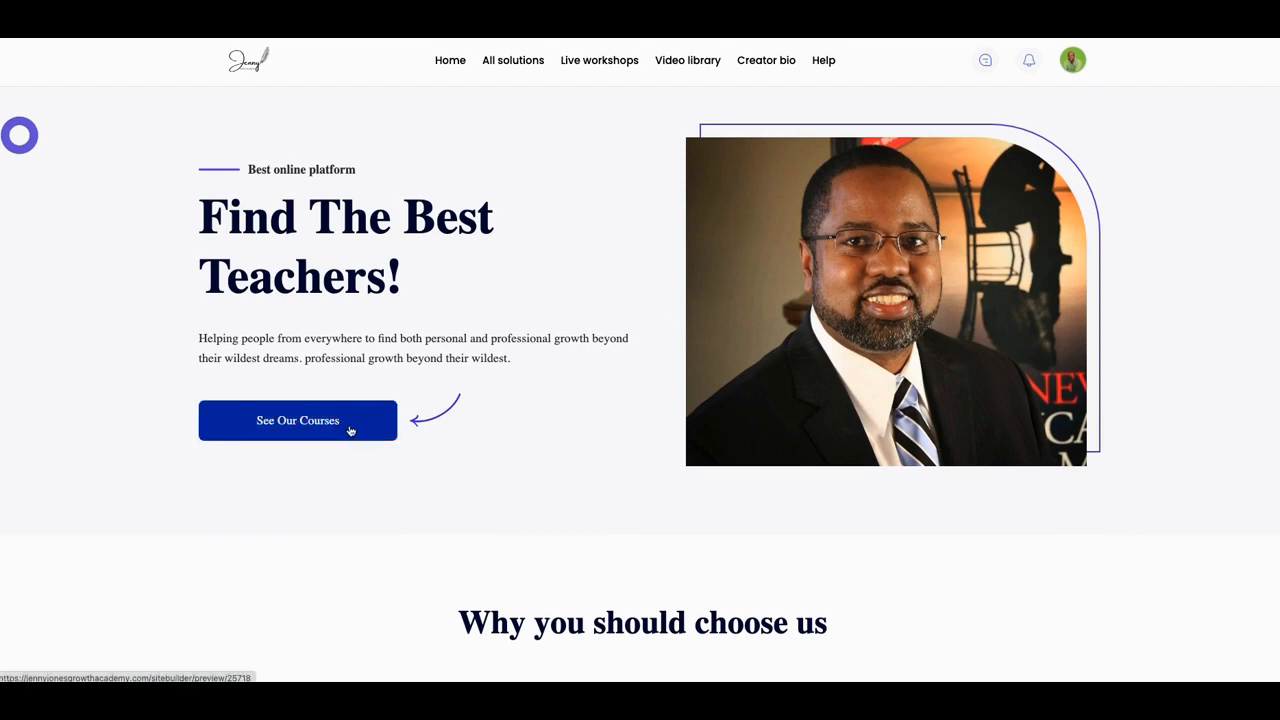
scroll("down", 3)
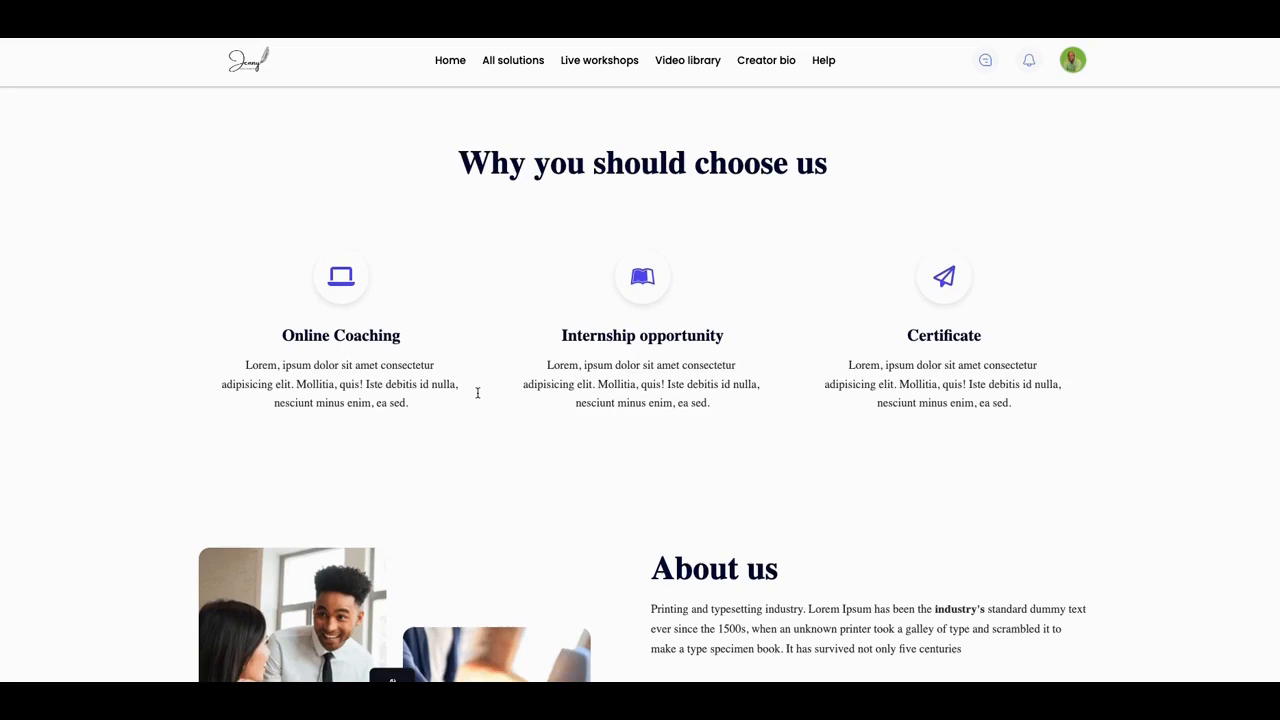
scroll("down", 3)
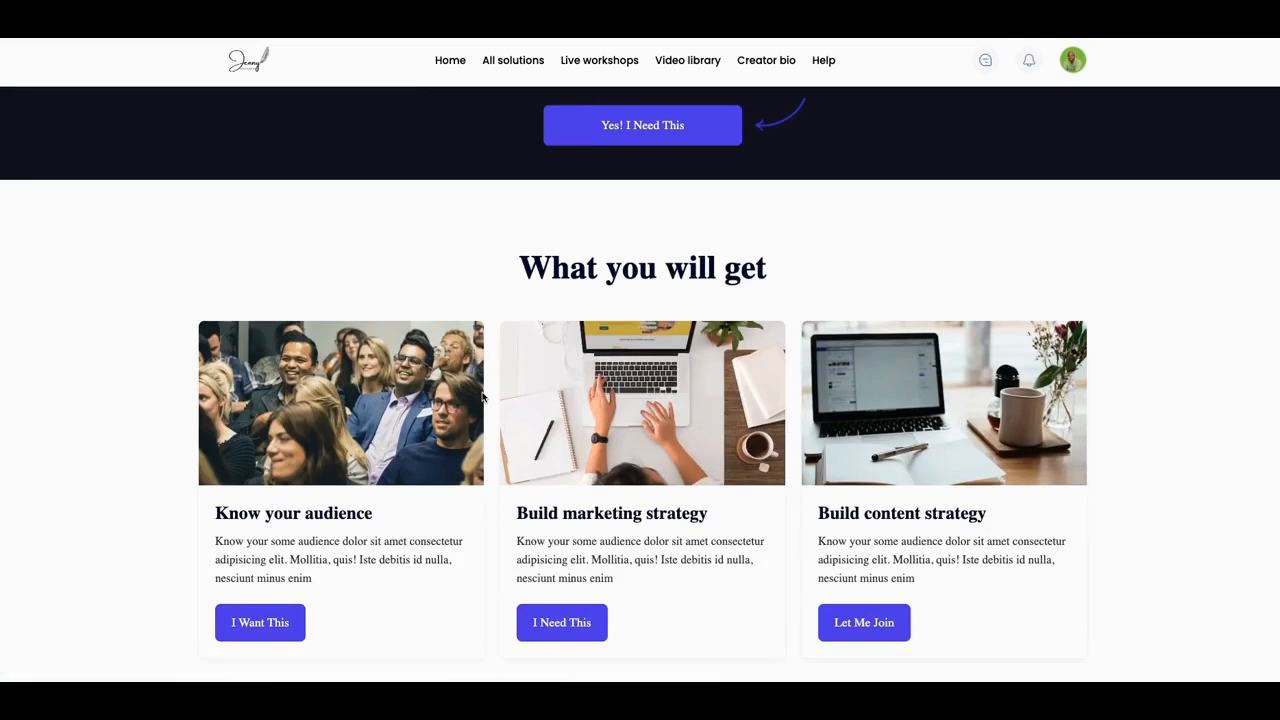
scroll("down", 3)
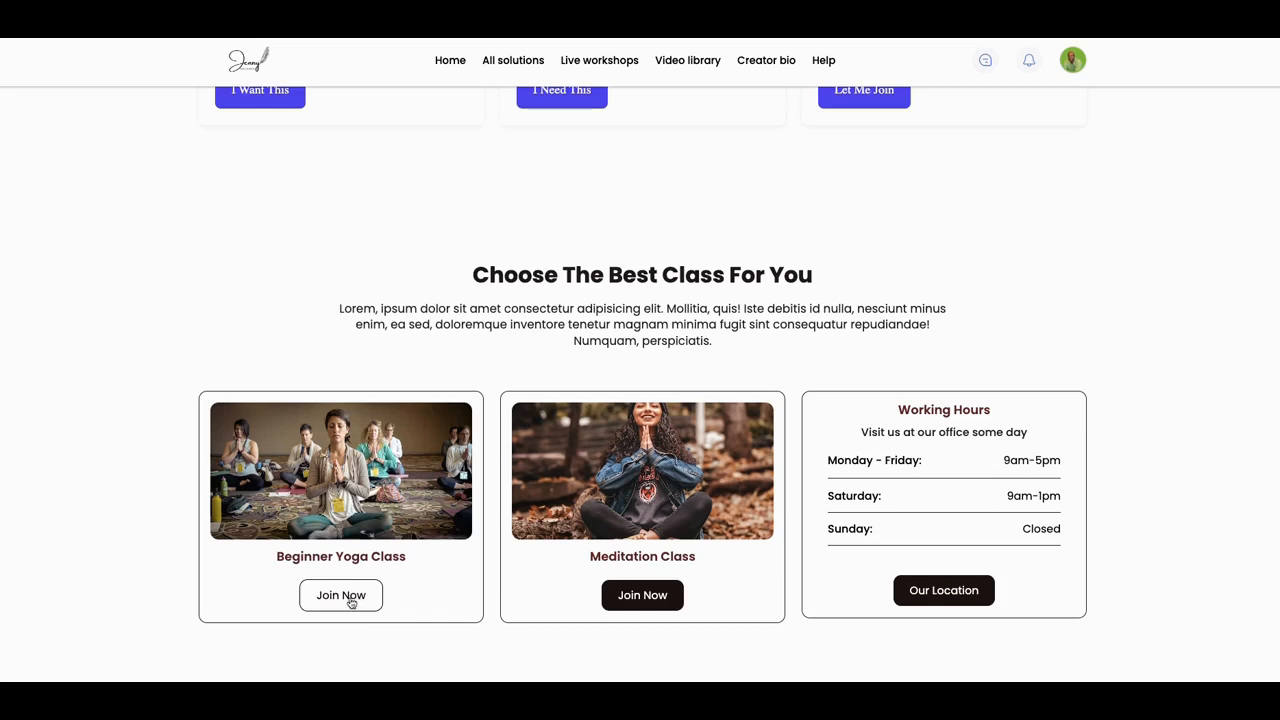
scroll("up", 3)
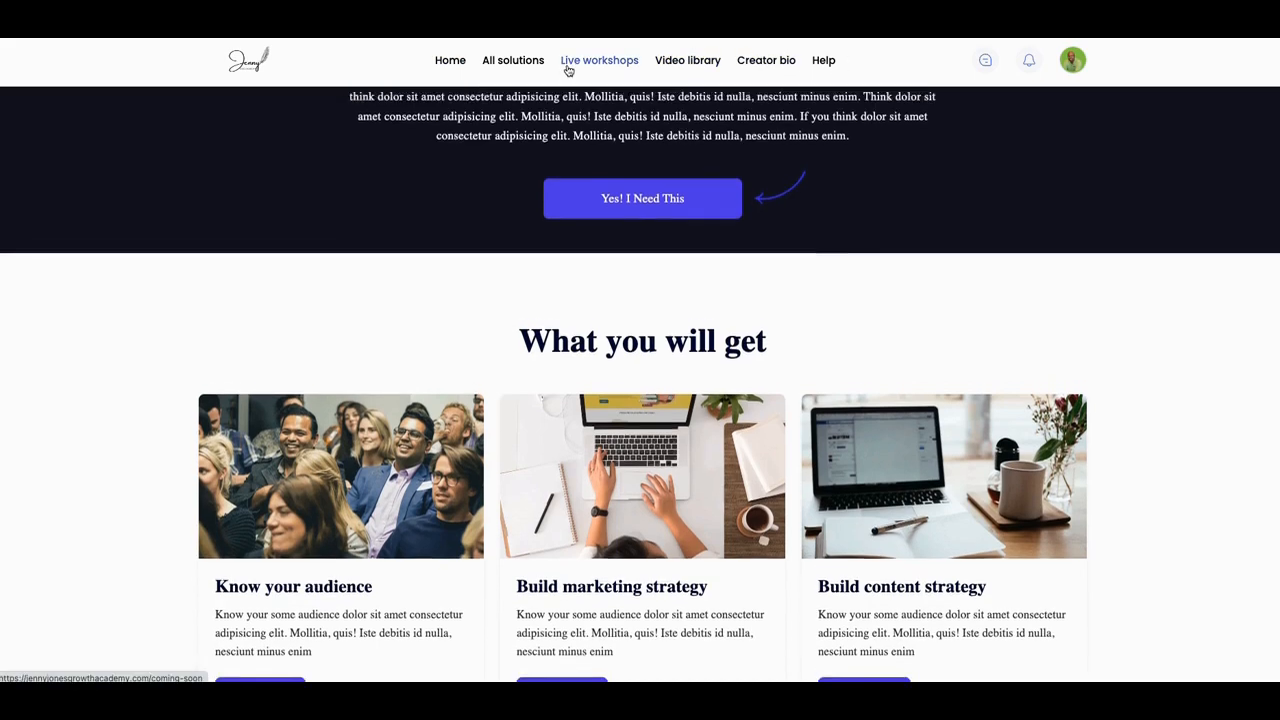
scroll("down", 3)
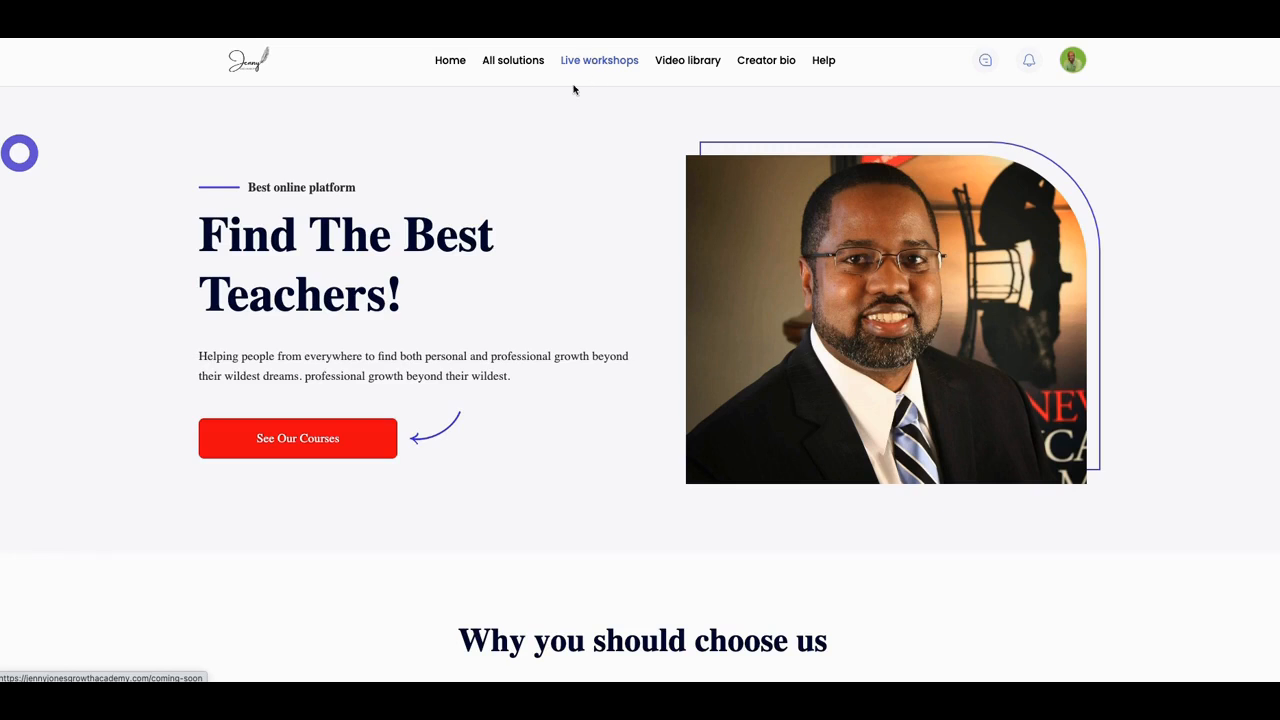
mouse_move(607, 77)
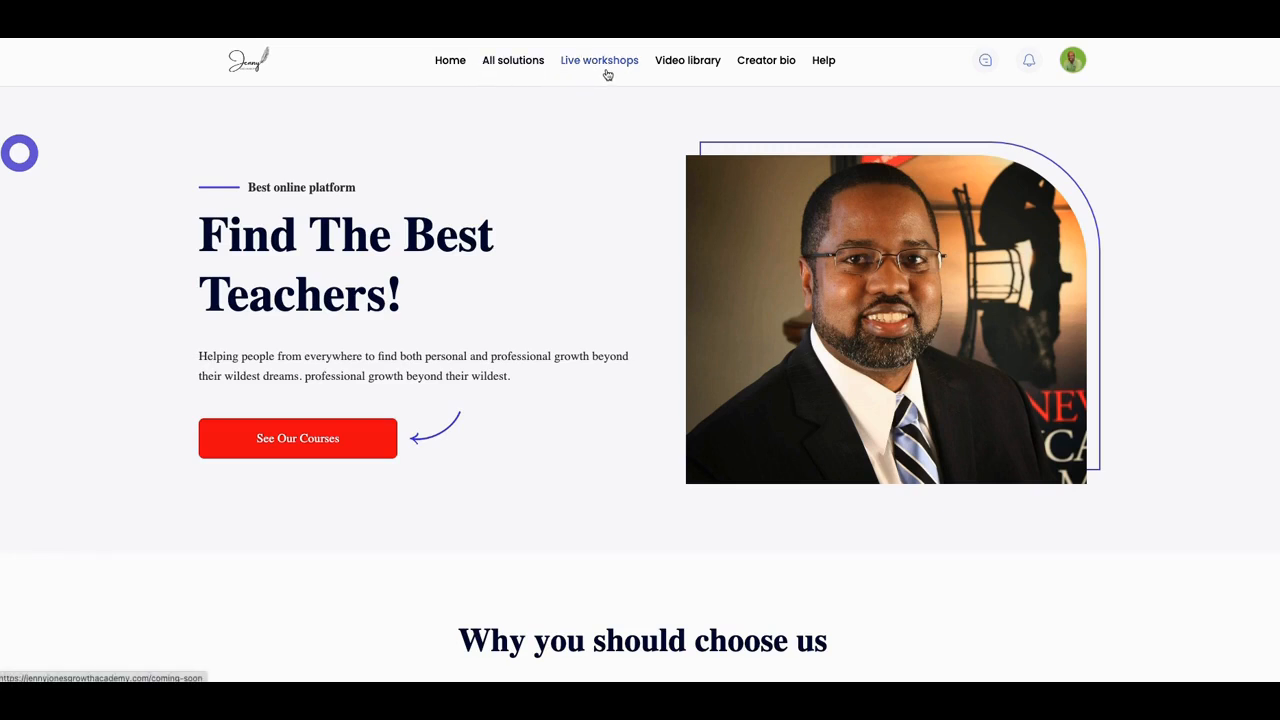
scroll("down", 3)
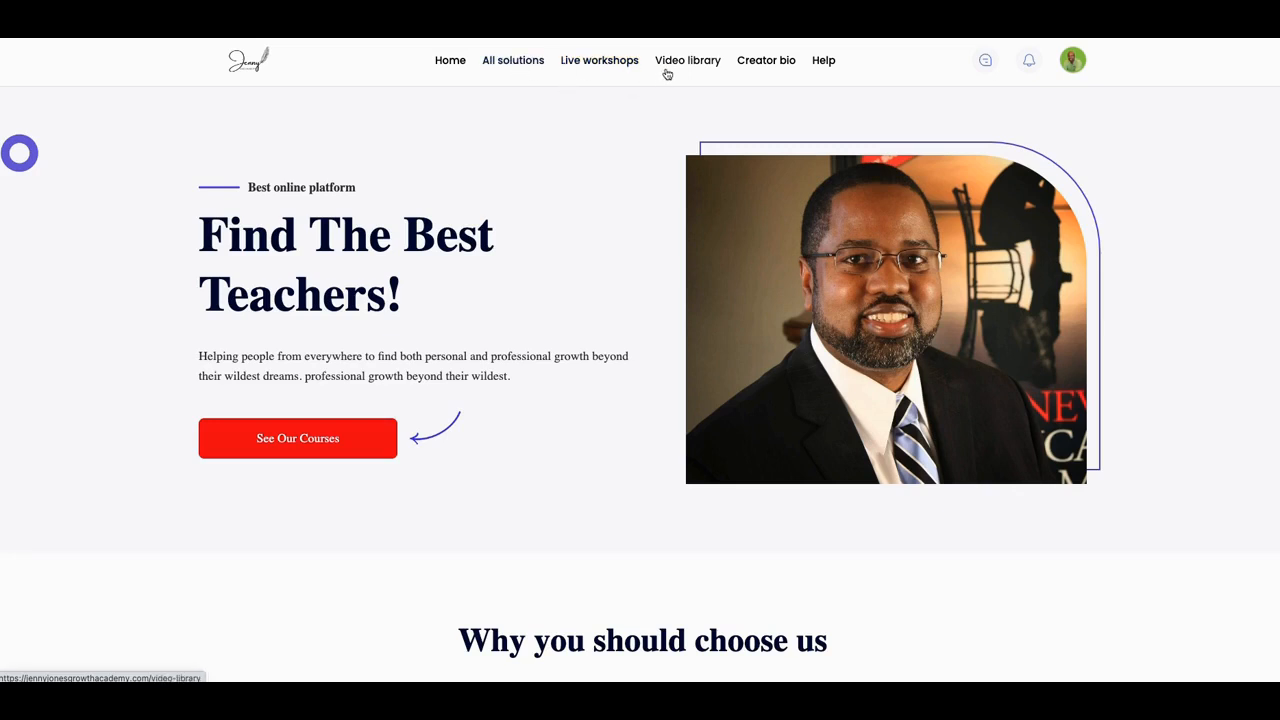
mouse_move(602, 114)
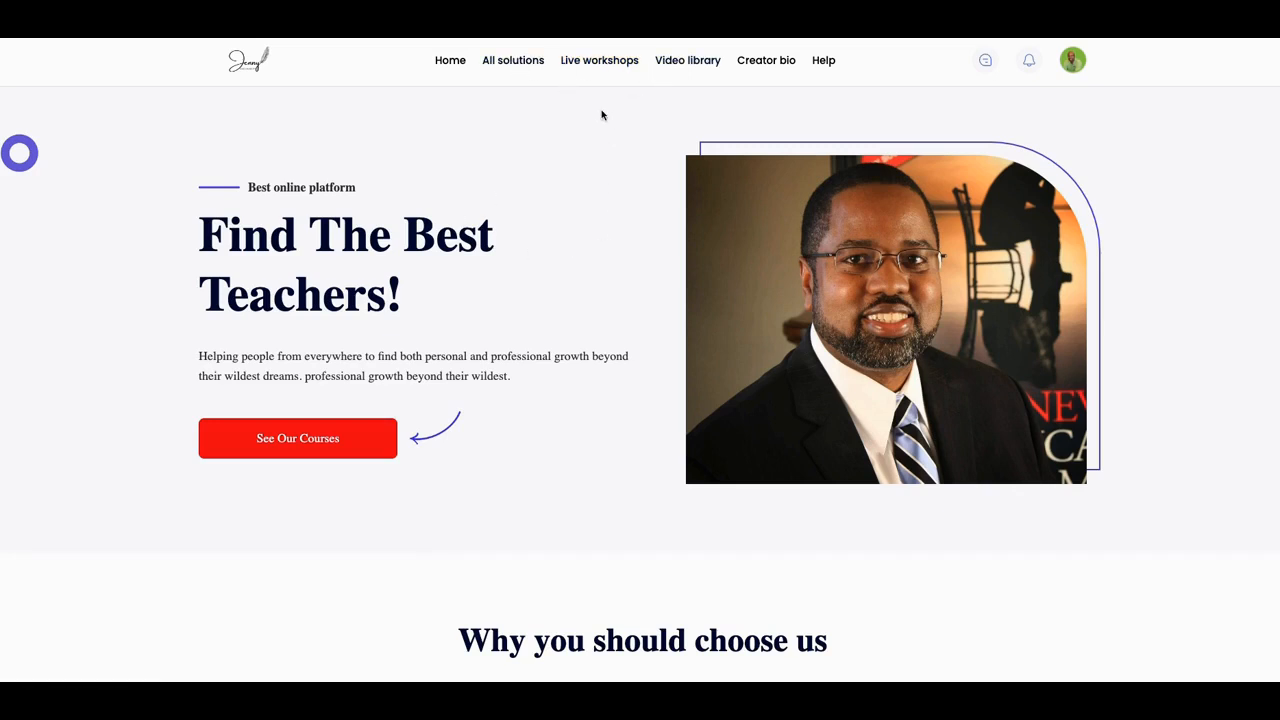
- Open the Live workshops page from the site navigation bar
left_click(599, 60)
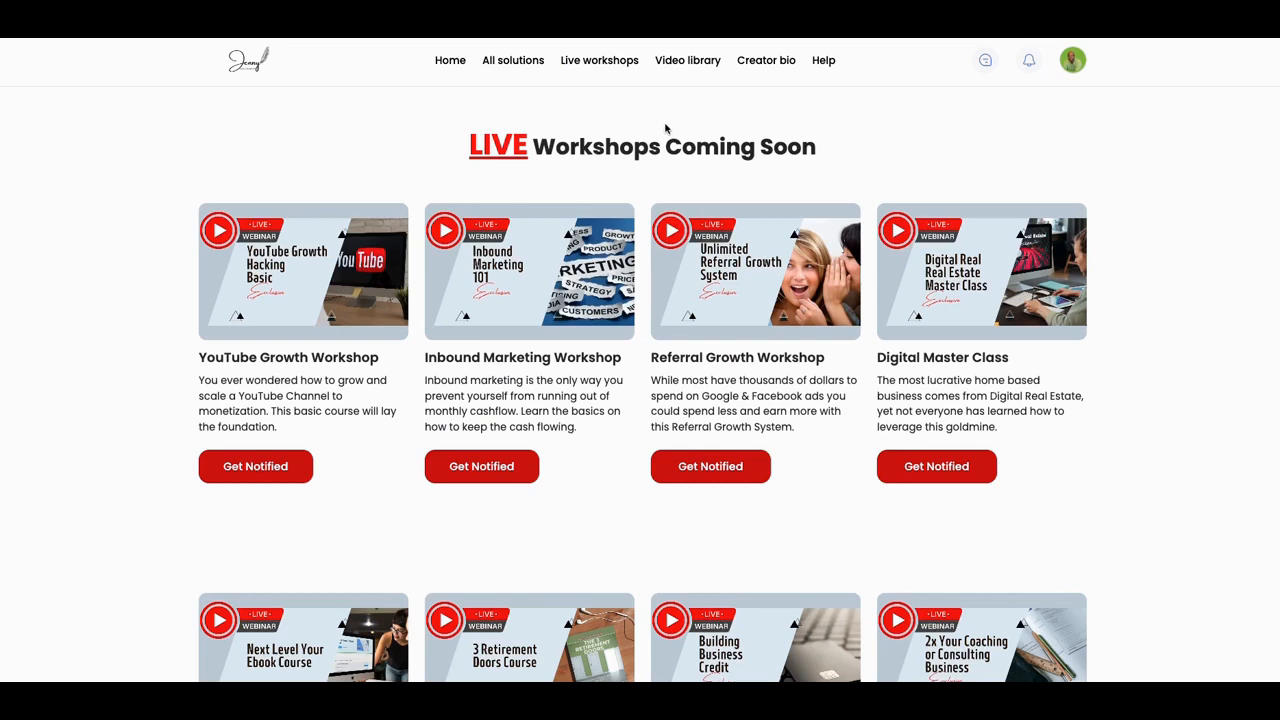
mouse_move(602, 89)
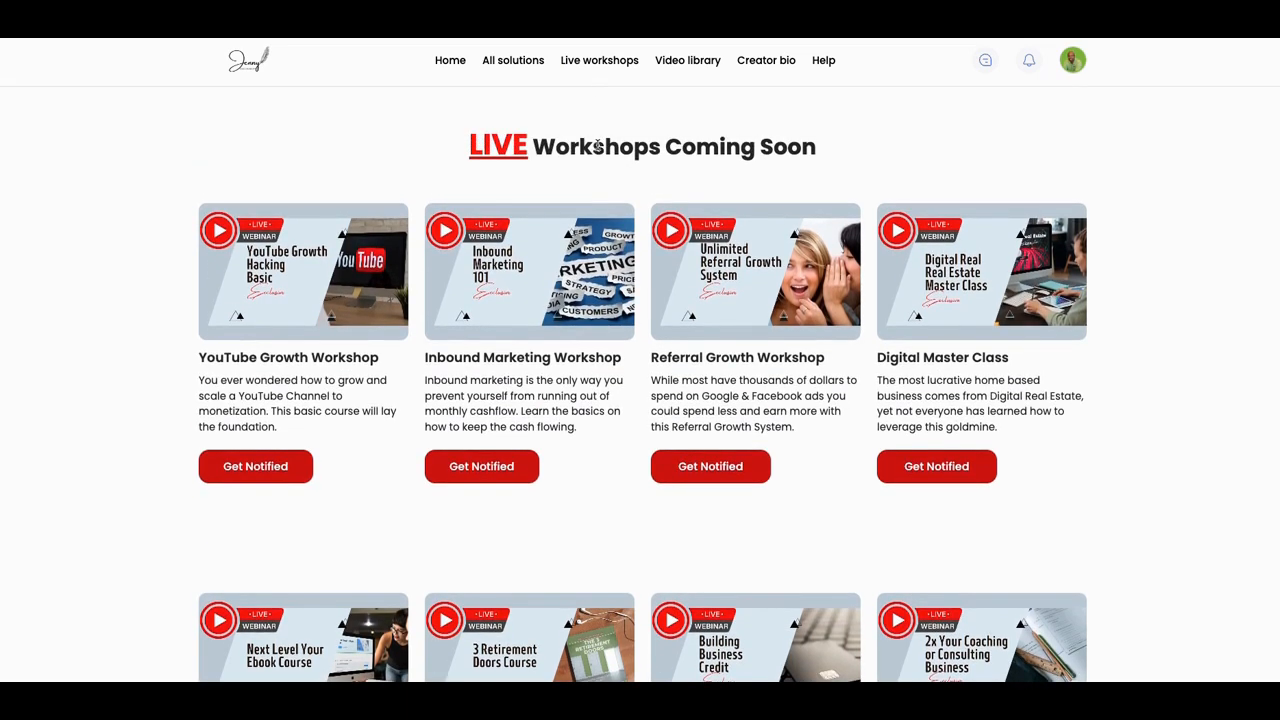
mouse_move(618, 208)
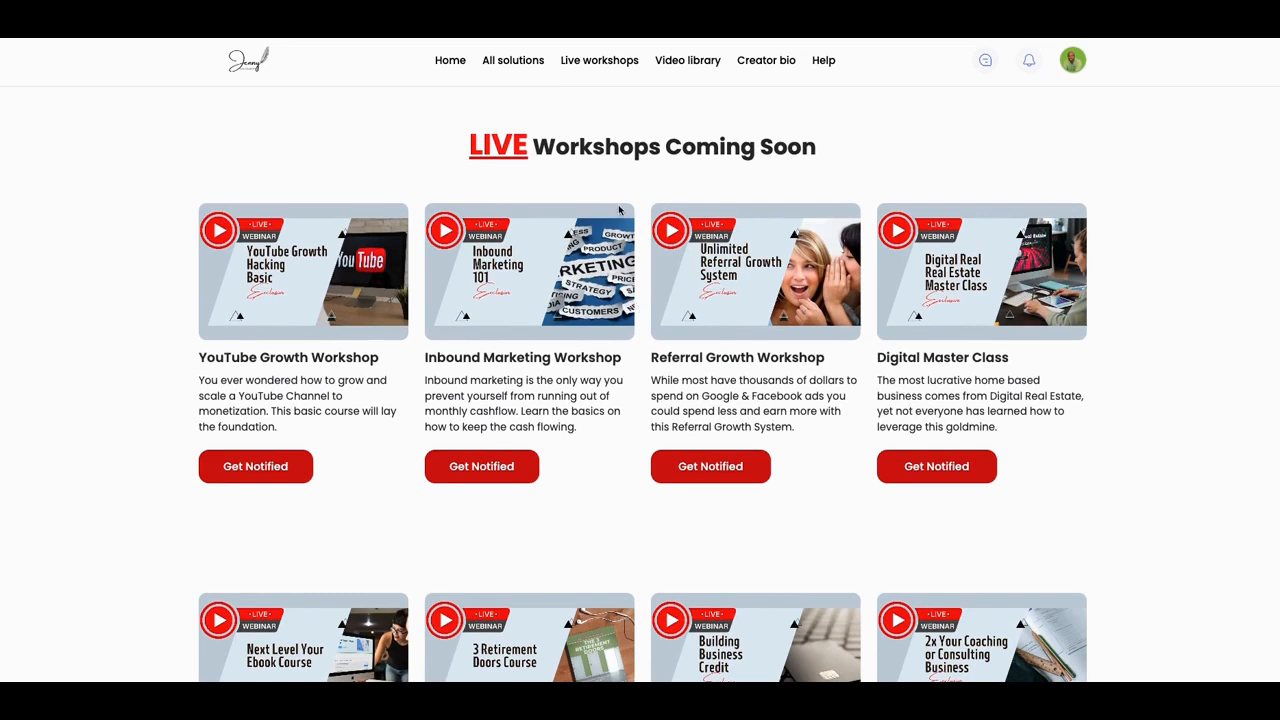
mouse_move(605, 179)
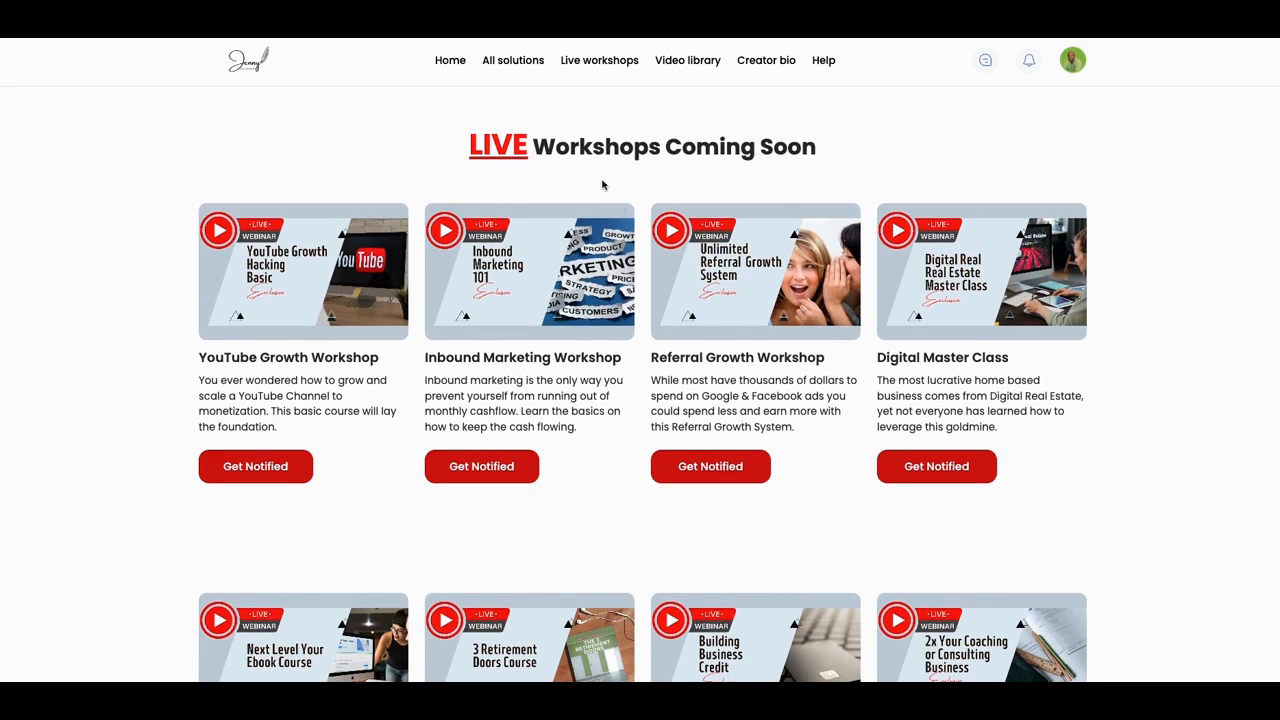
mouse_move(601, 160)
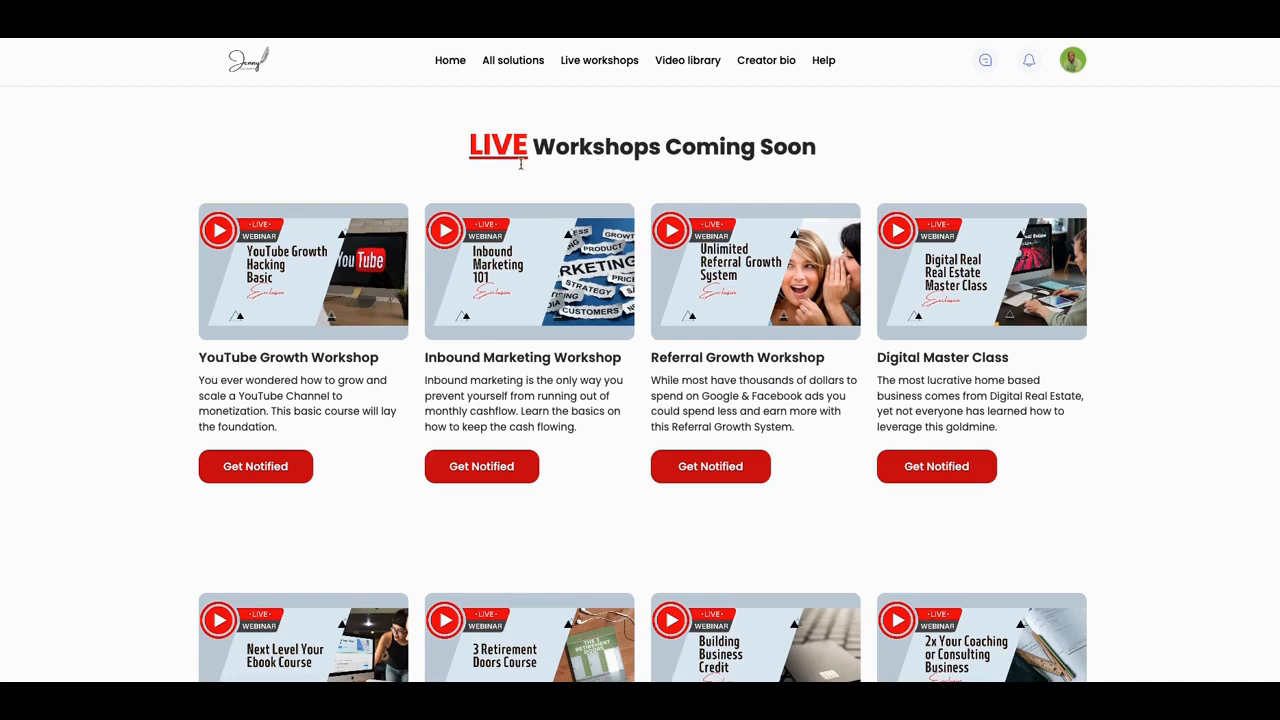
mouse_move(475, 79)
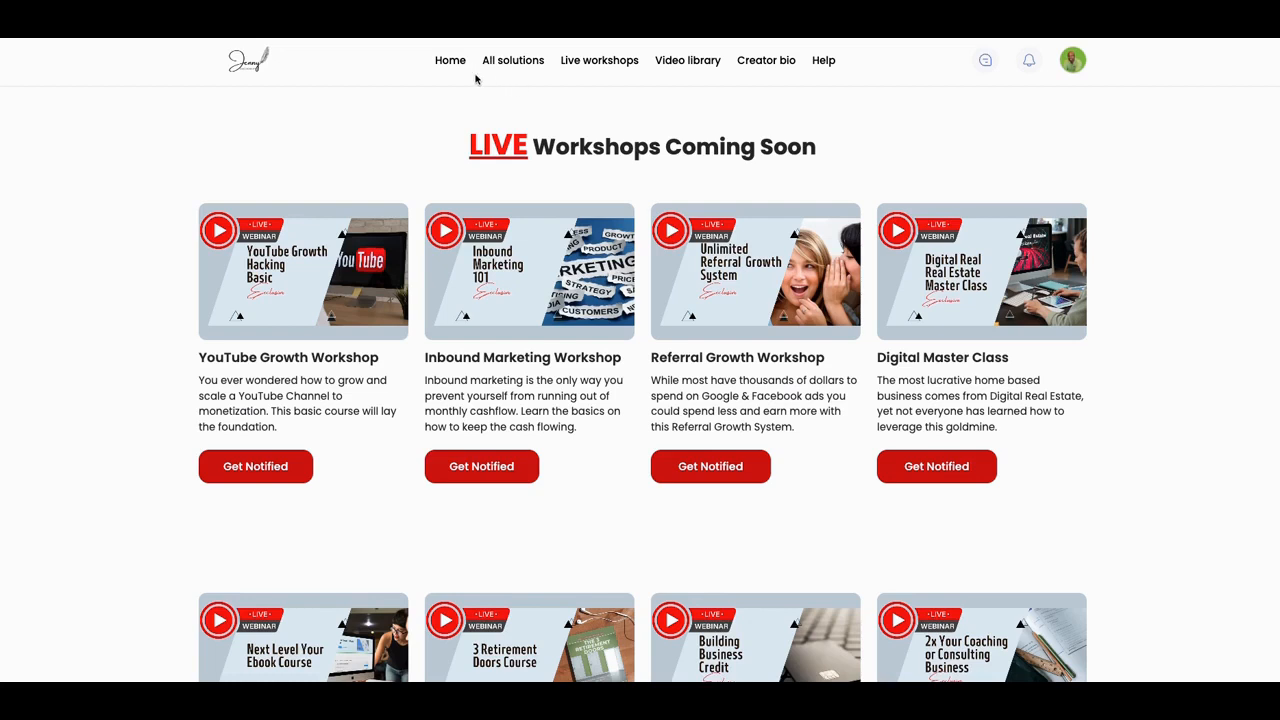
mouse_move(476, 62)
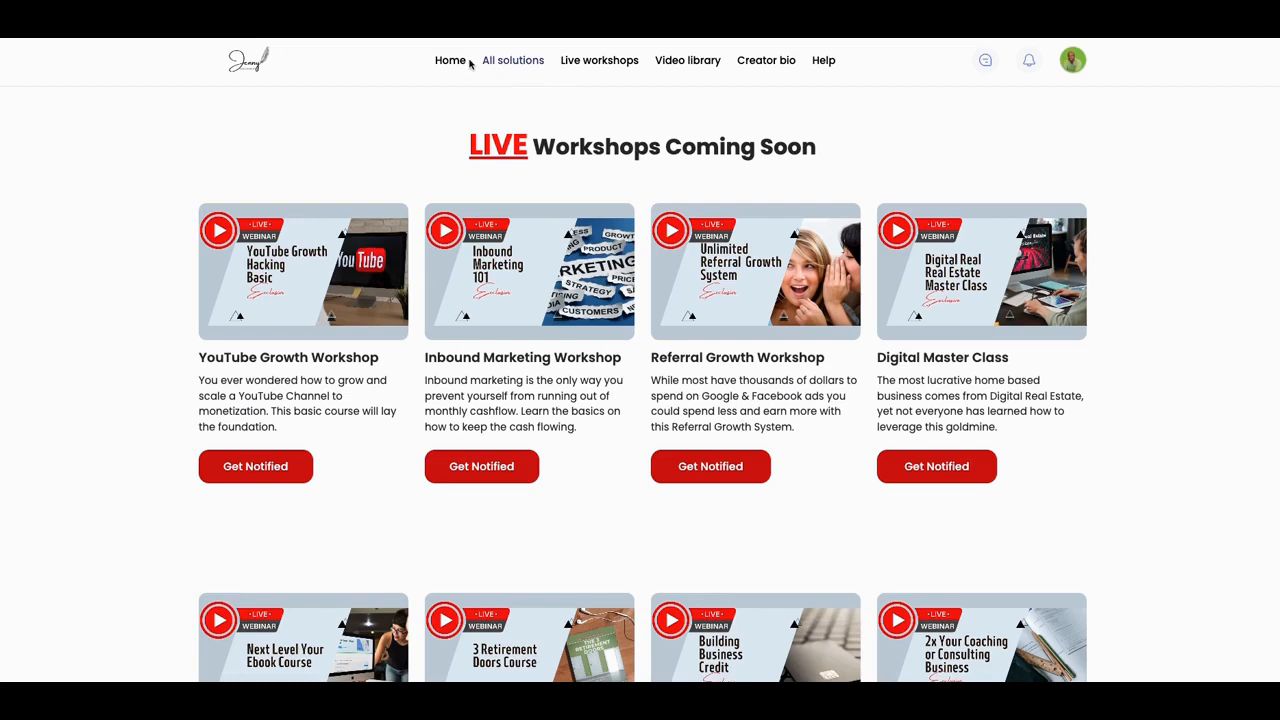
mouse_move(687, 60)
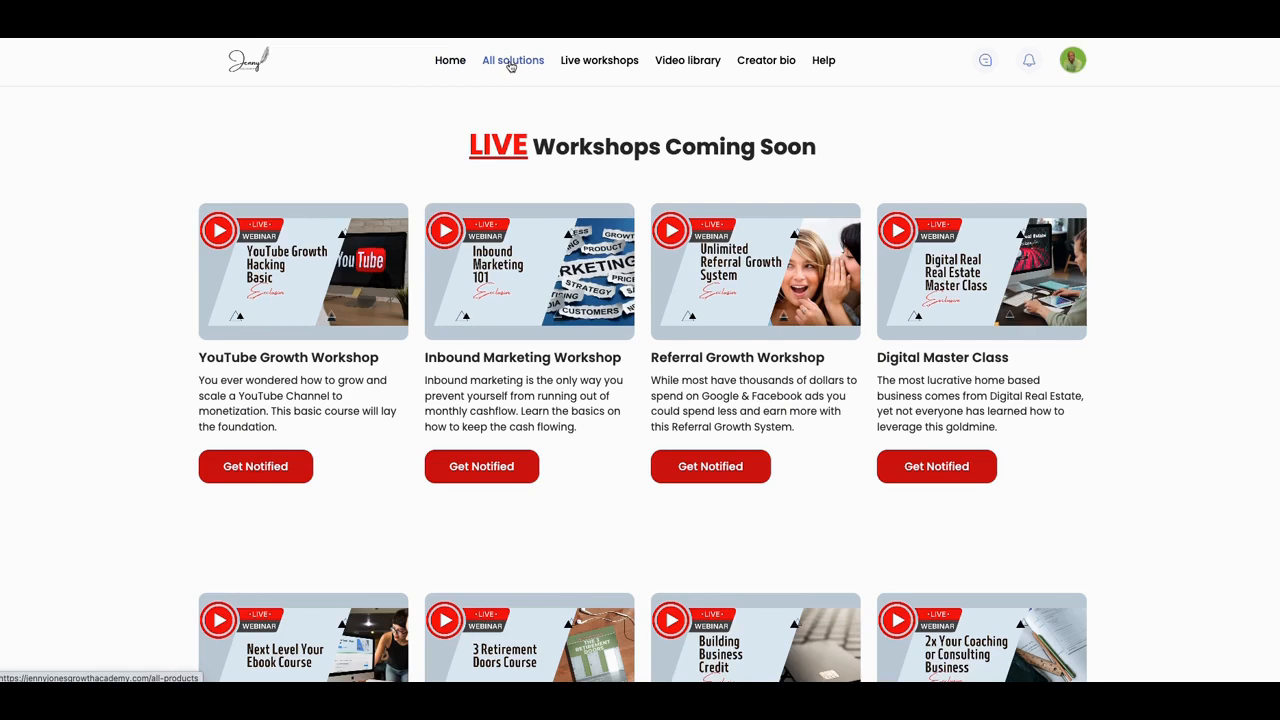
- Open All solutions, scroll to the course cards and view the Community tab offerings
left_click(511, 60)
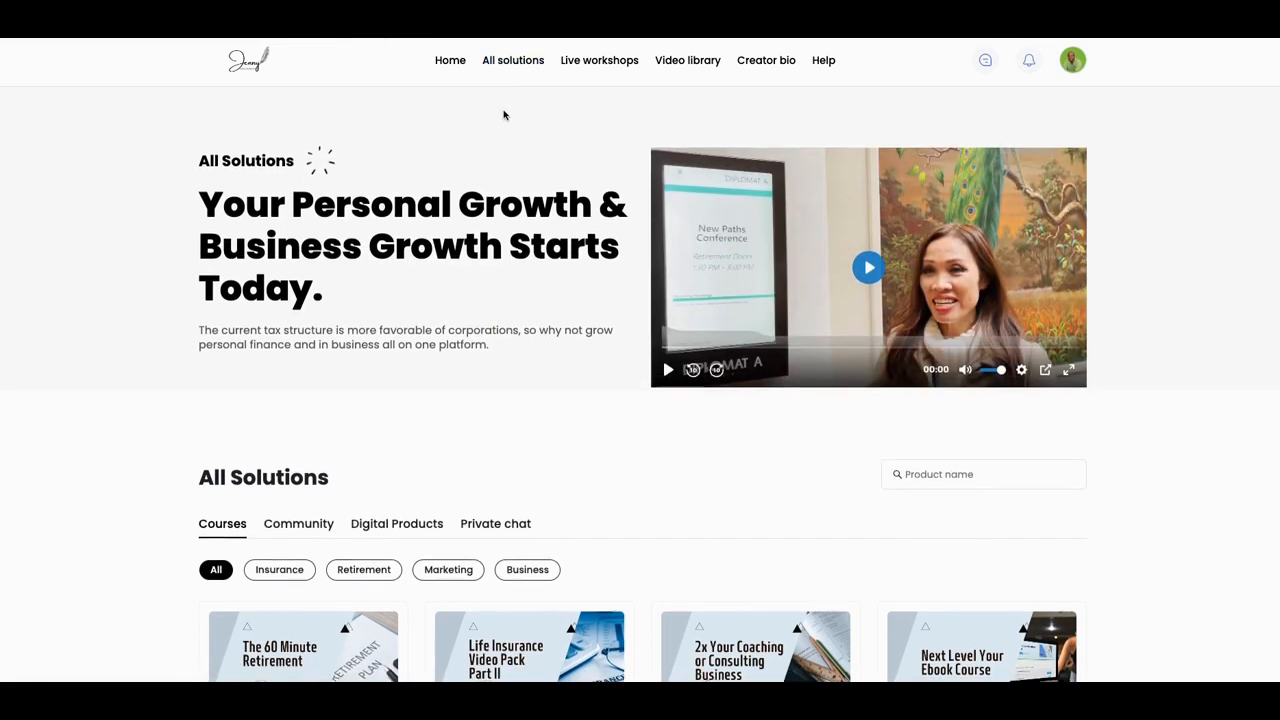
scroll("down", 3)
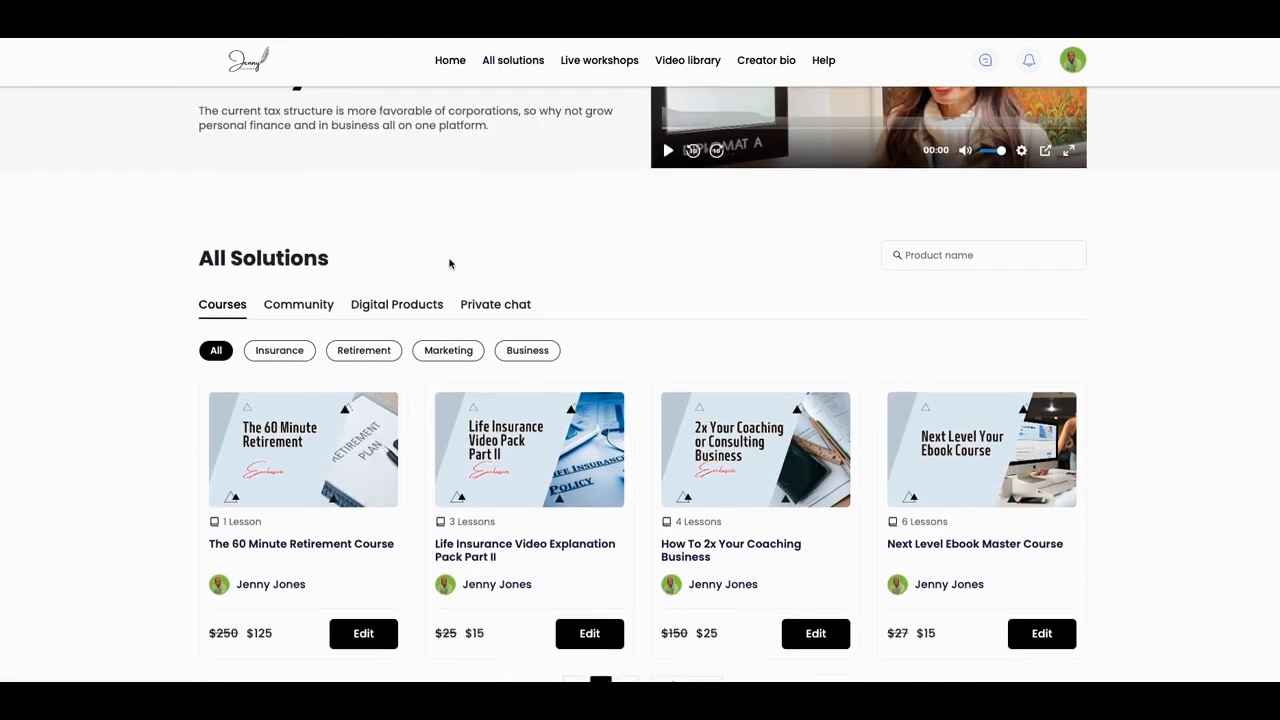
scroll("down", 3)
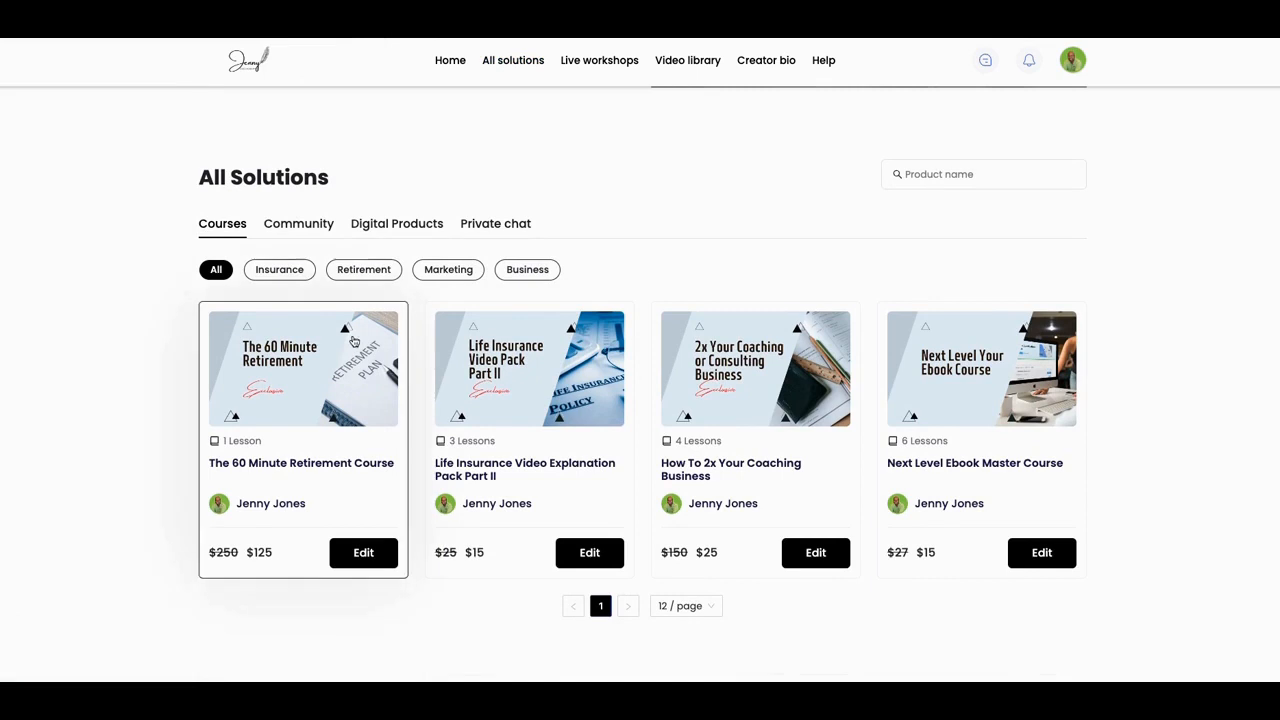
mouse_move(544, 398)
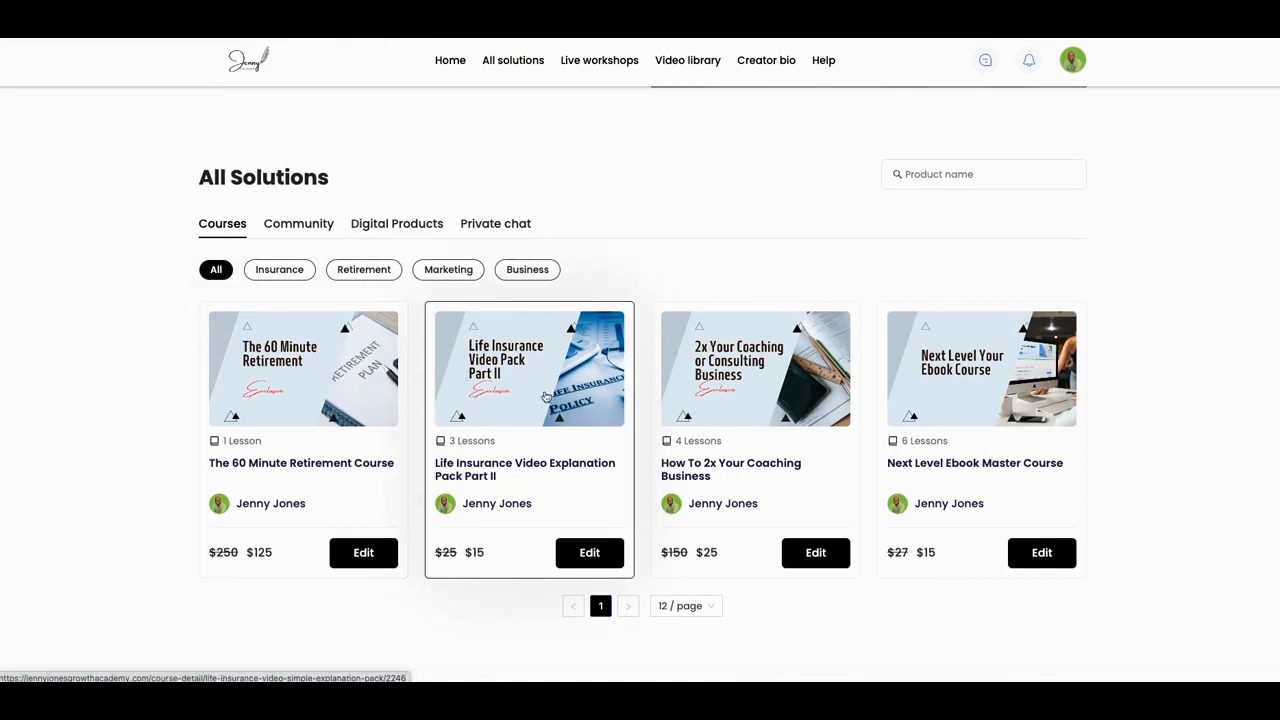
mouse_move(794, 396)
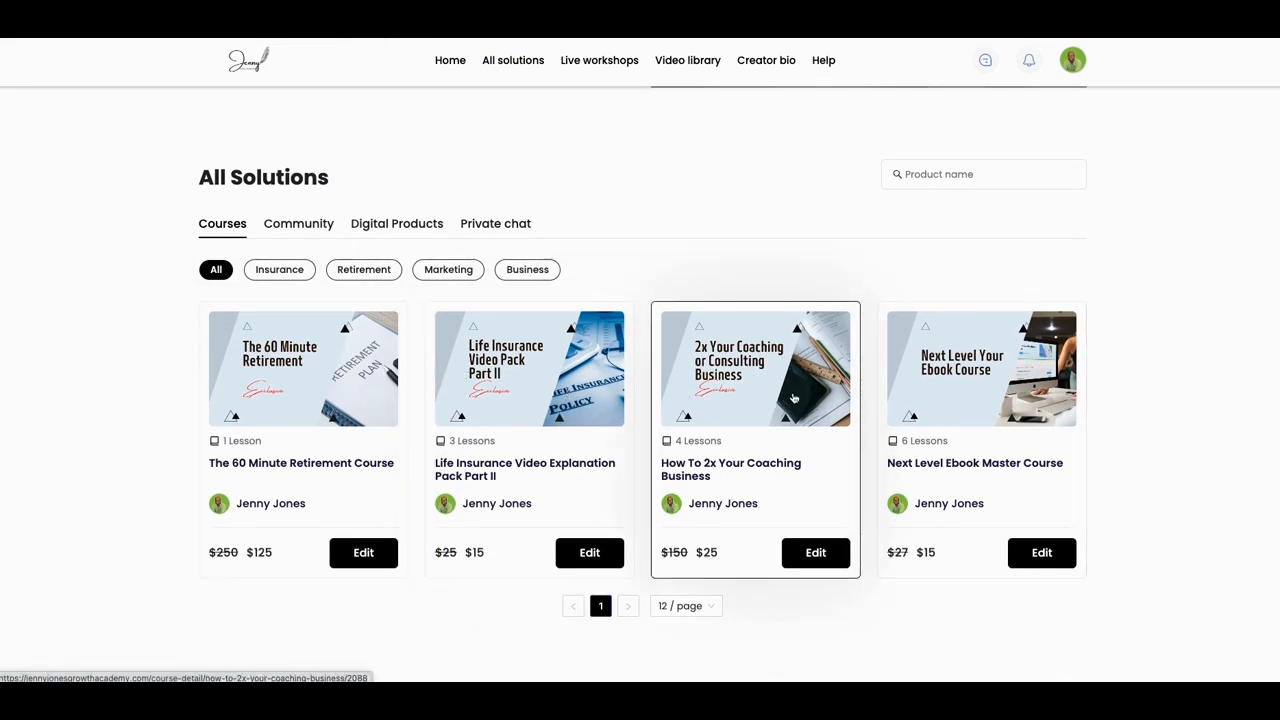
mouse_move(633, 387)
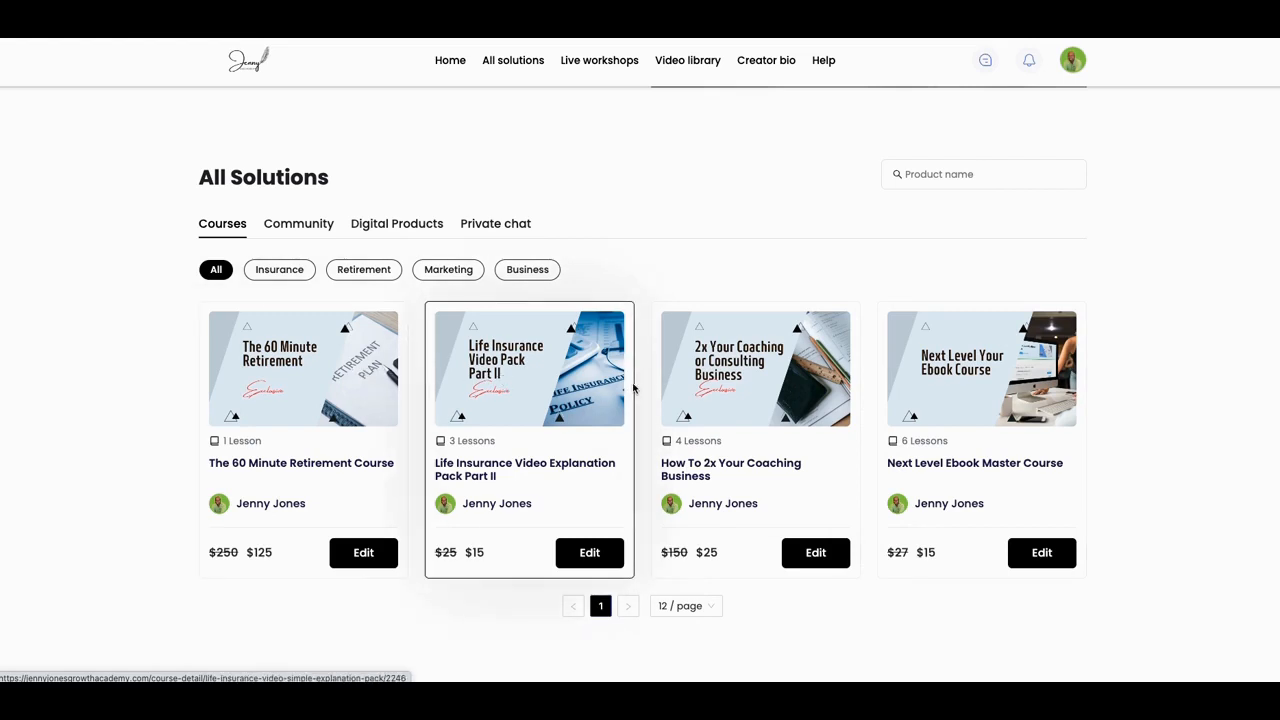
mouse_move(756, 377)
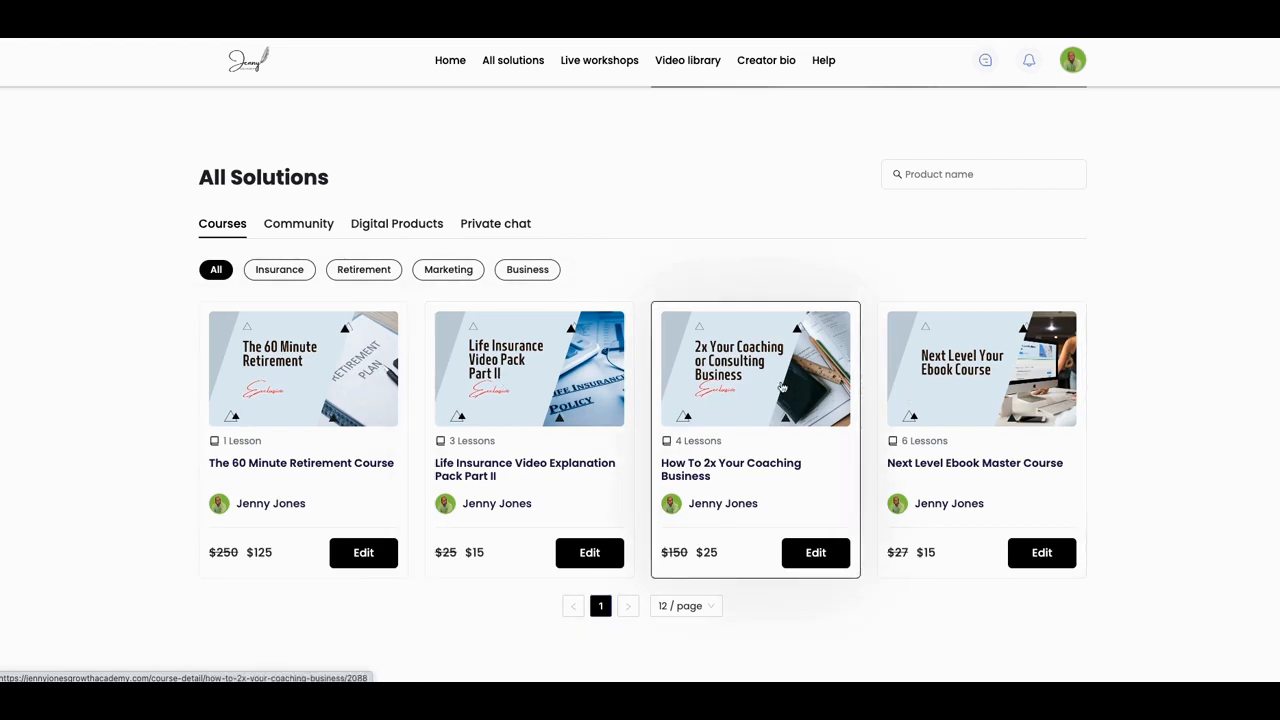
mouse_move(296, 237)
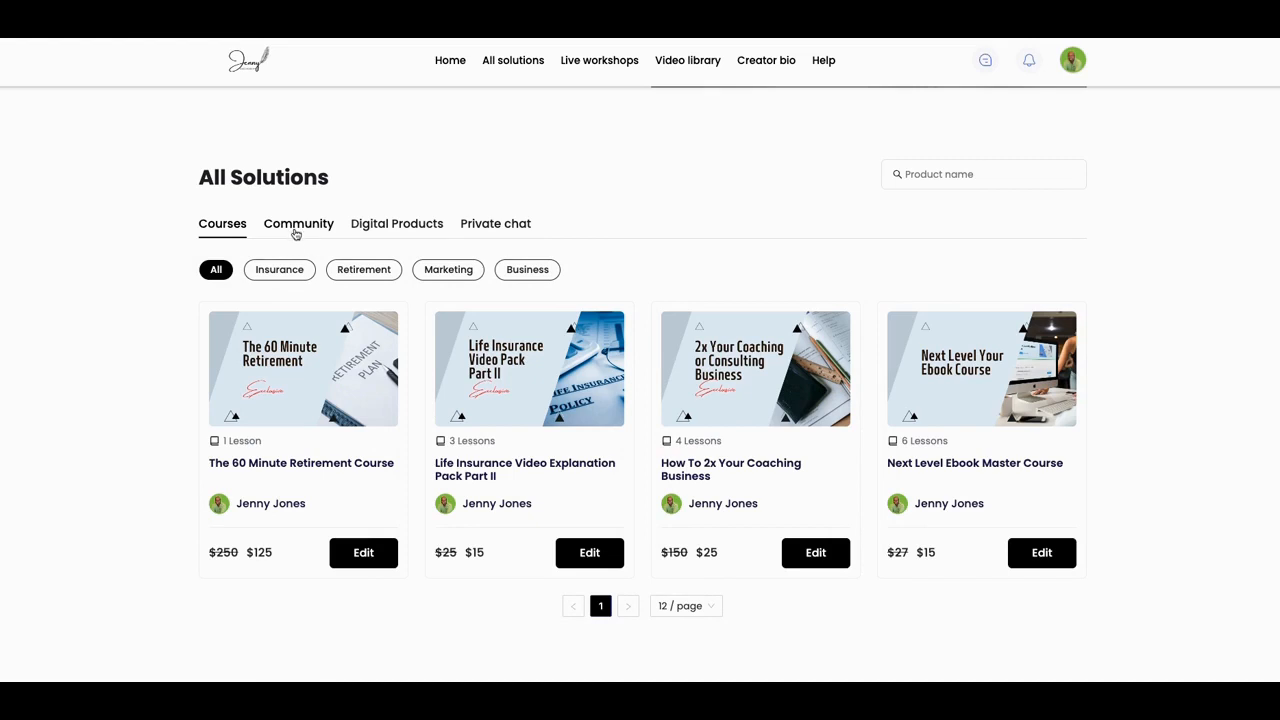
left_click(298, 223)
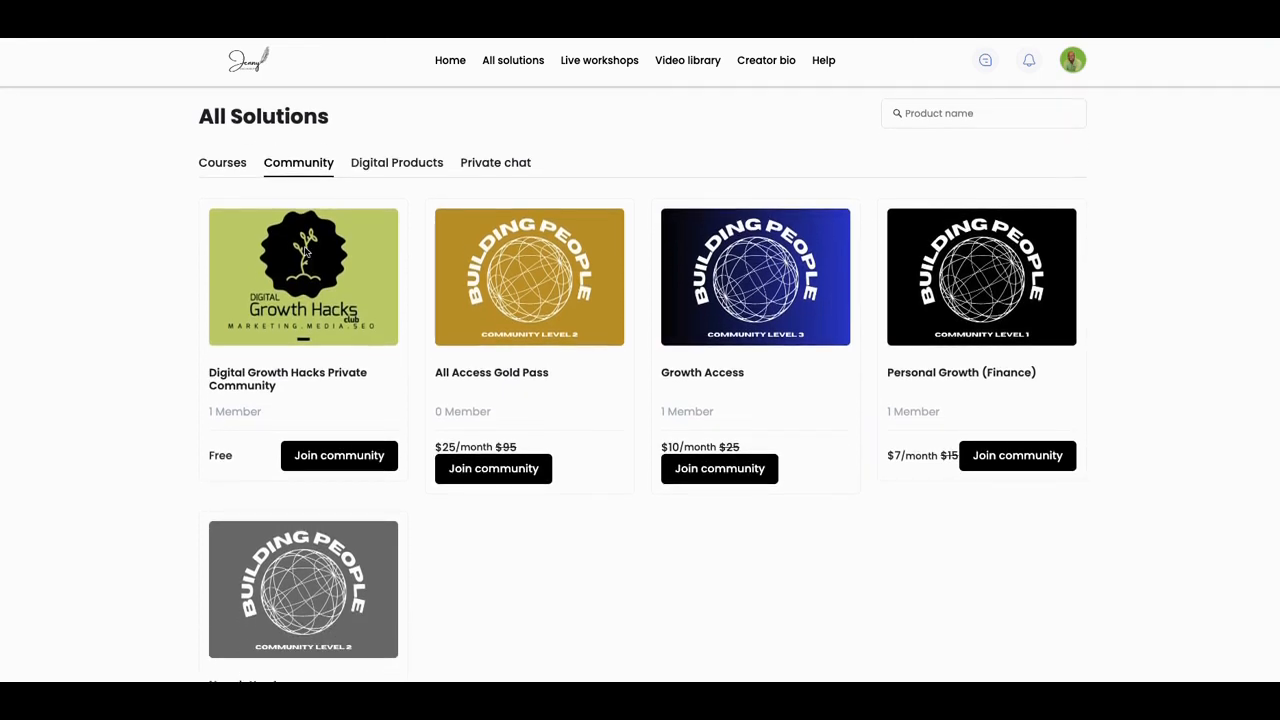
scroll("down", 3)
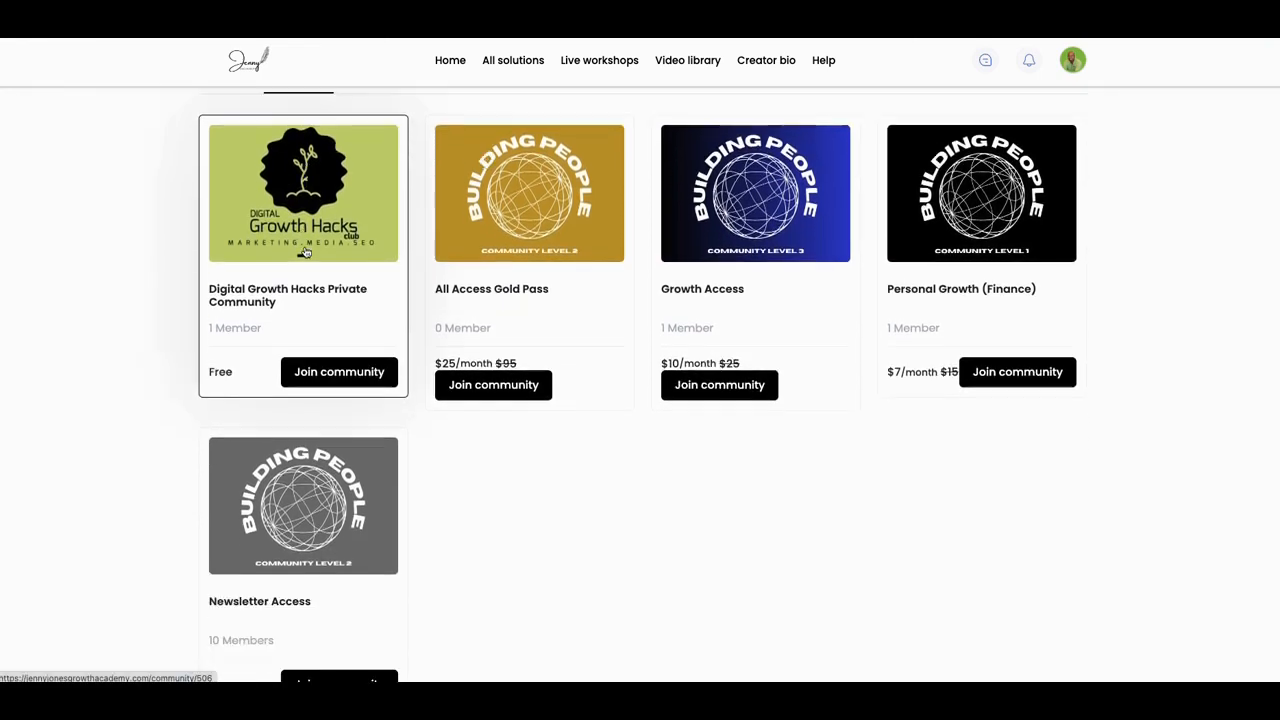